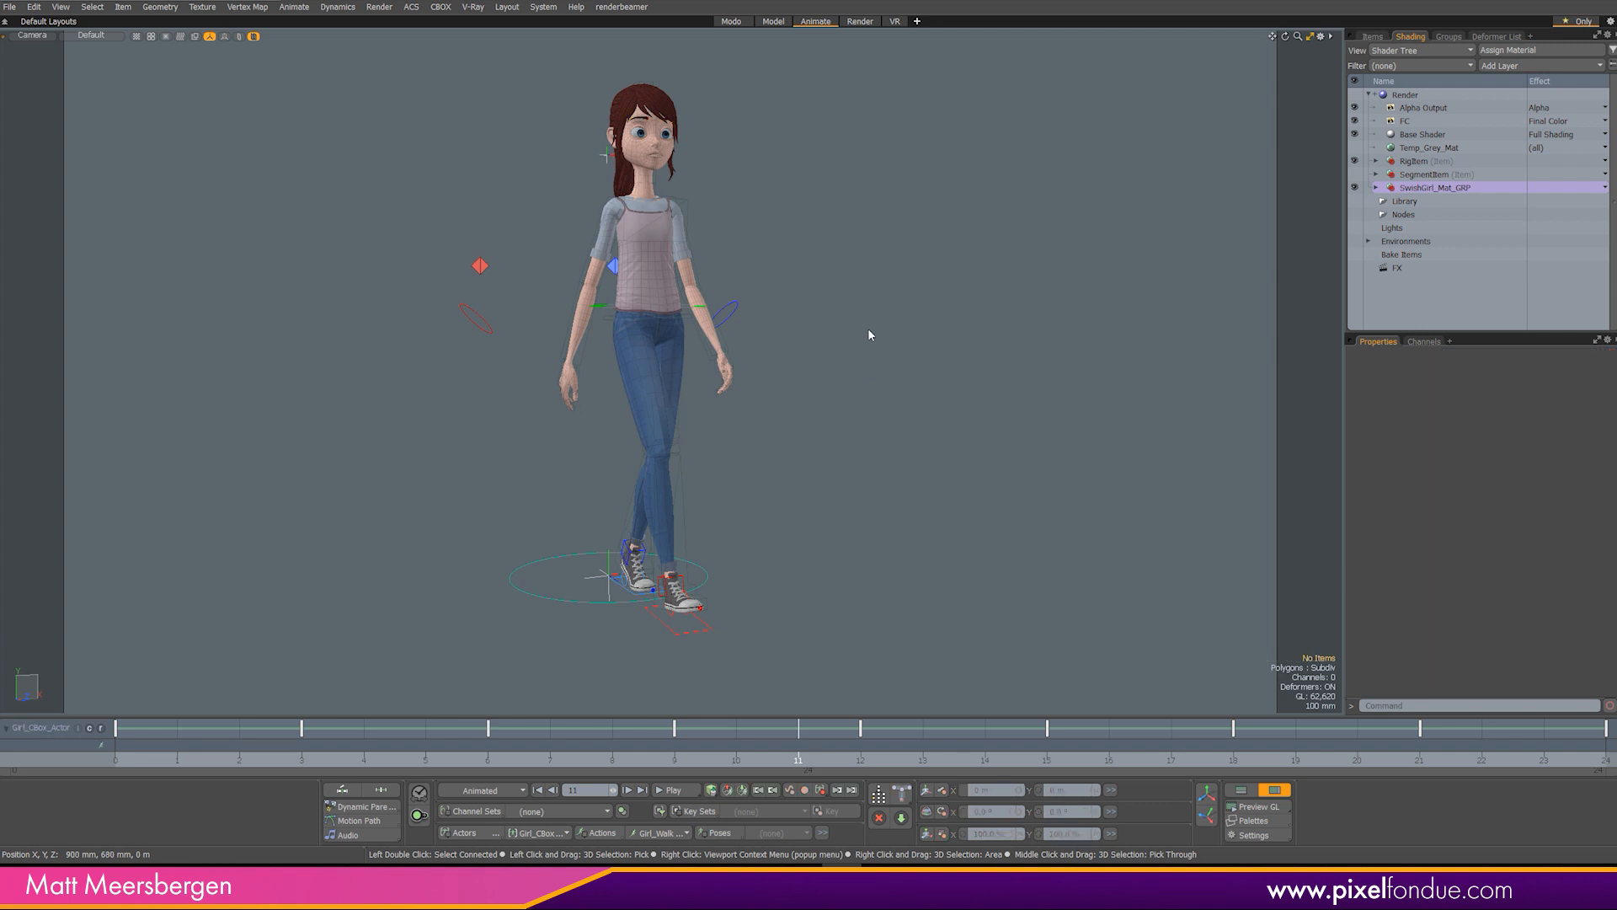
mouse_move(416, 709)
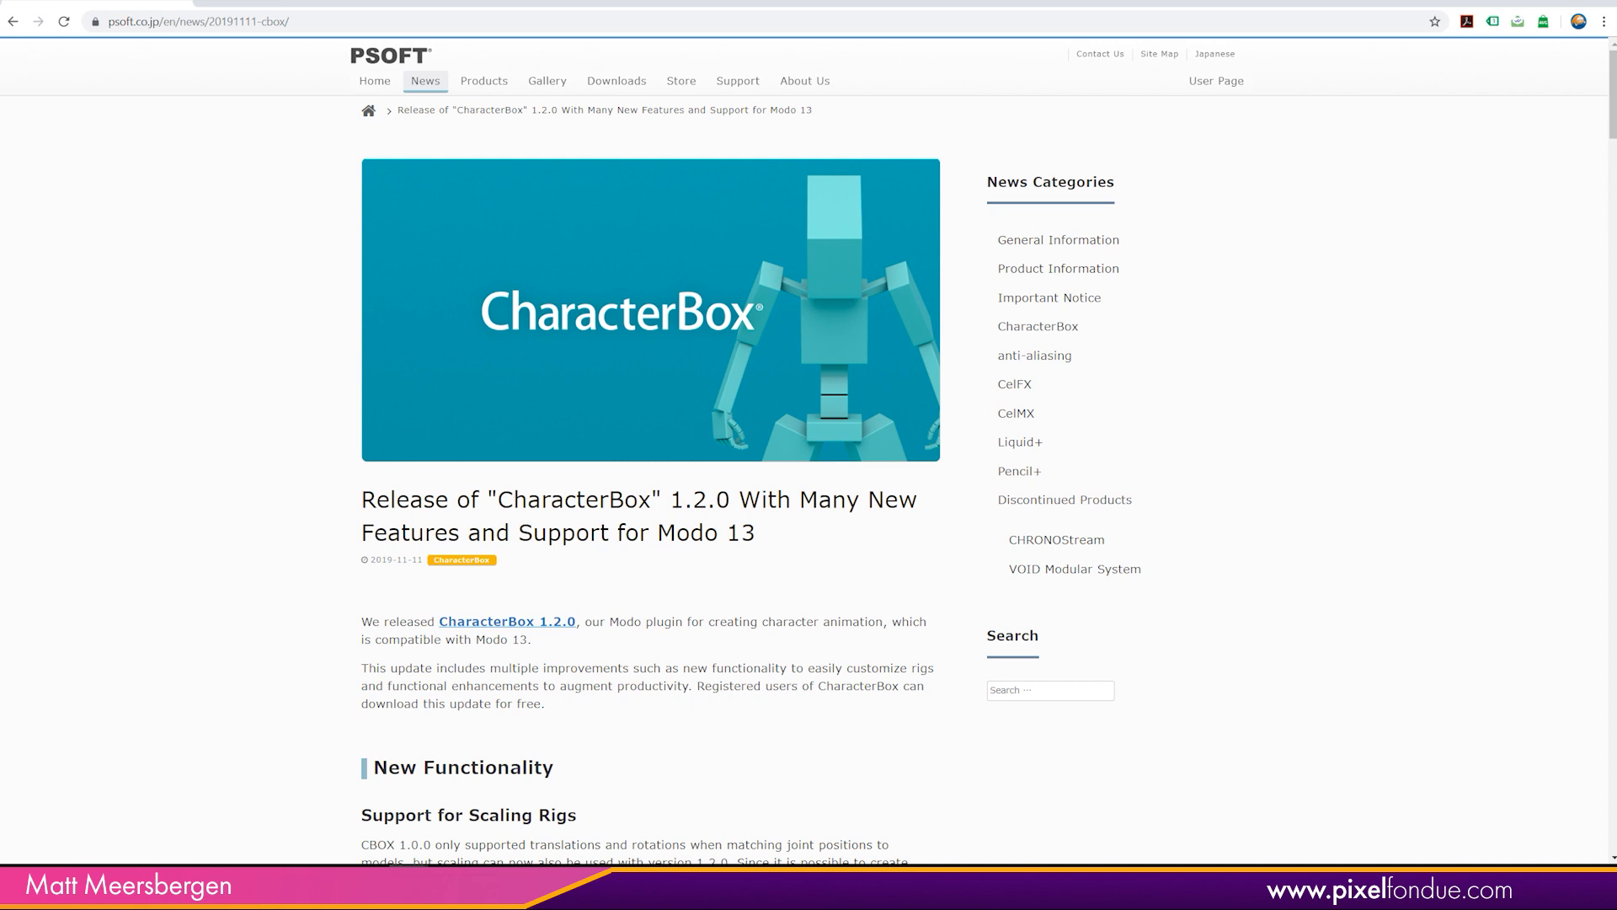
Scroll the CharacterBox 1.2.0 news article down to the Network Rendering Plugin section.
scroll(down, 3)
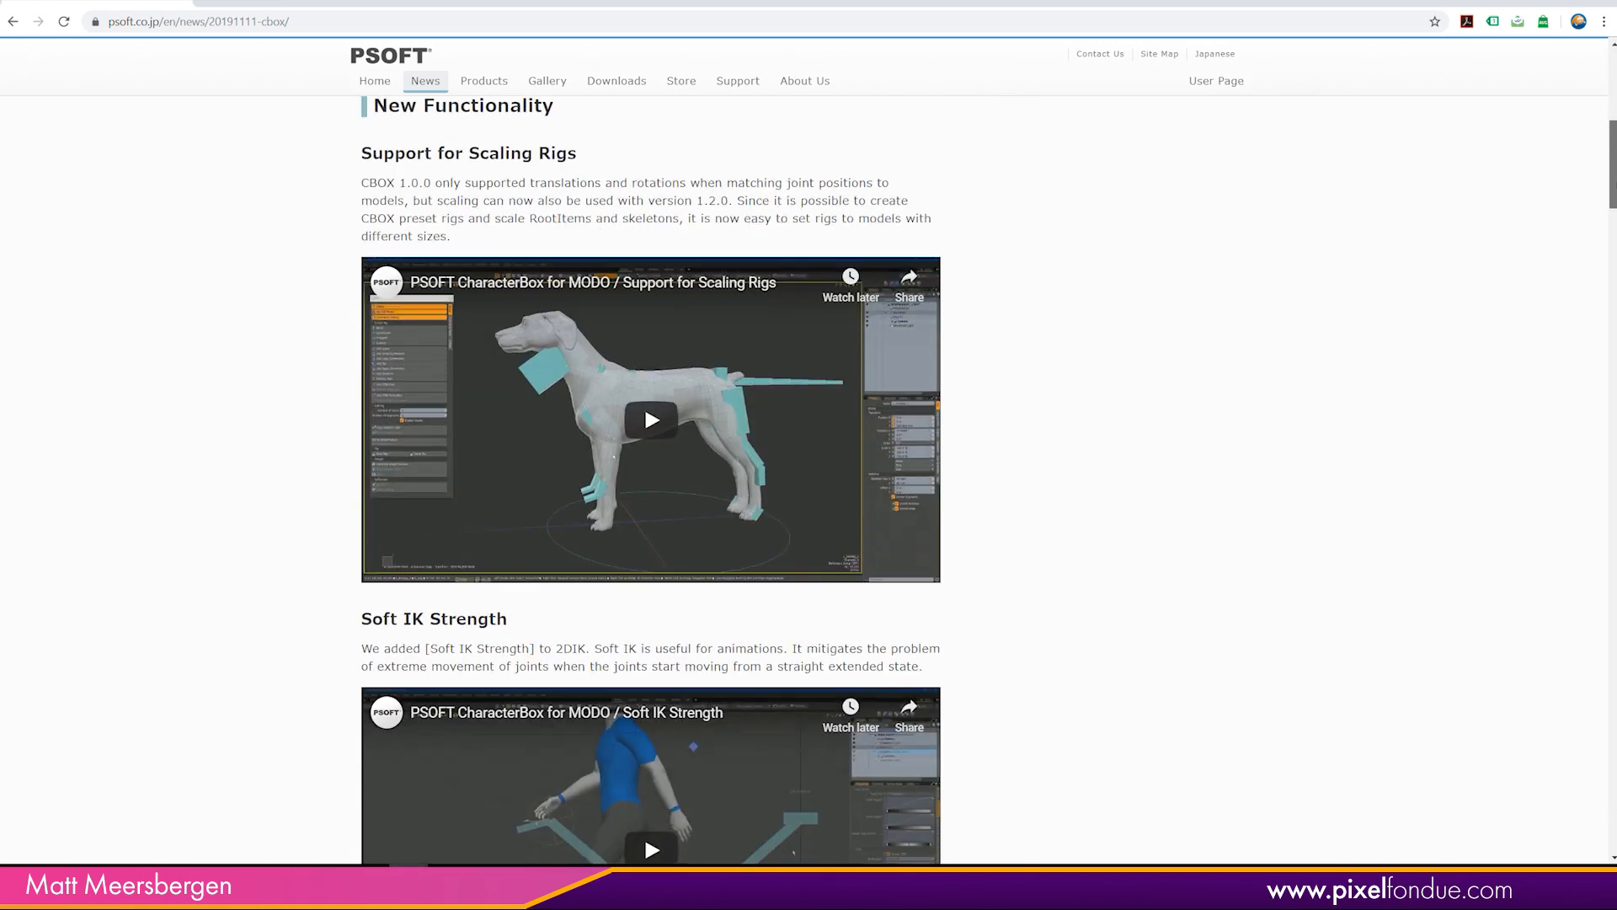
scroll(down, 3)
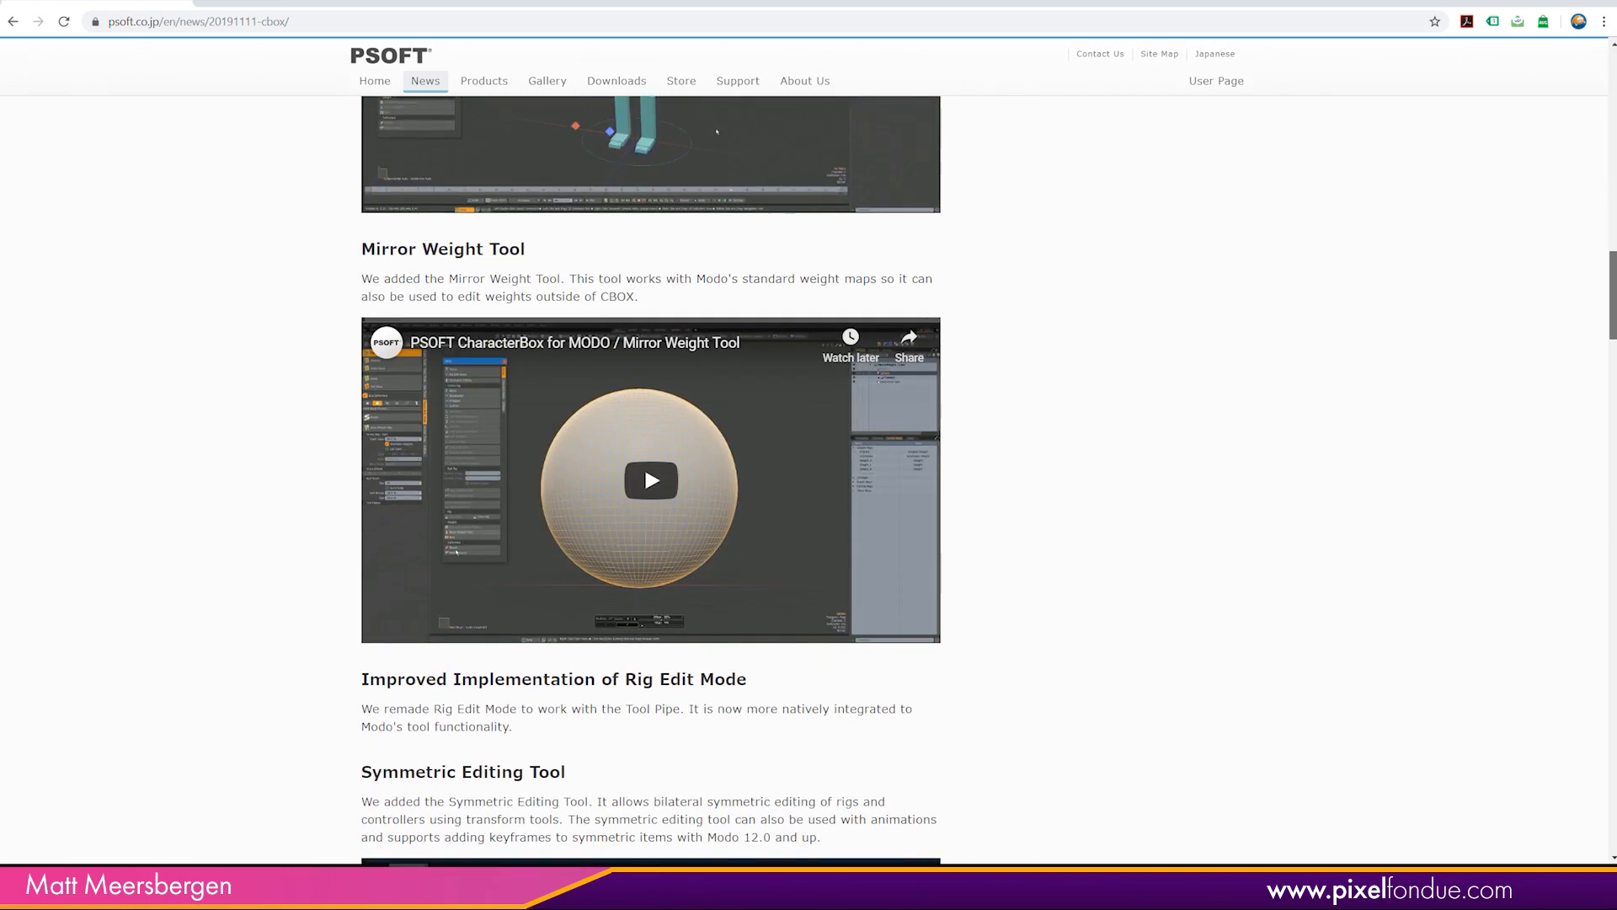
scroll(down, 3)
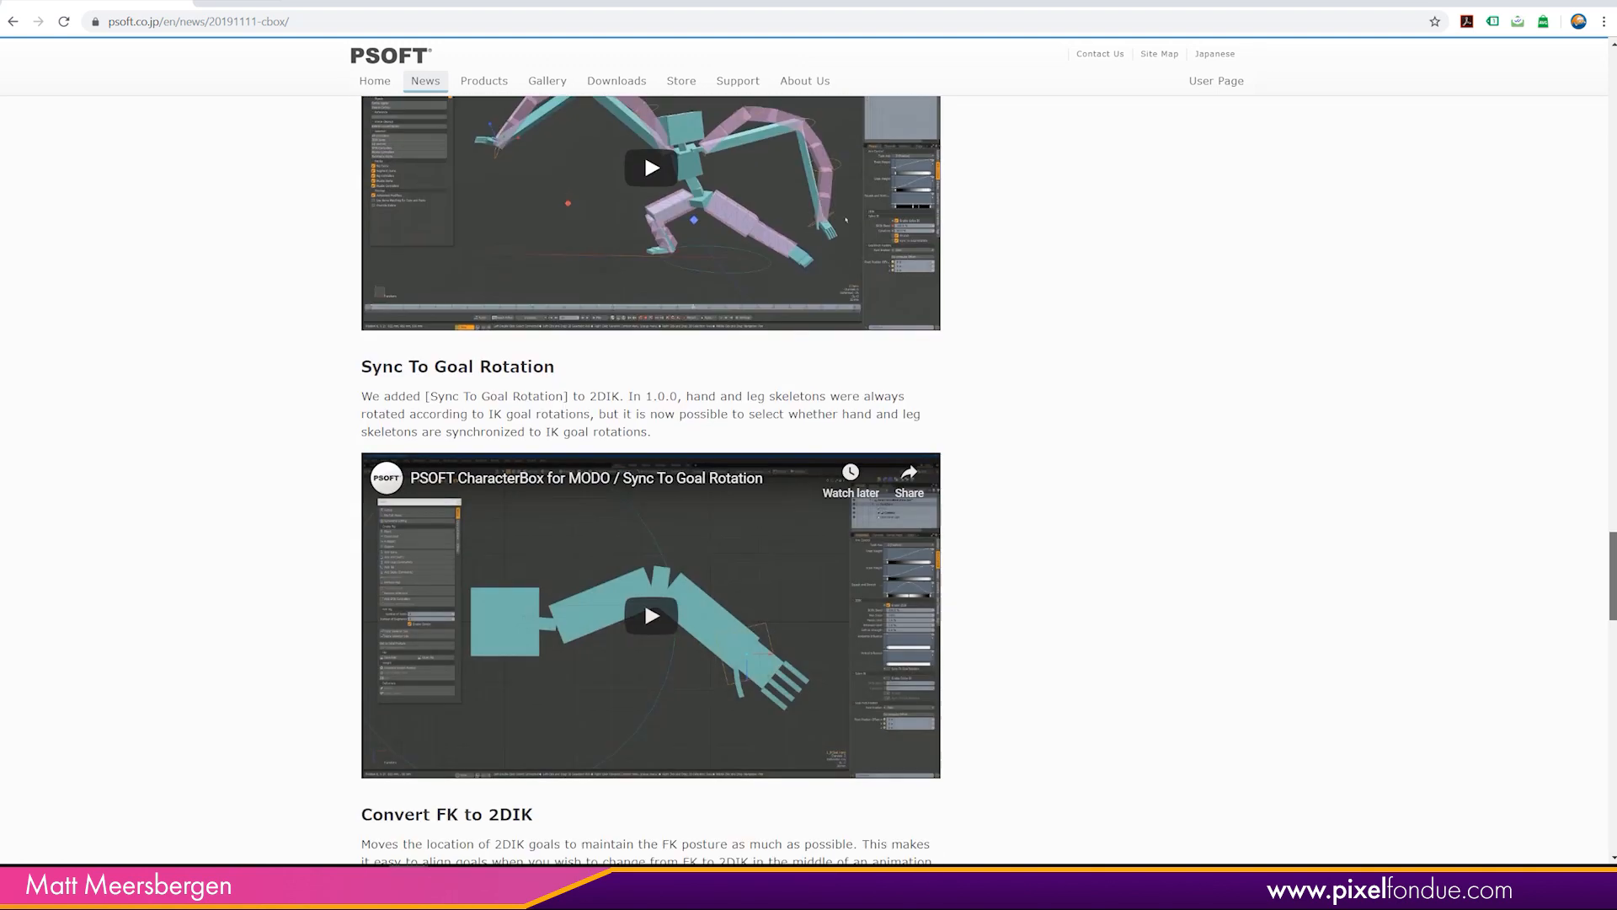
scroll(down, 3)
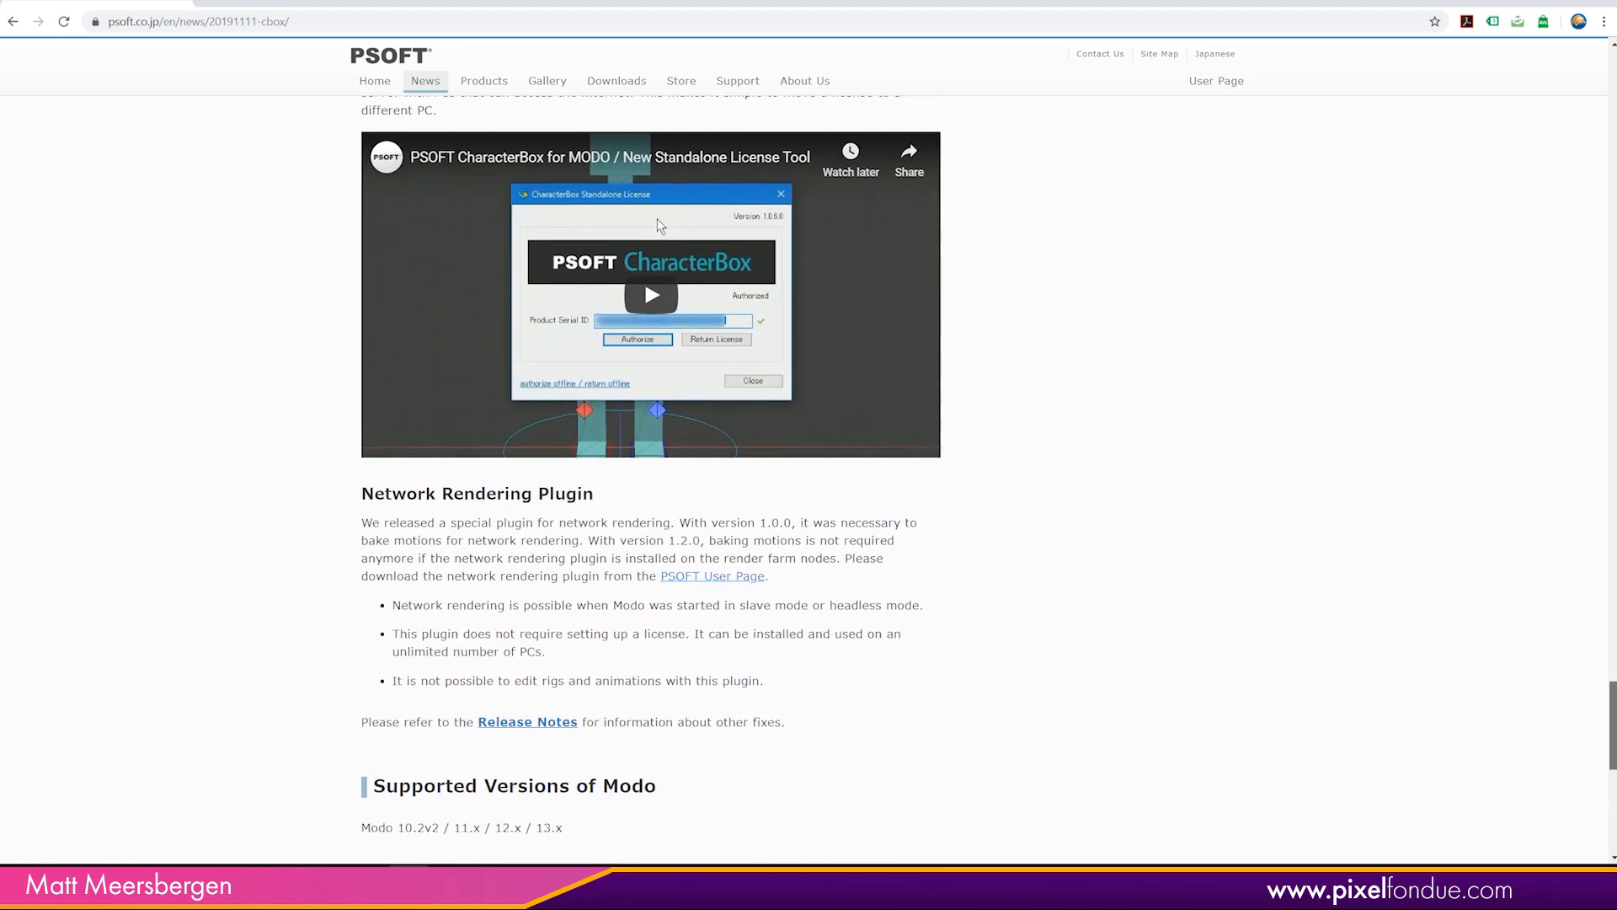
scroll(down, 3)
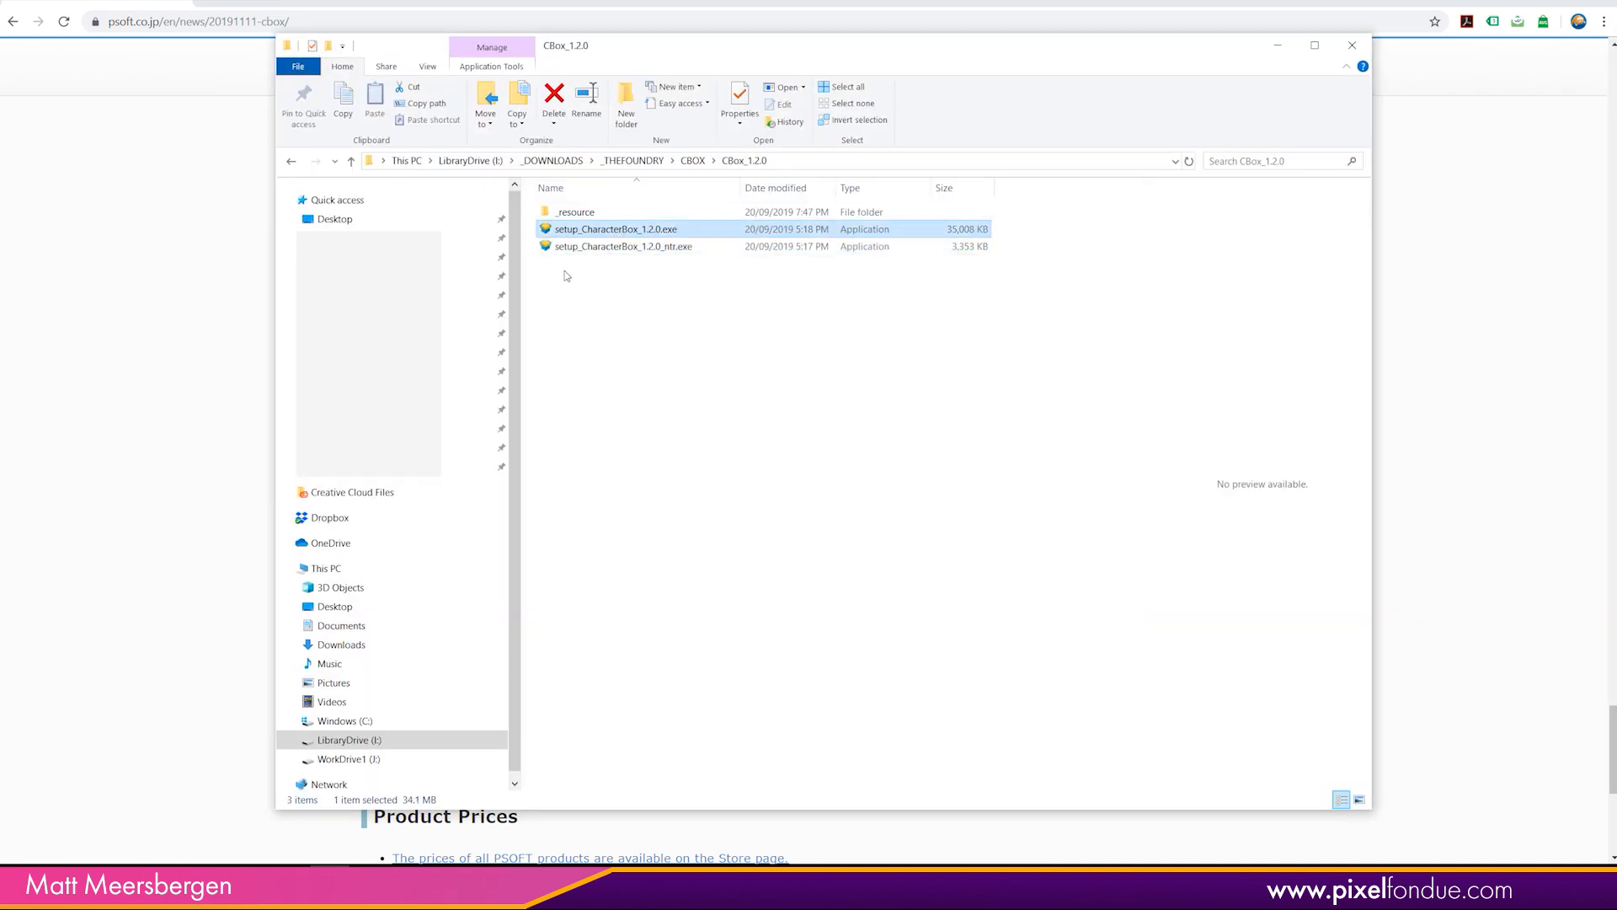
mouse_move(605, 288)
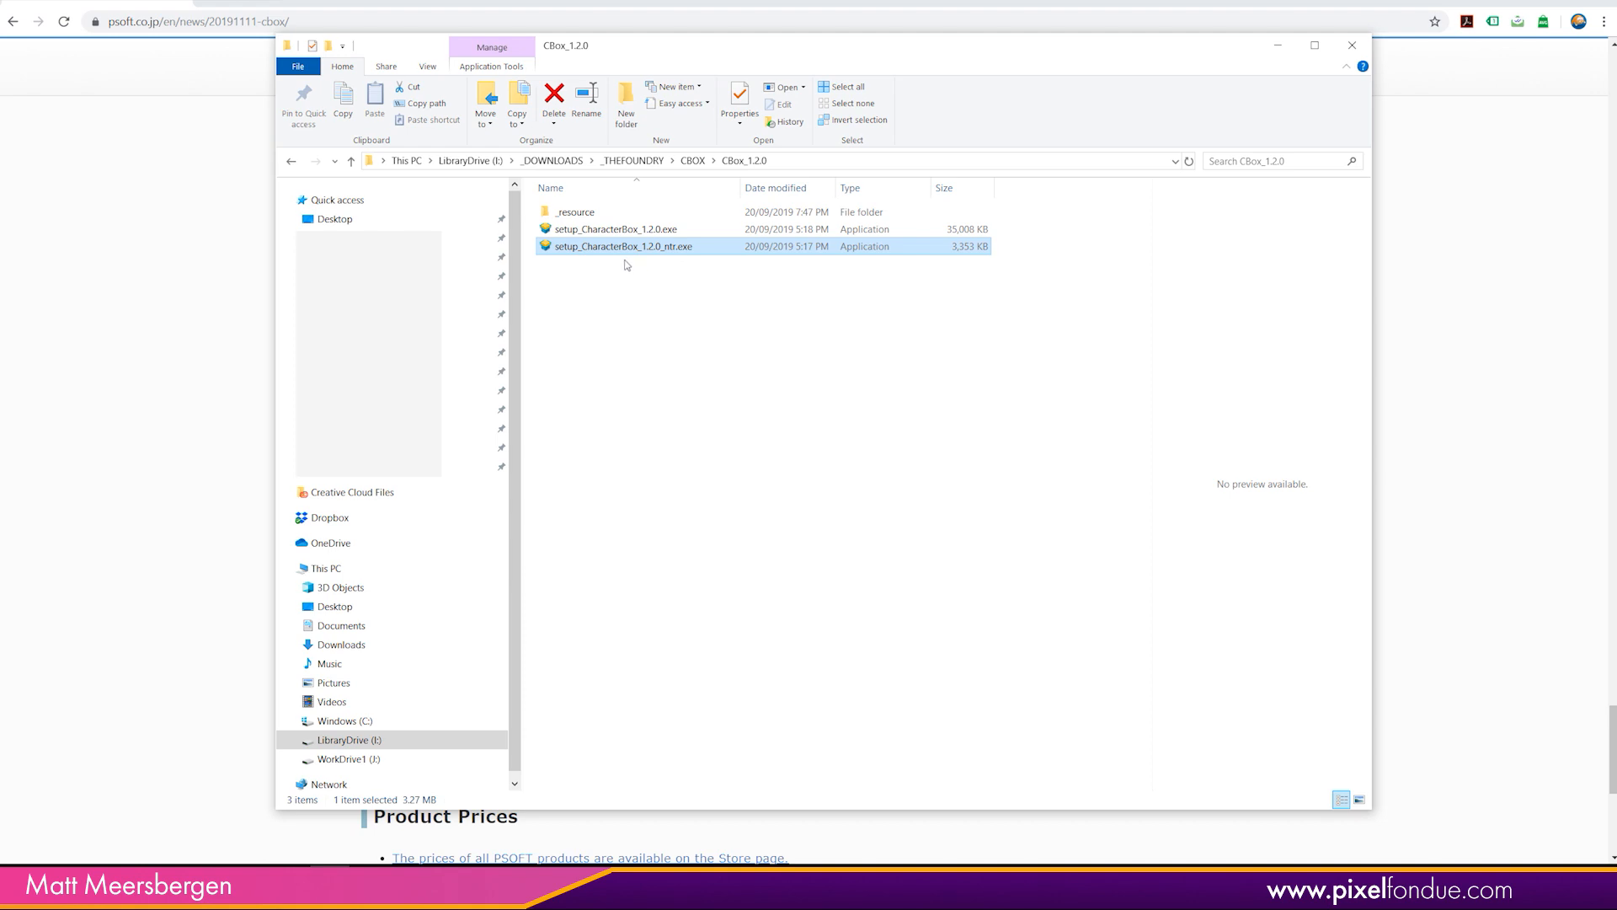
mouse_move(602, 261)
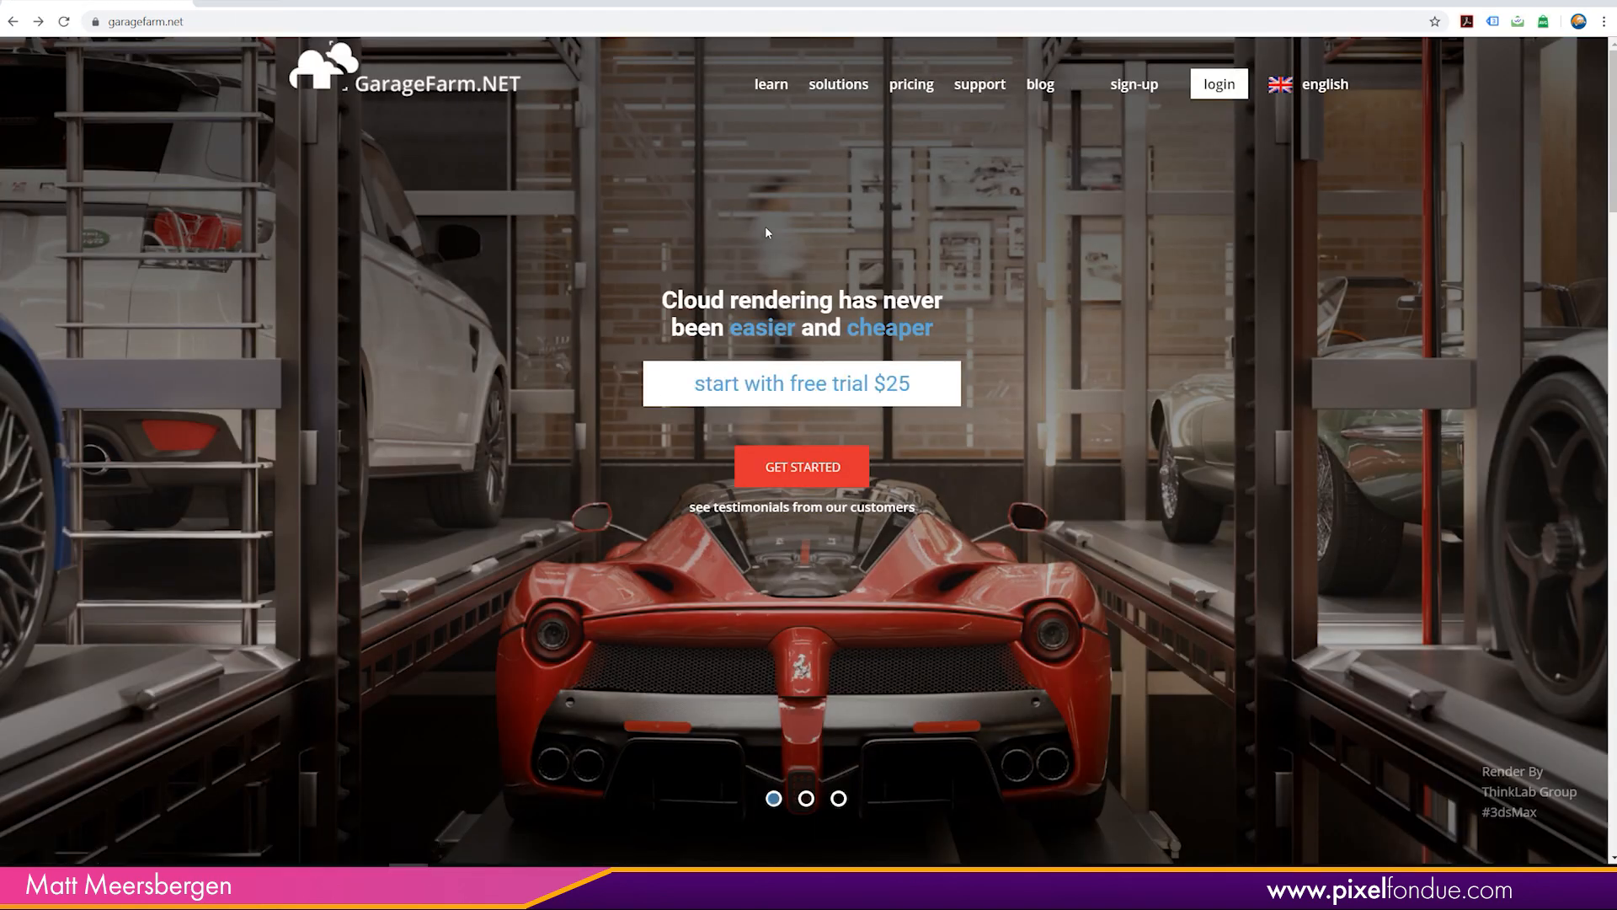
mouse_move(737, 210)
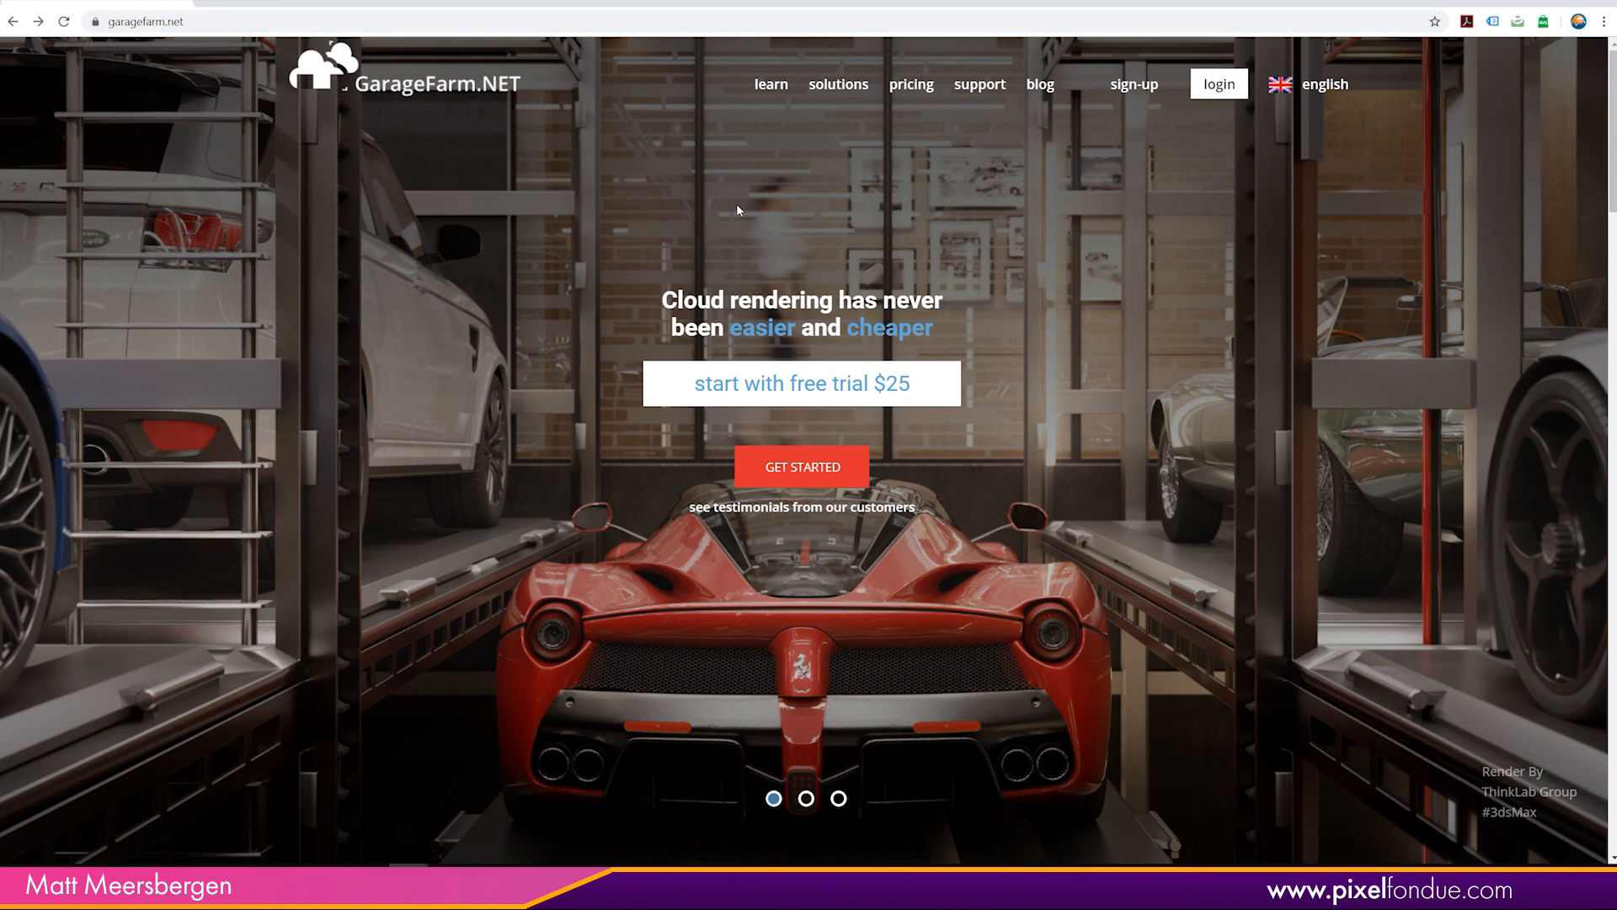
mouse_move(694, 149)
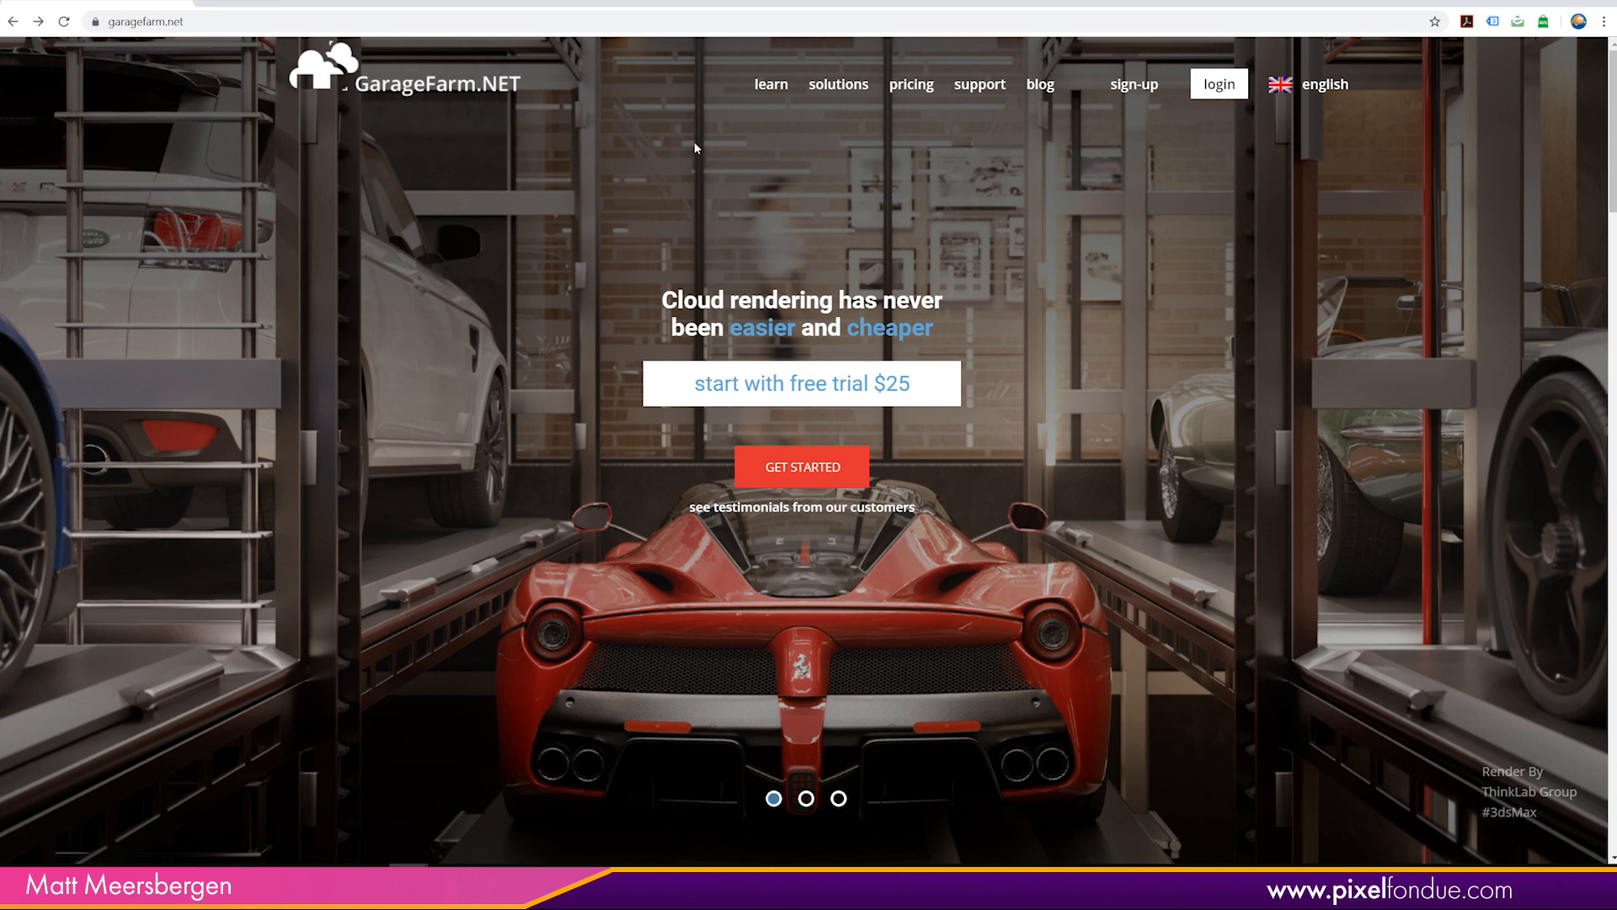
Scroll the GarageFarm.NET homepage through the render farm section and back.
scroll(down, 3)
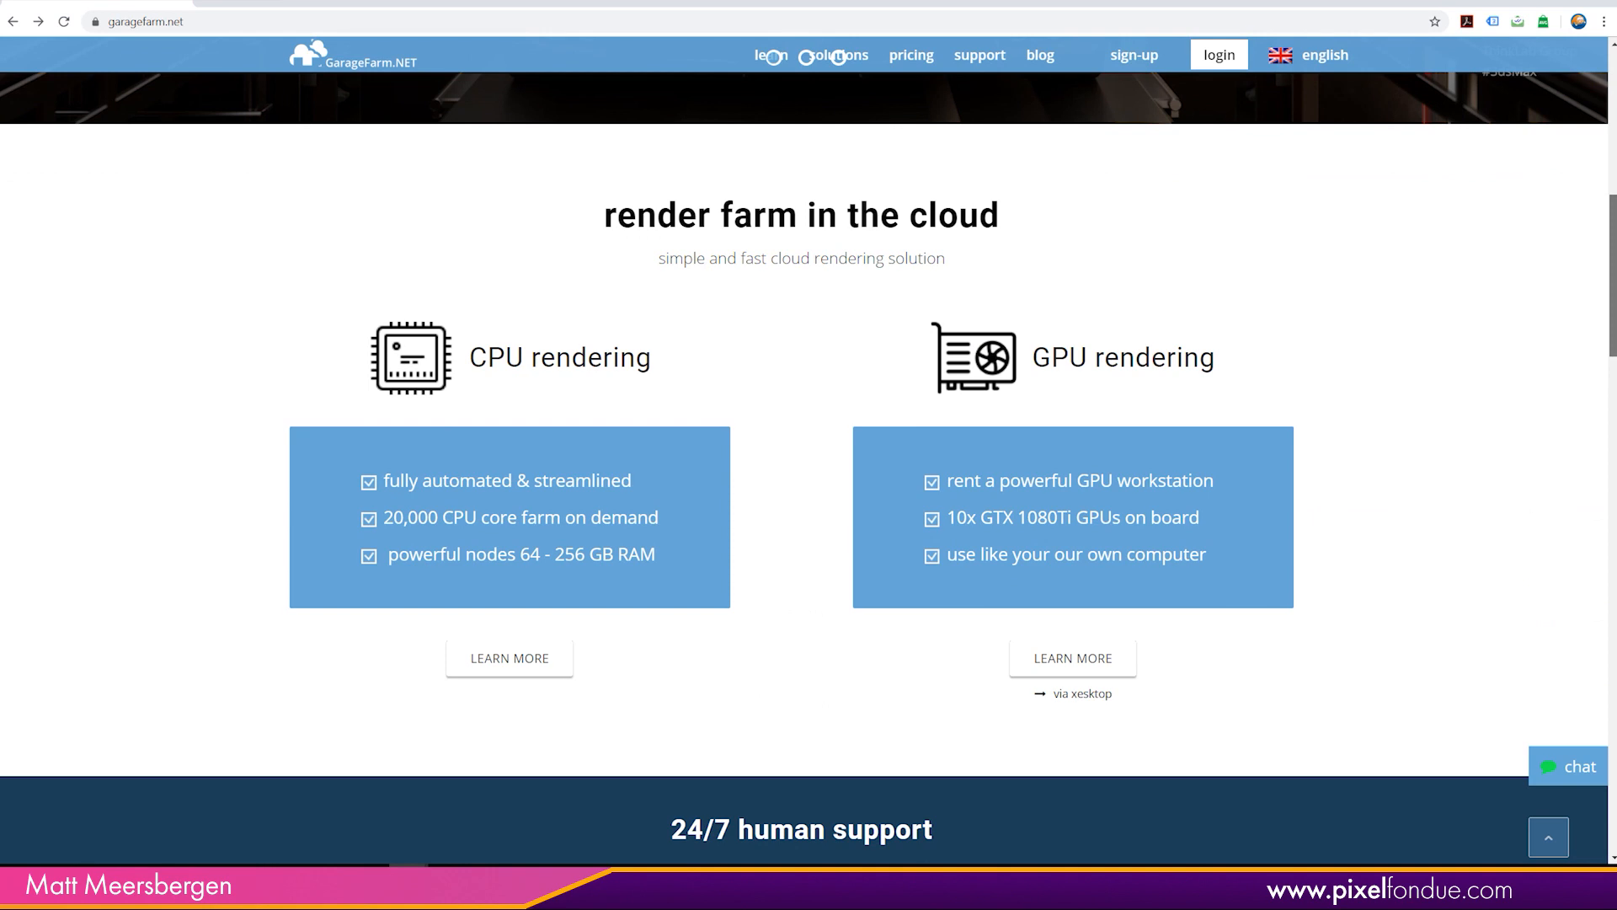
scroll(up, 3)
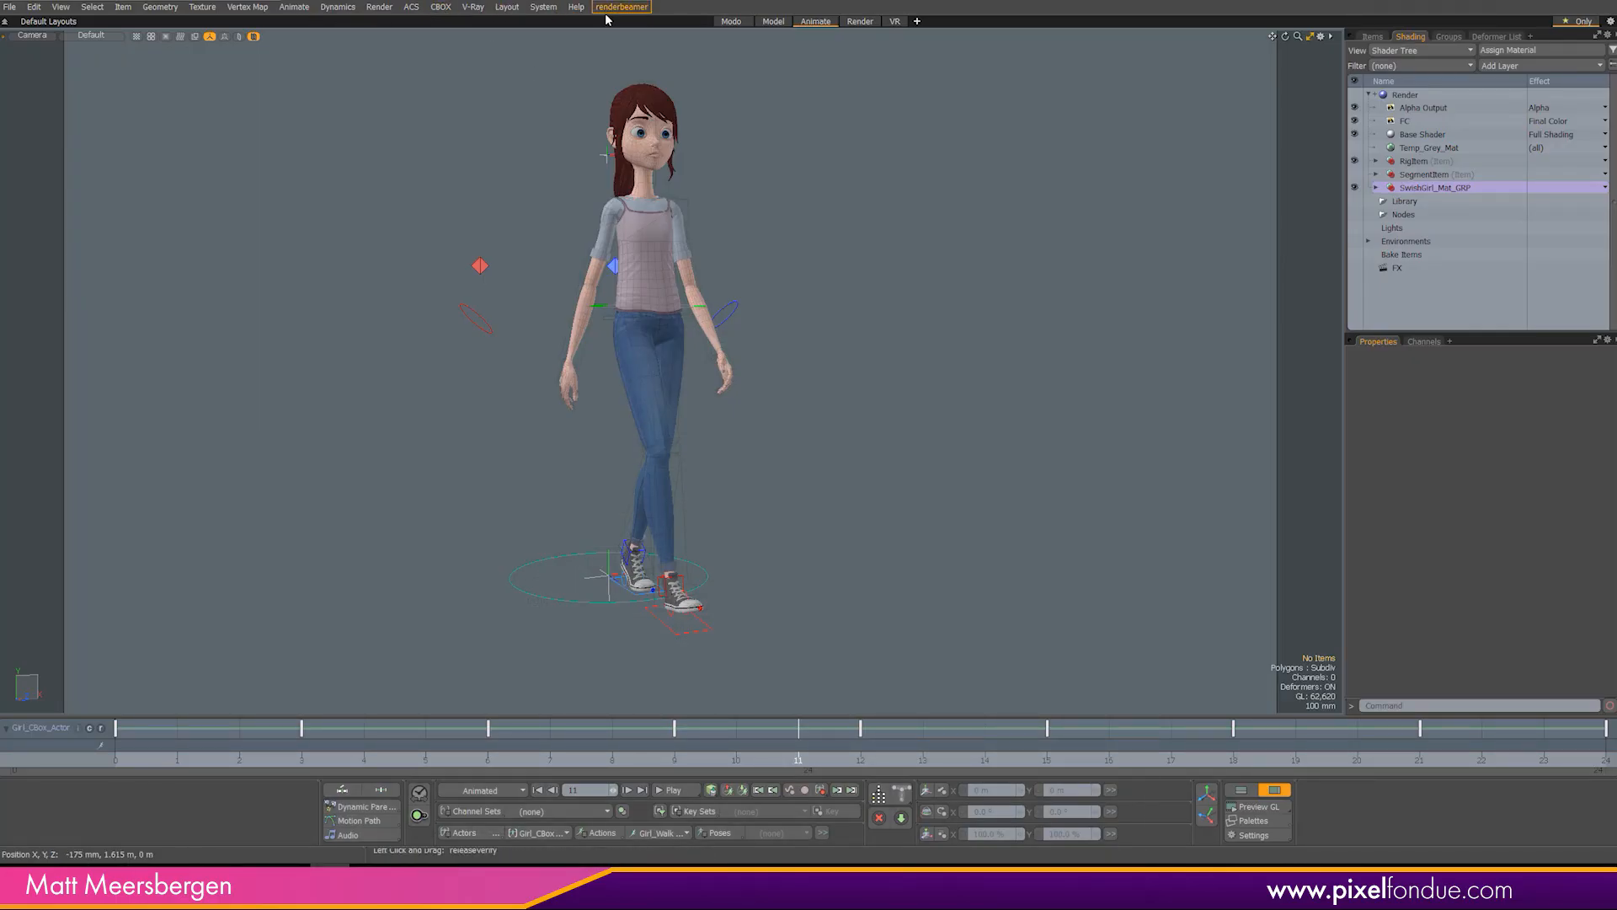
Show Modo's renderbeamer menu with its Beam it up and cost calculator options.
click(621, 6)
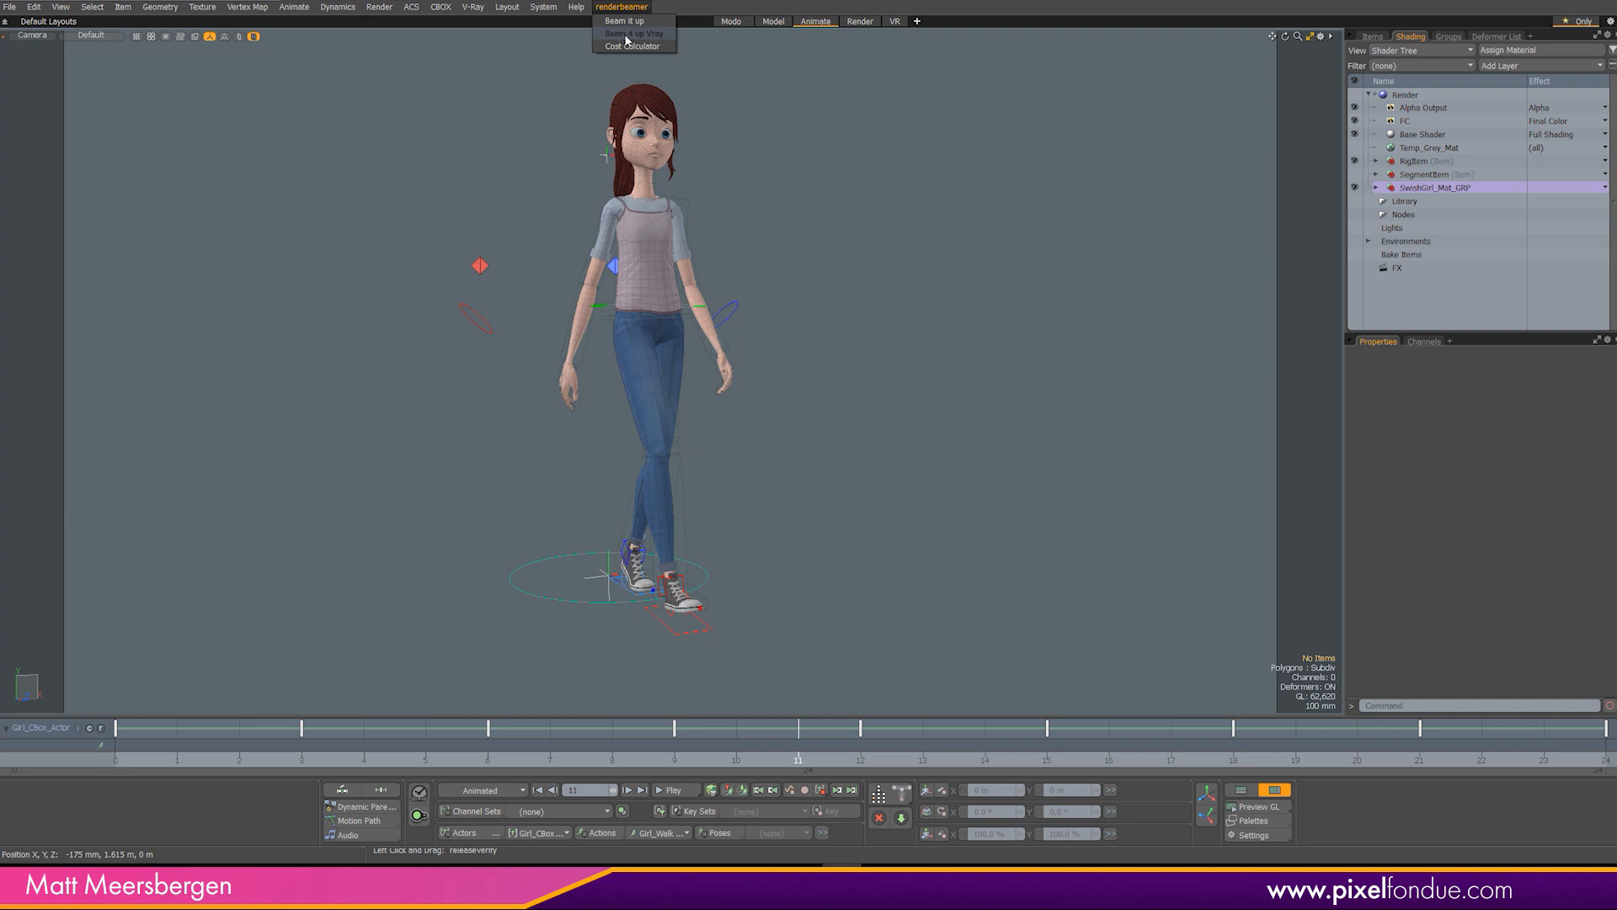
mouse_move(646, 39)
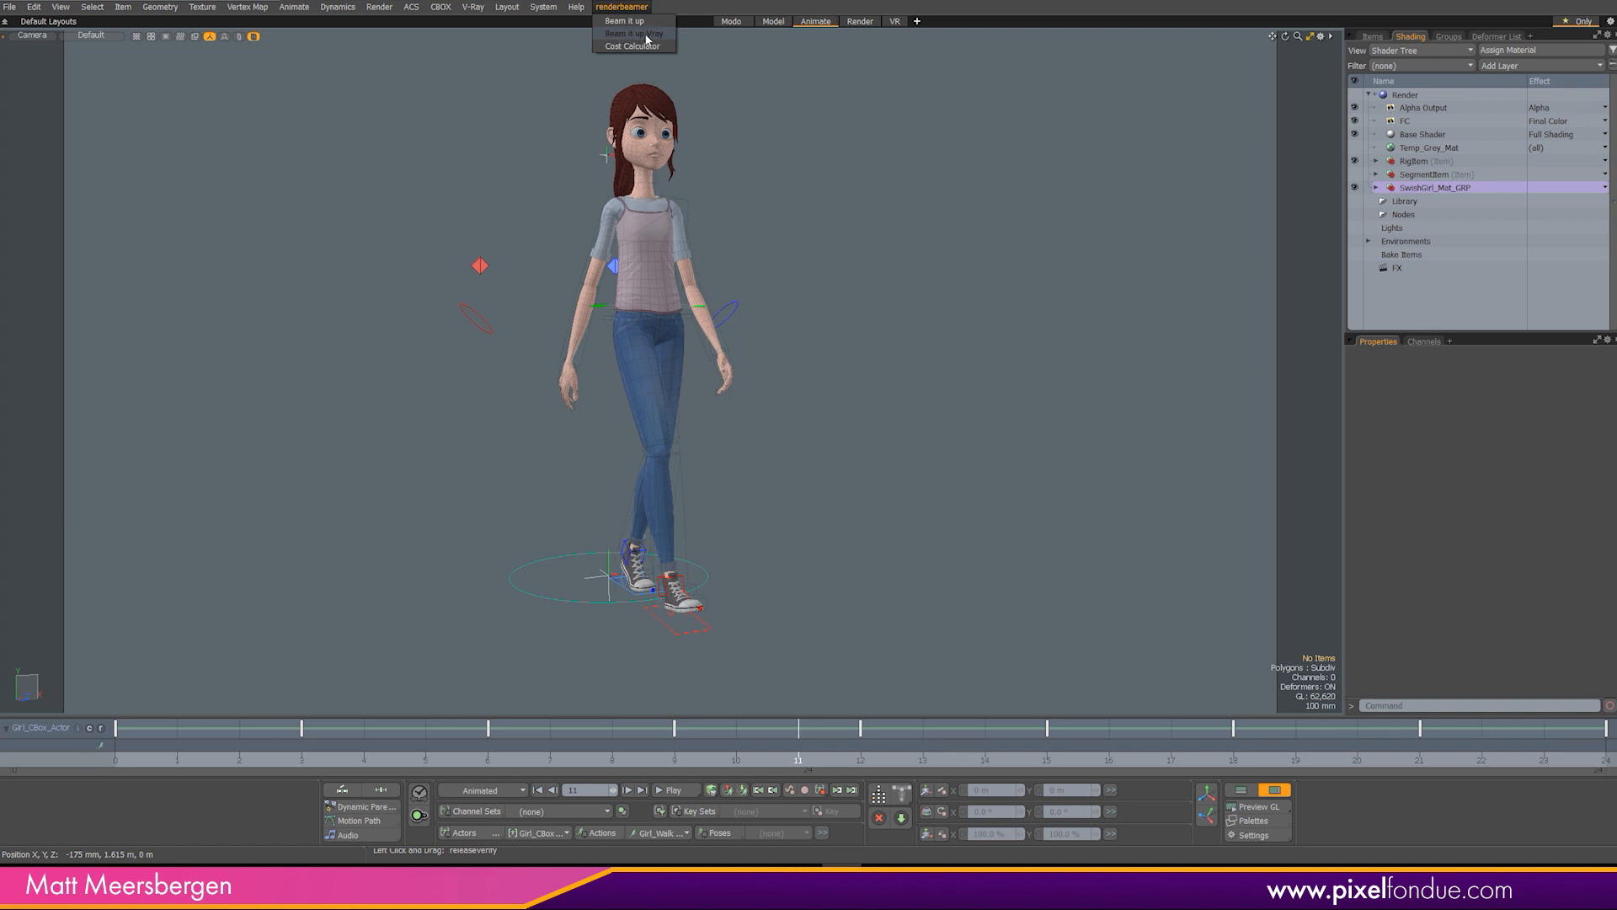
mouse_move(665, 39)
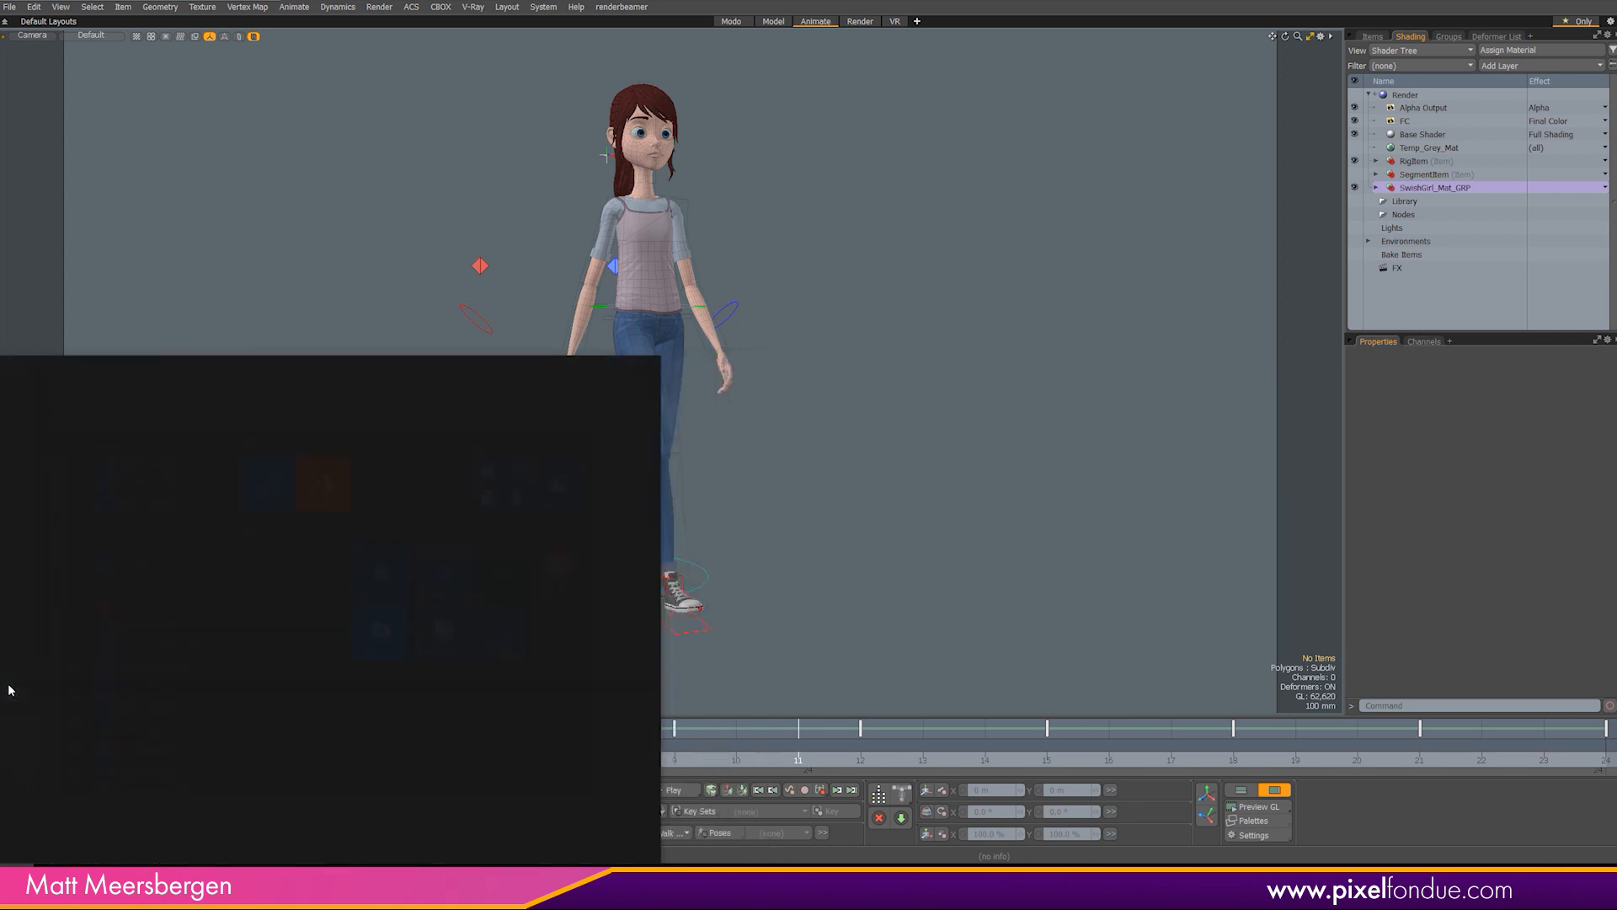
Launch RenderBeamer from the Start menu search to upload the 08_Girl_CBox scene.
text(render)
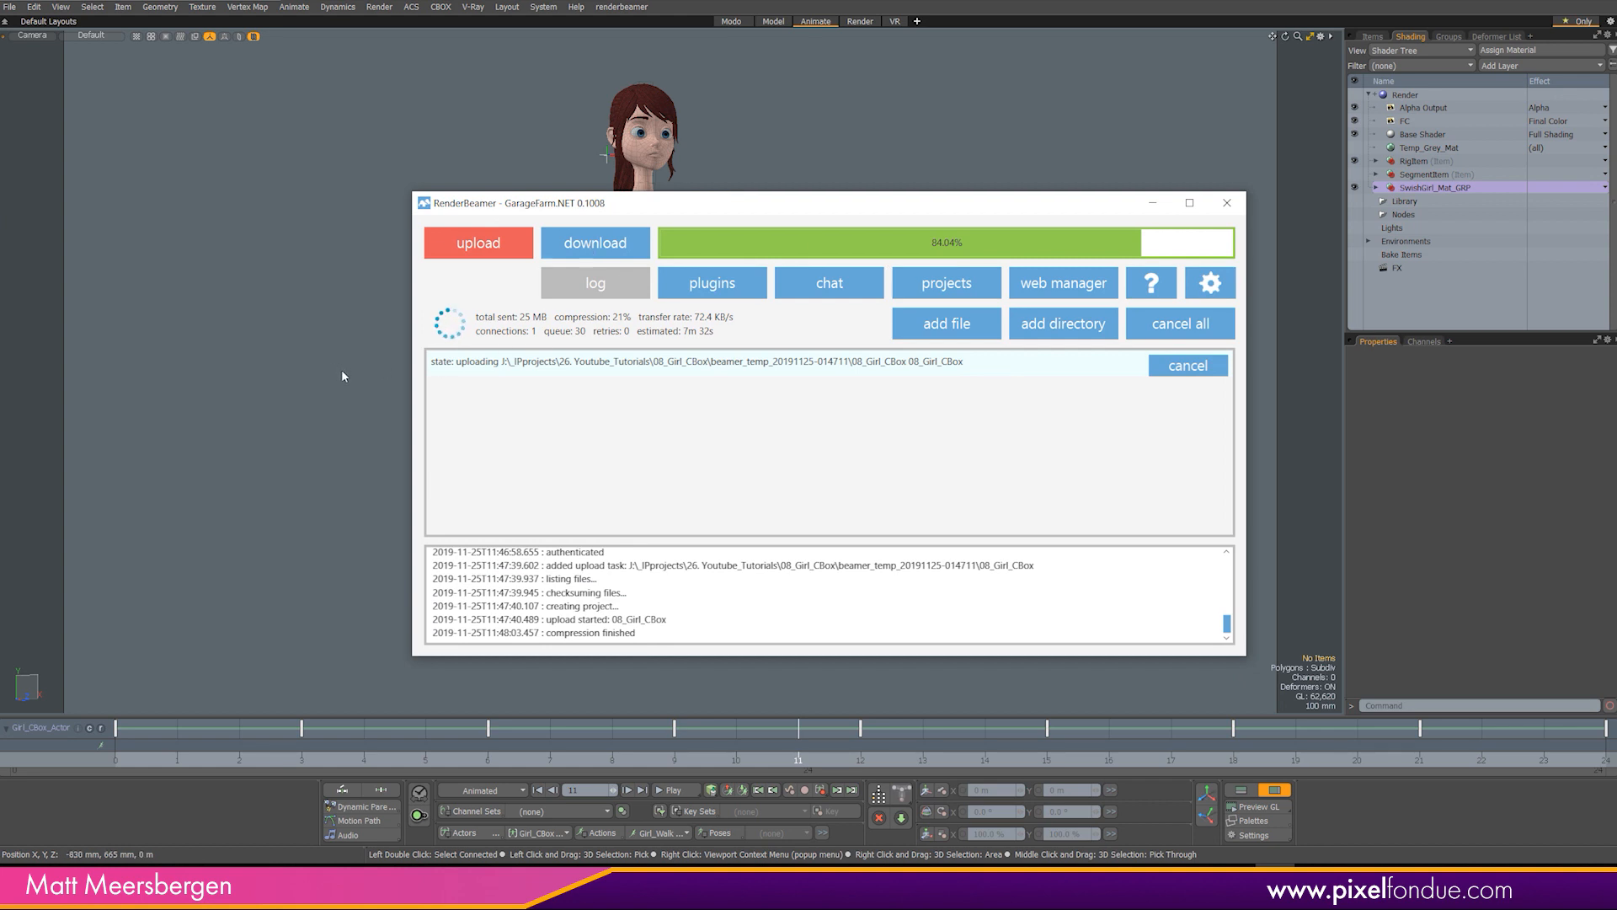
mouse_move(672, 207)
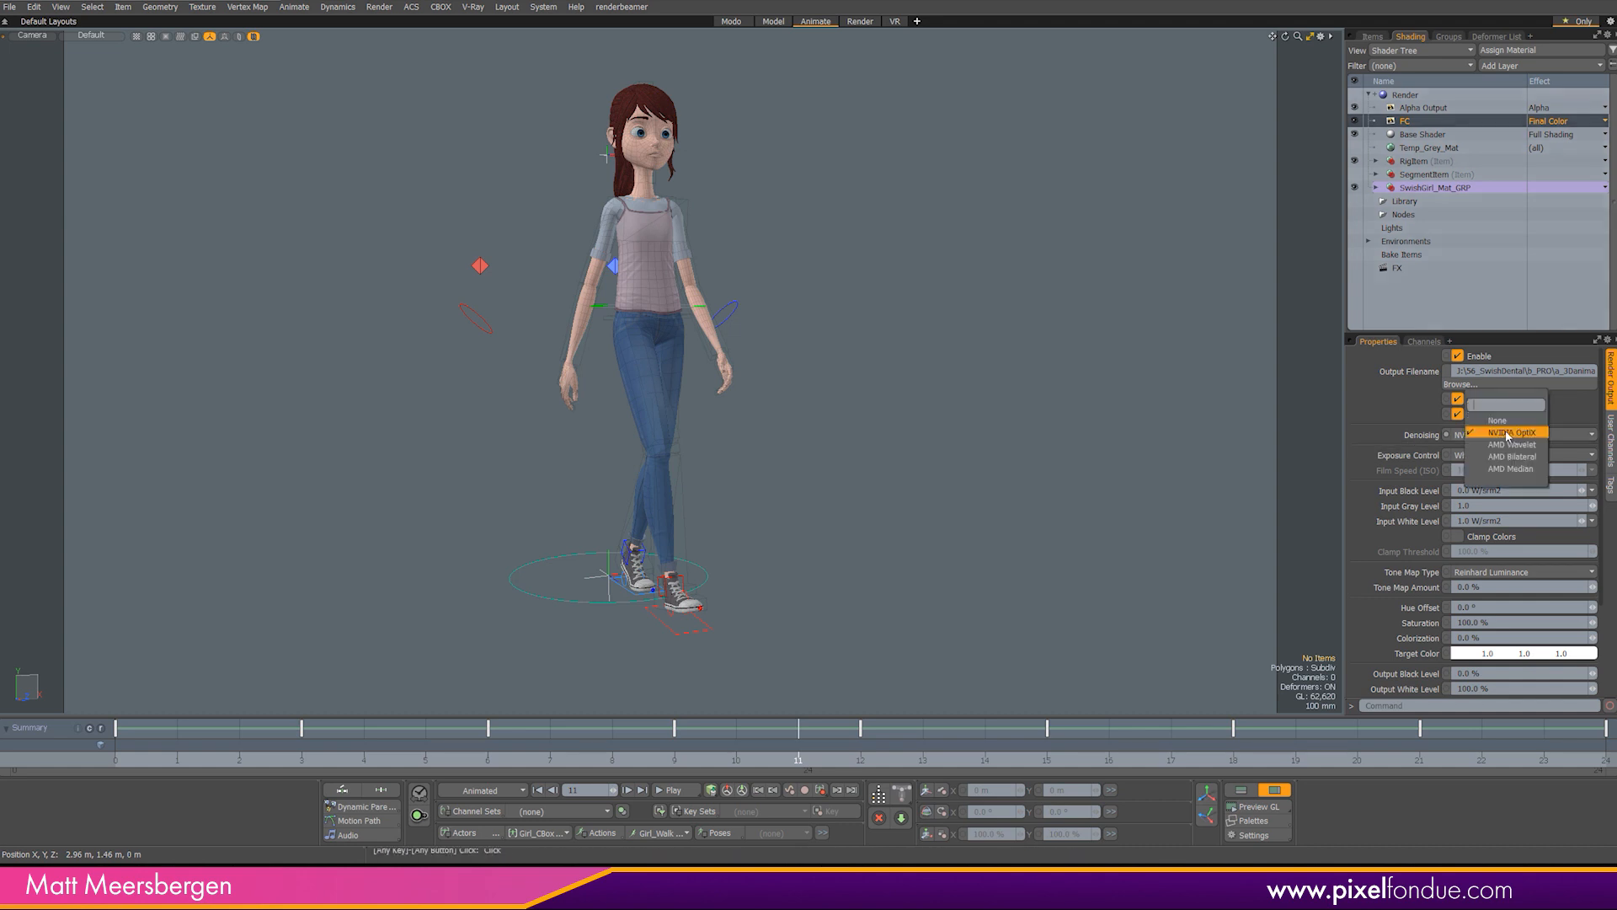
Set the FC render output's Denoising to None, then bring up the renderbeamer menu again.
click(1496, 419)
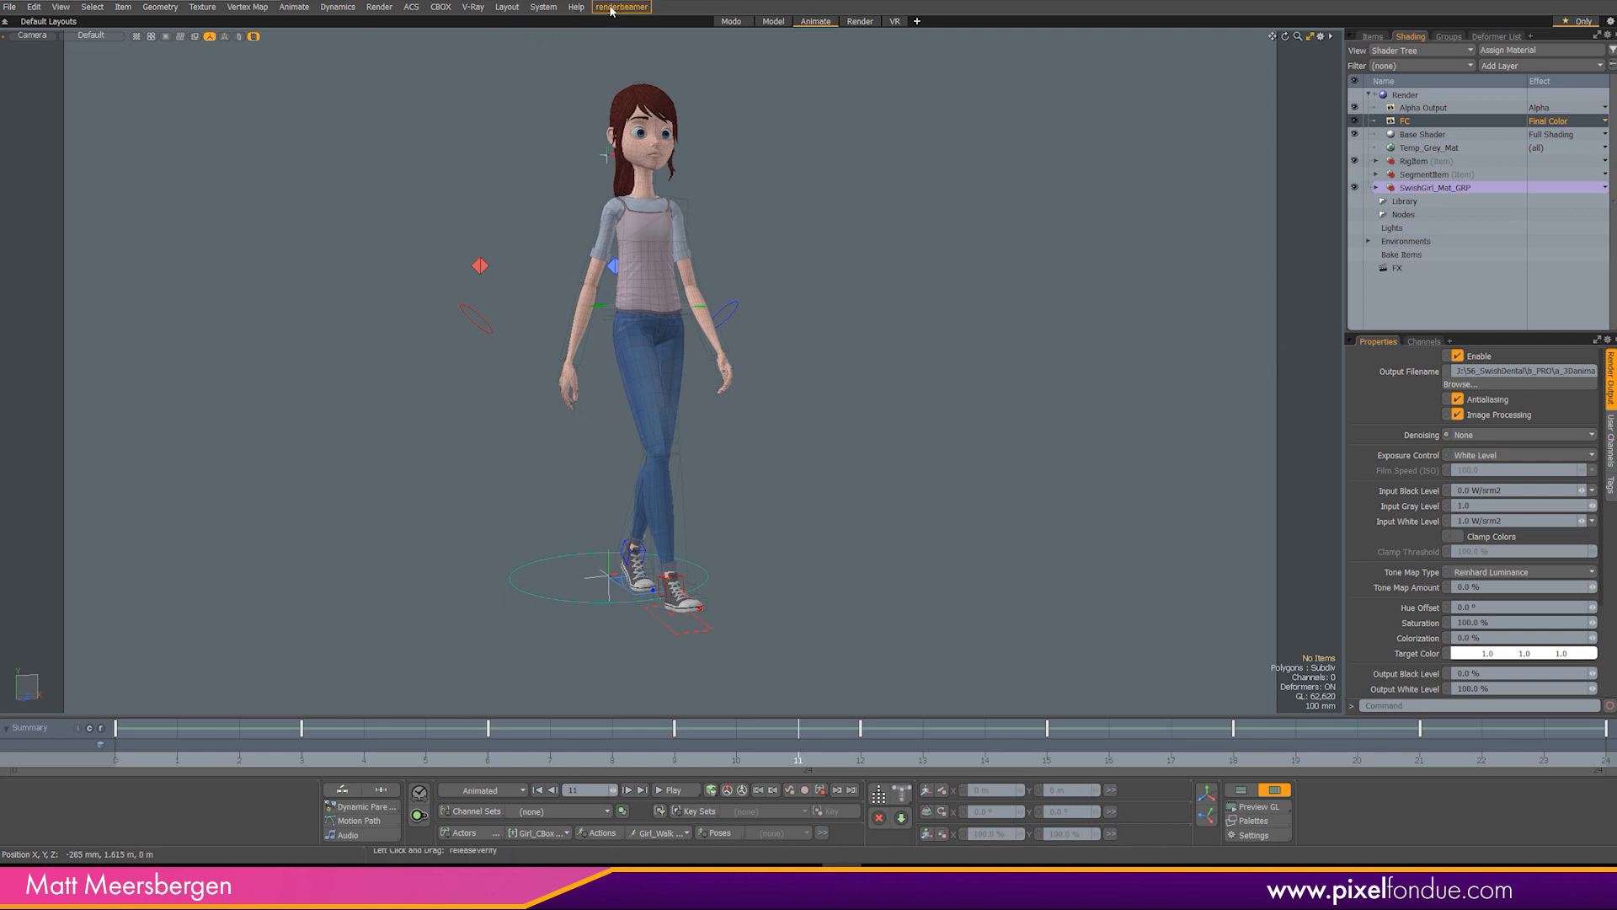
click(621, 6)
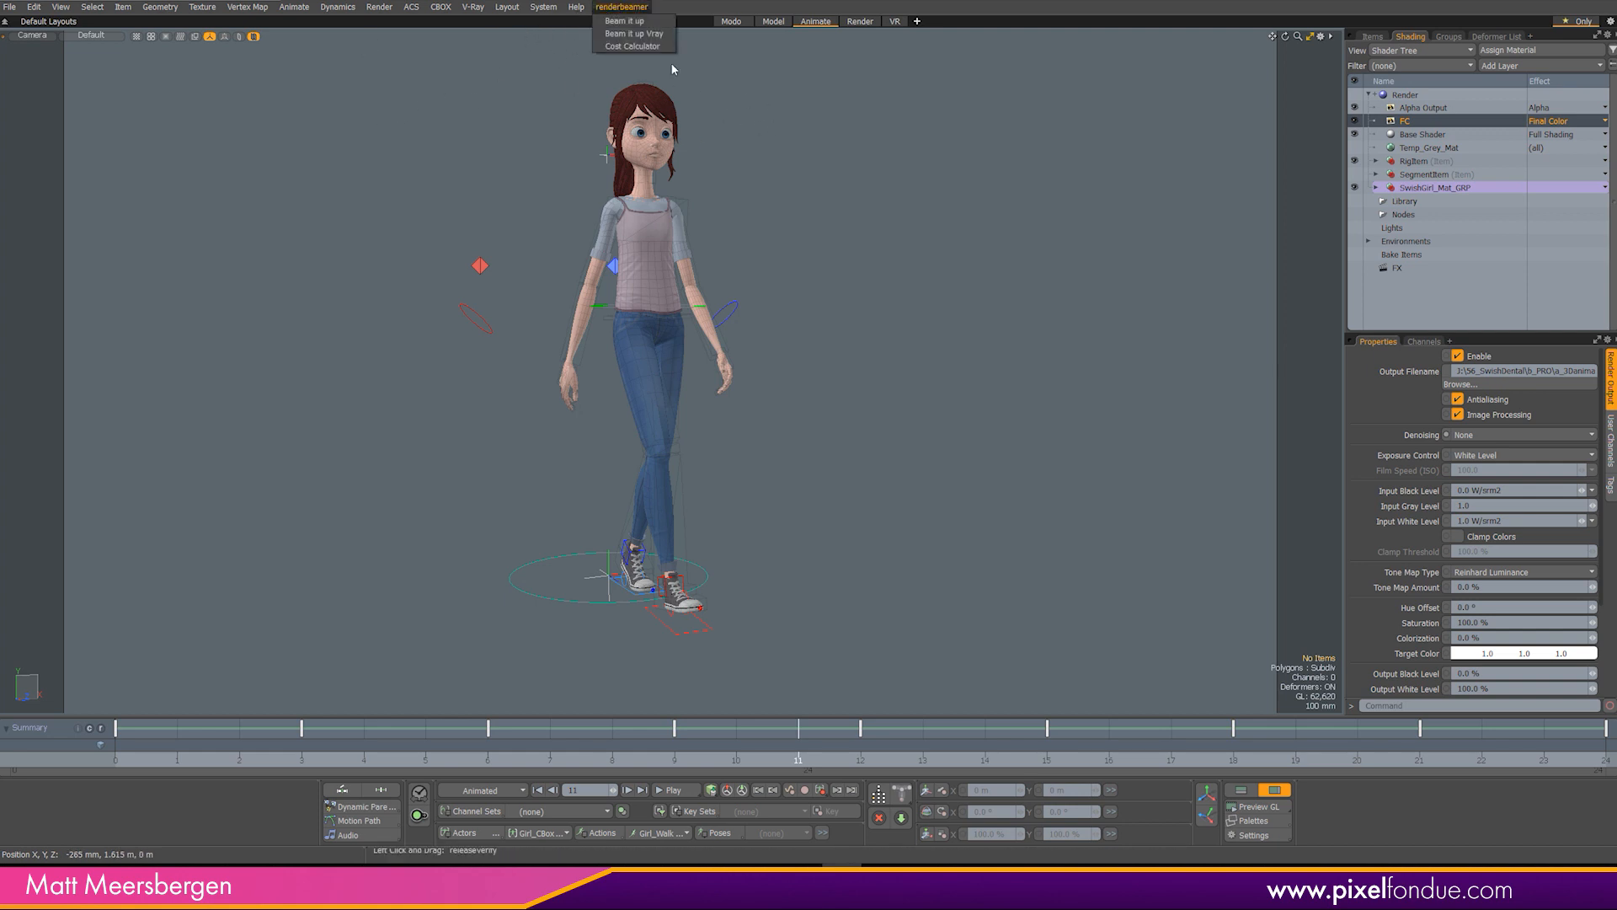
mouse_move(621, 20)
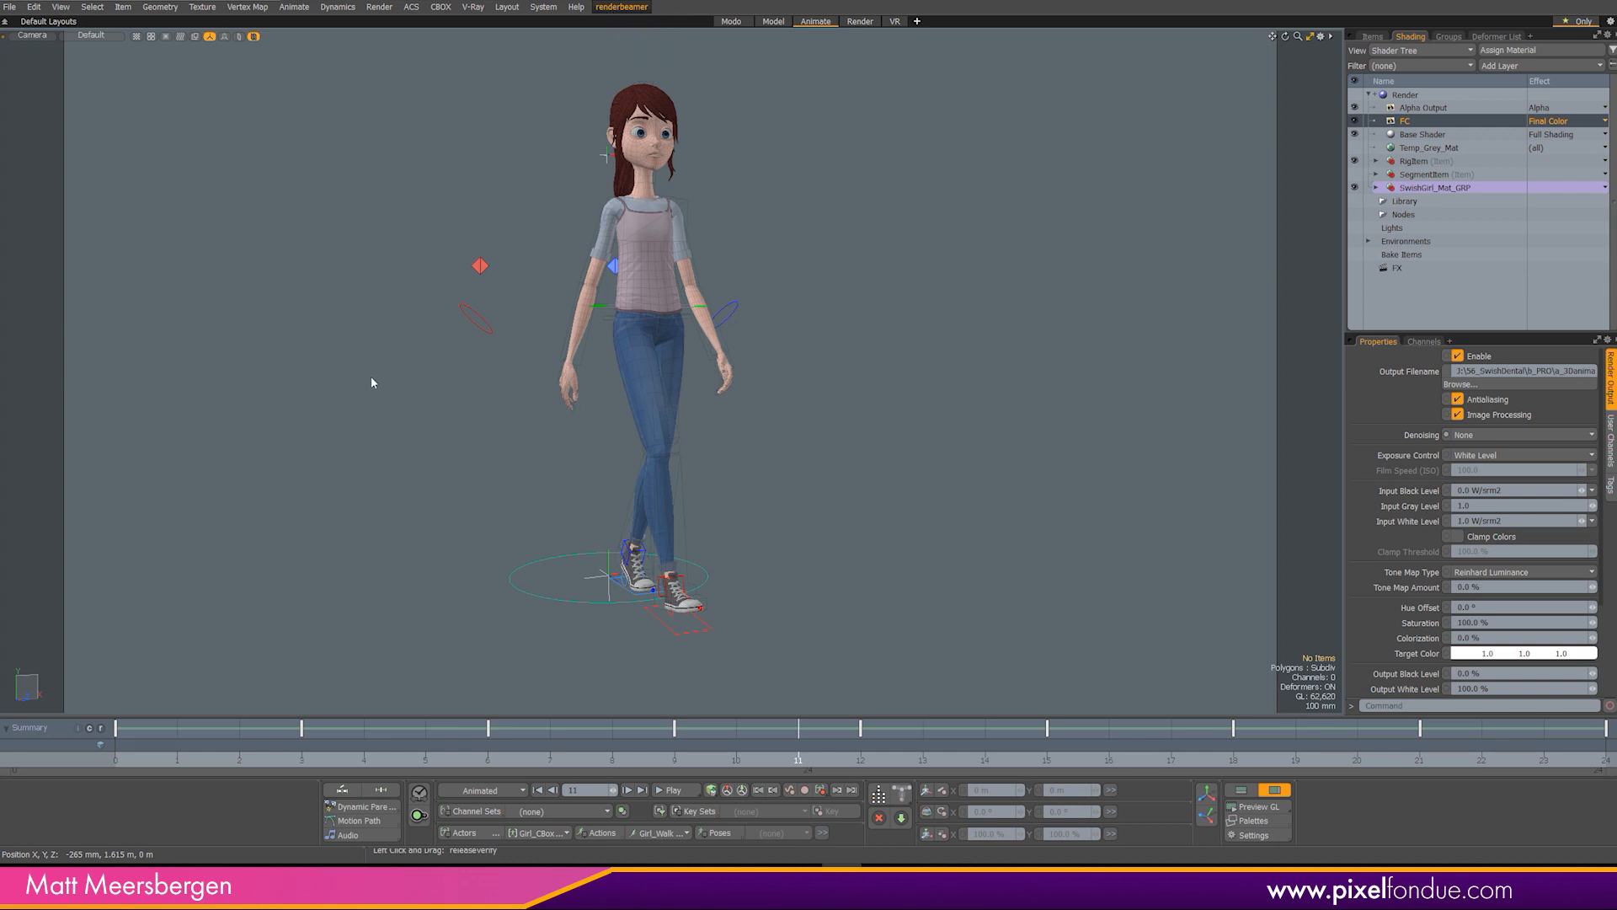
mouse_move(361, 360)
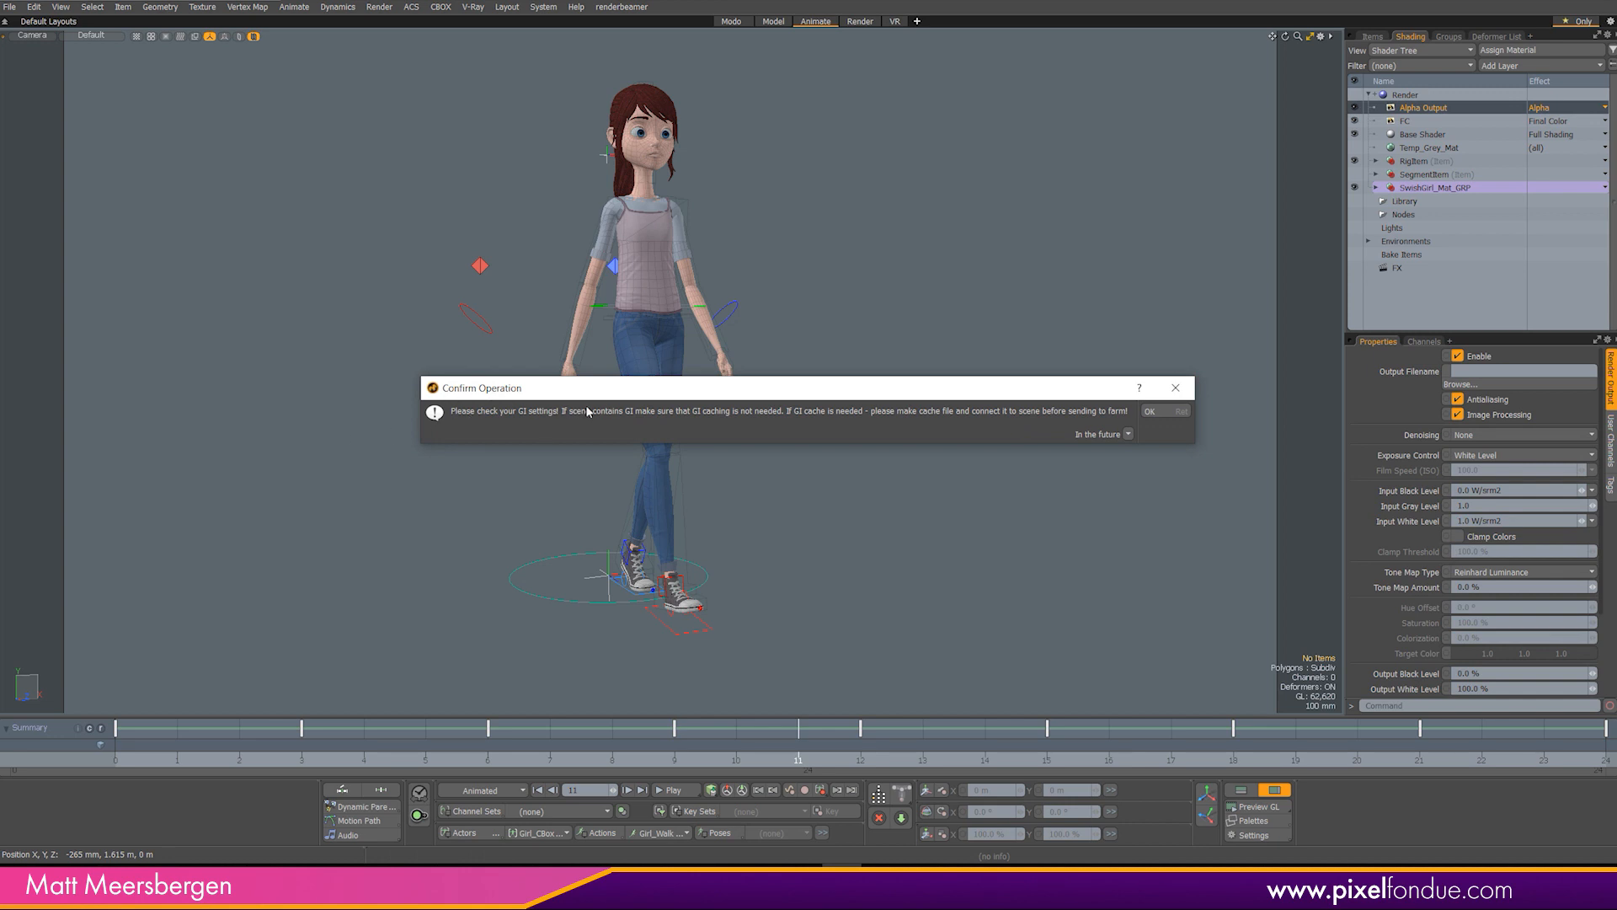
mouse_move(655, 420)
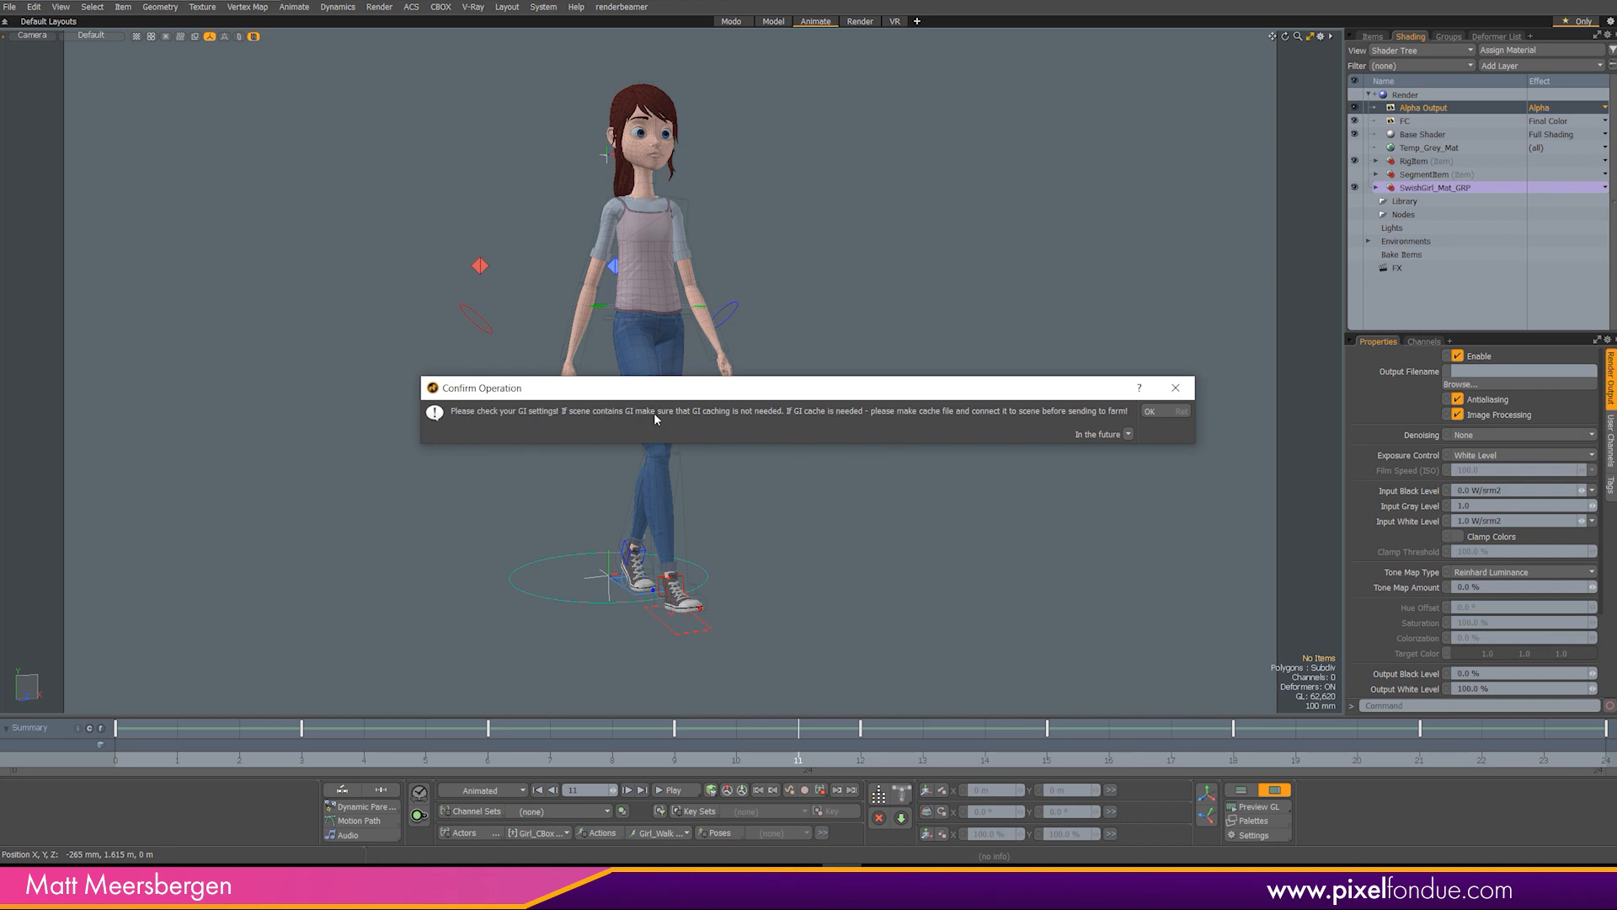
mouse_move(869, 422)
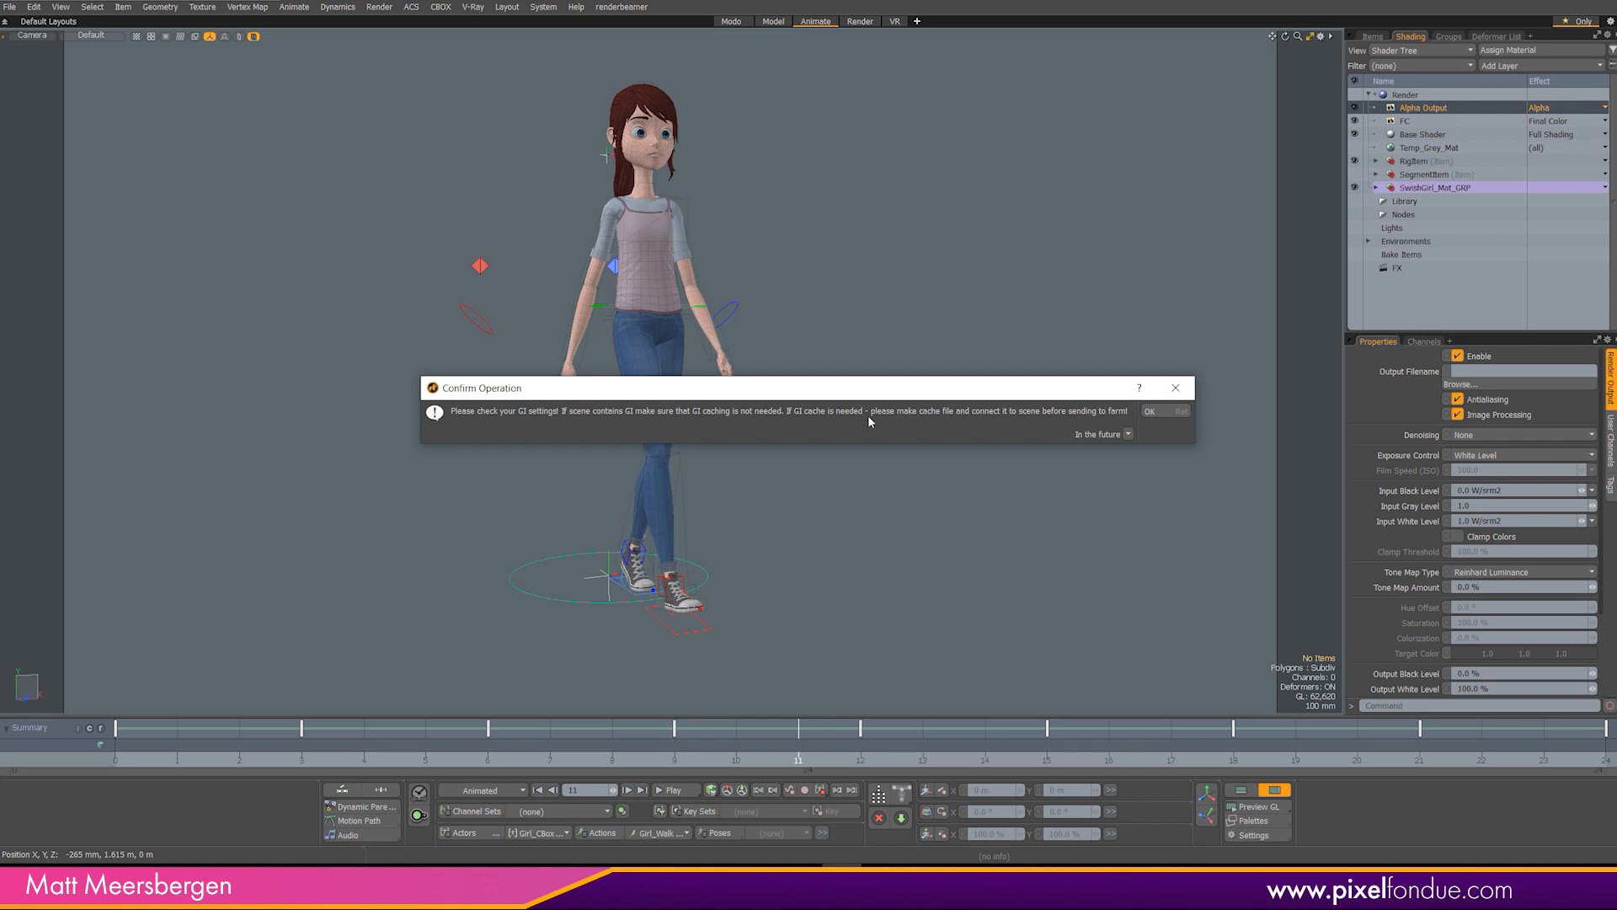
Dismiss Modo's GI settings warning so RenderBeamer can finish uploading 08_Girl_CBox.
click(1149, 411)
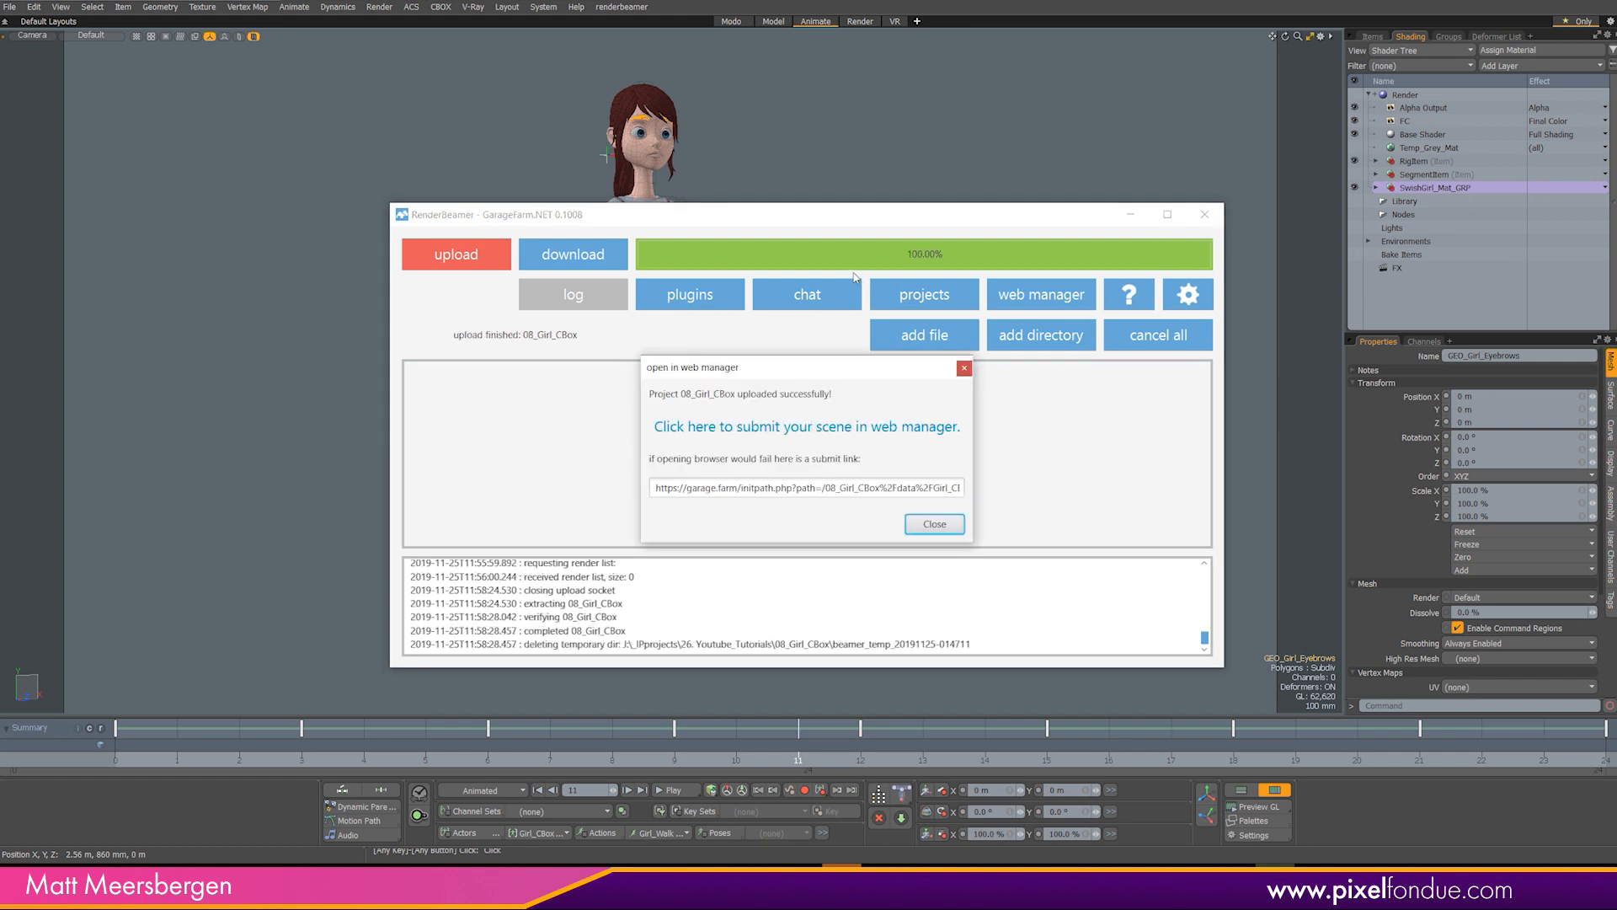
mouse_move(707, 439)
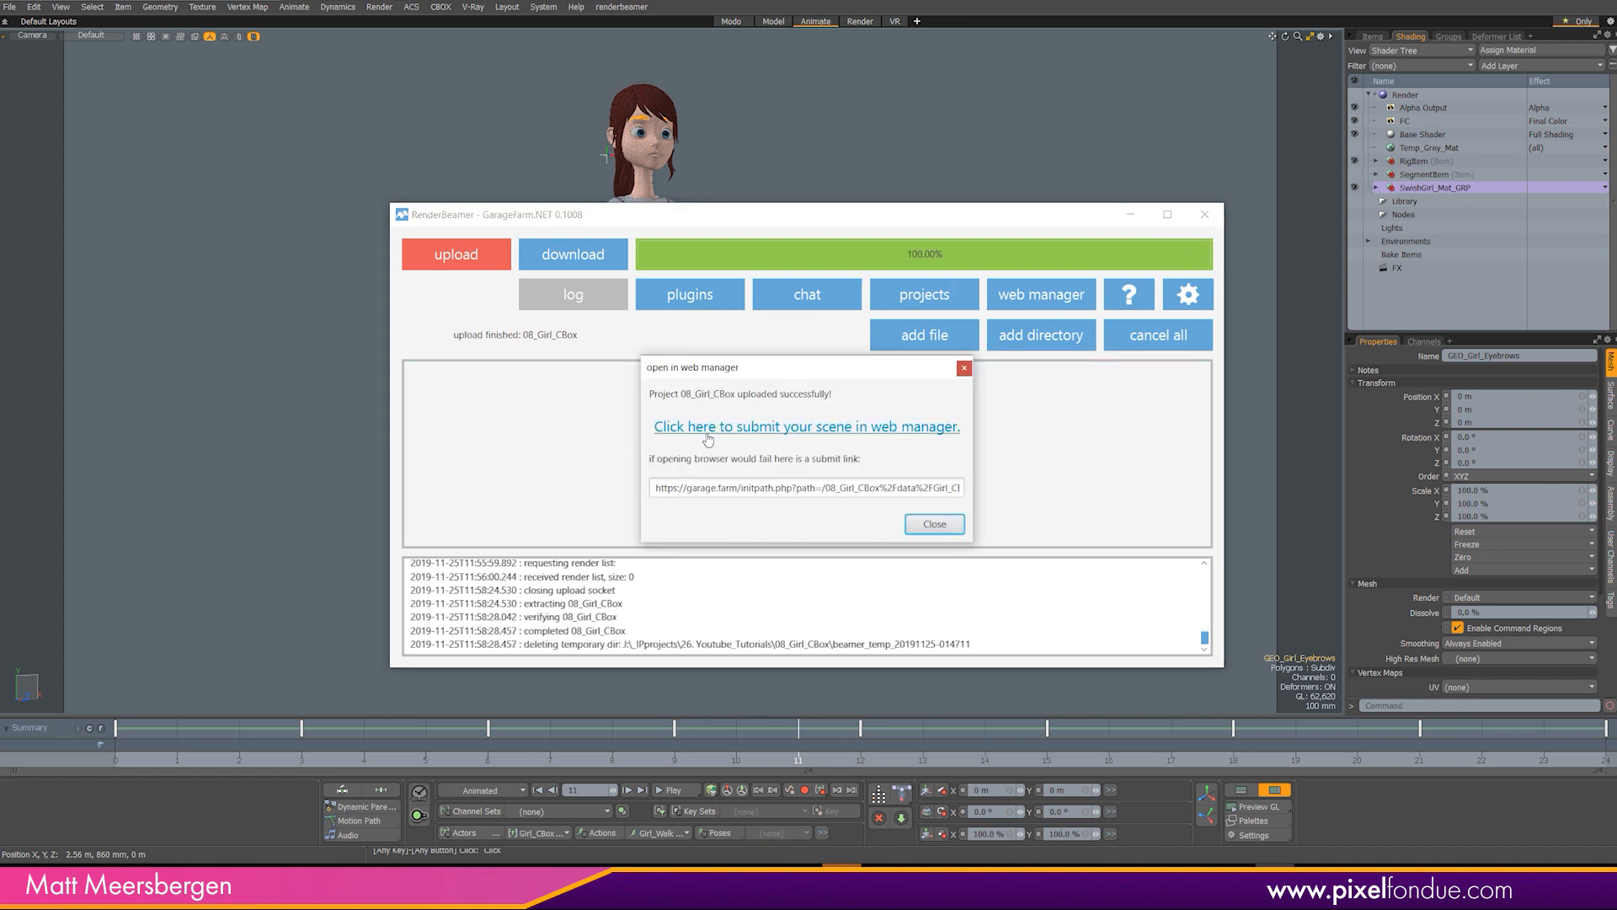
mouse_move(855, 438)
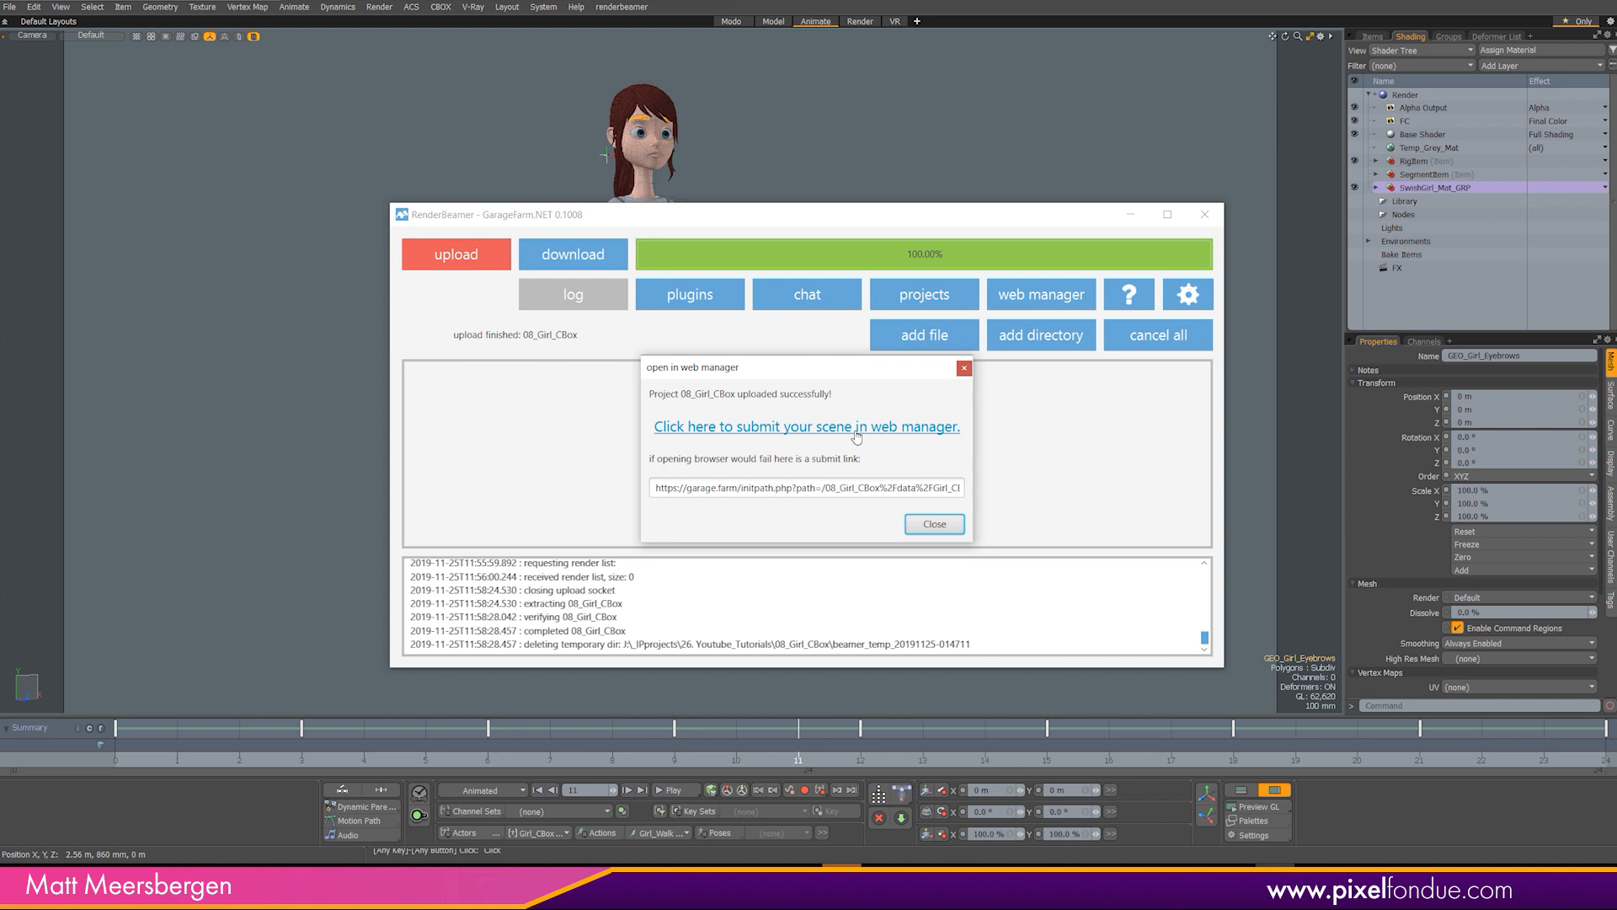
click(807, 426)
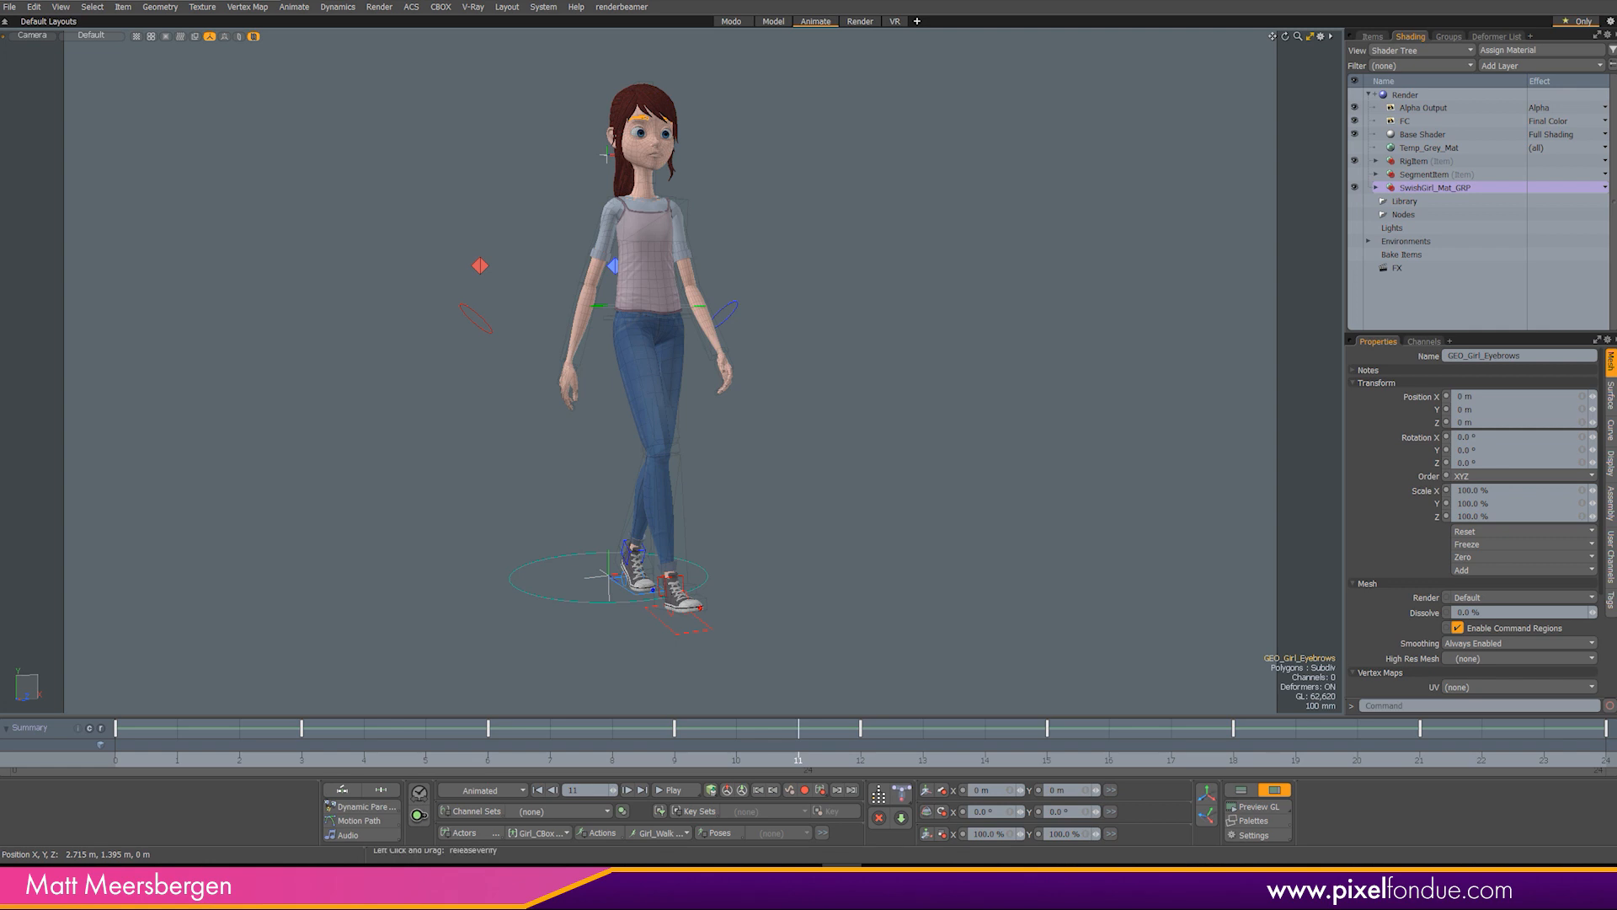
Review the CBOX character rig tools, then return to the GarageFarm web manager.
click(440, 7)
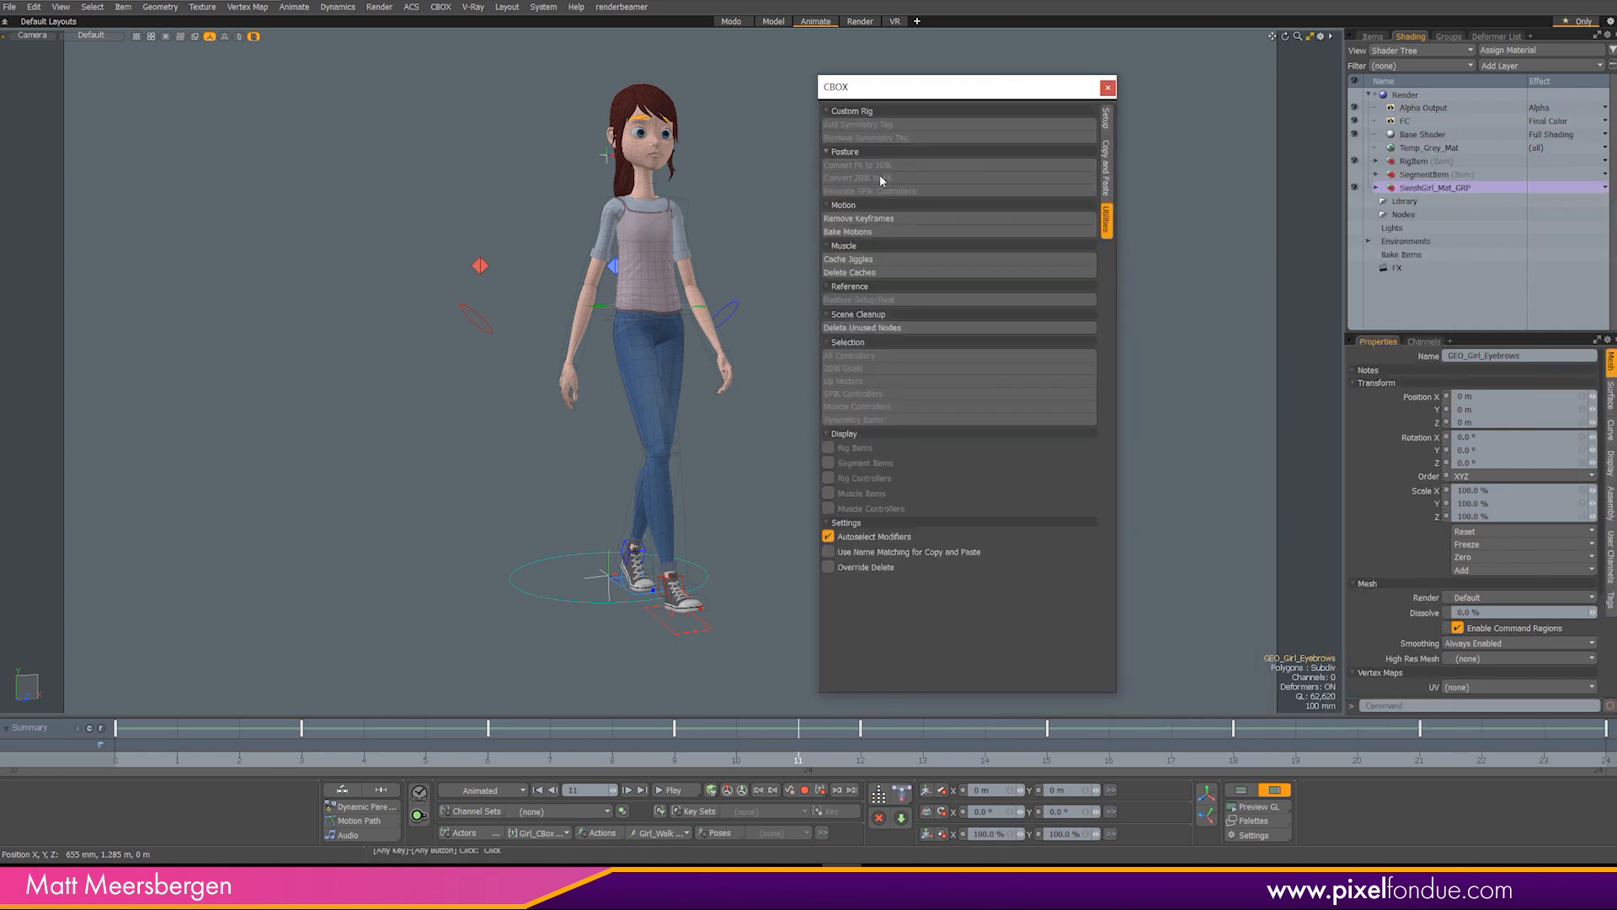
mouse_move(847, 230)
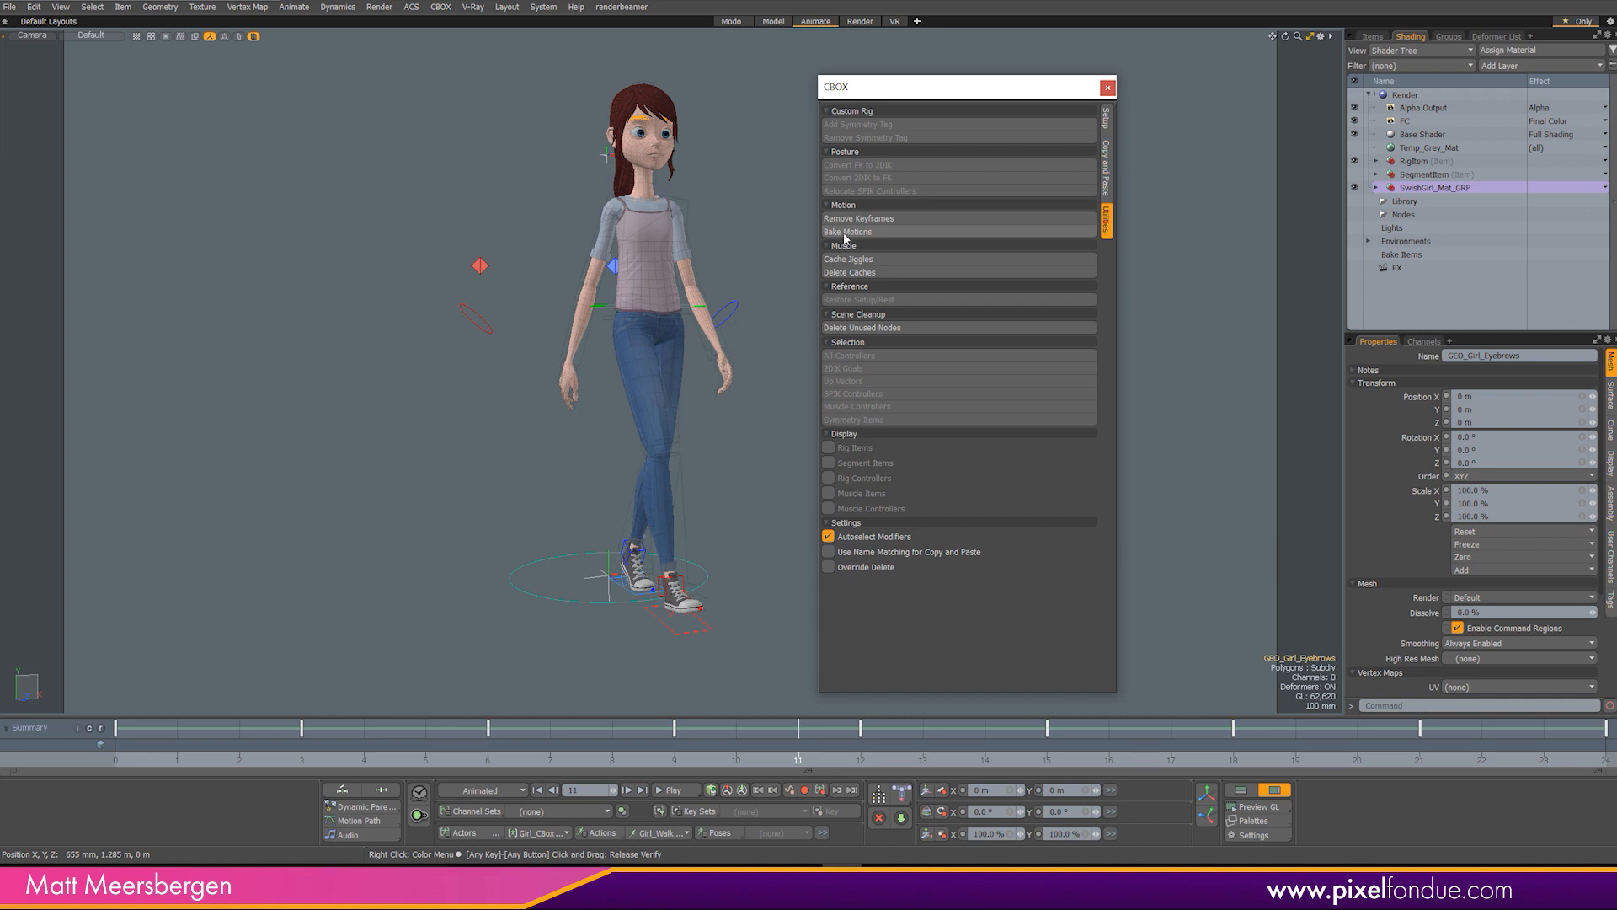
mouse_move(852, 237)
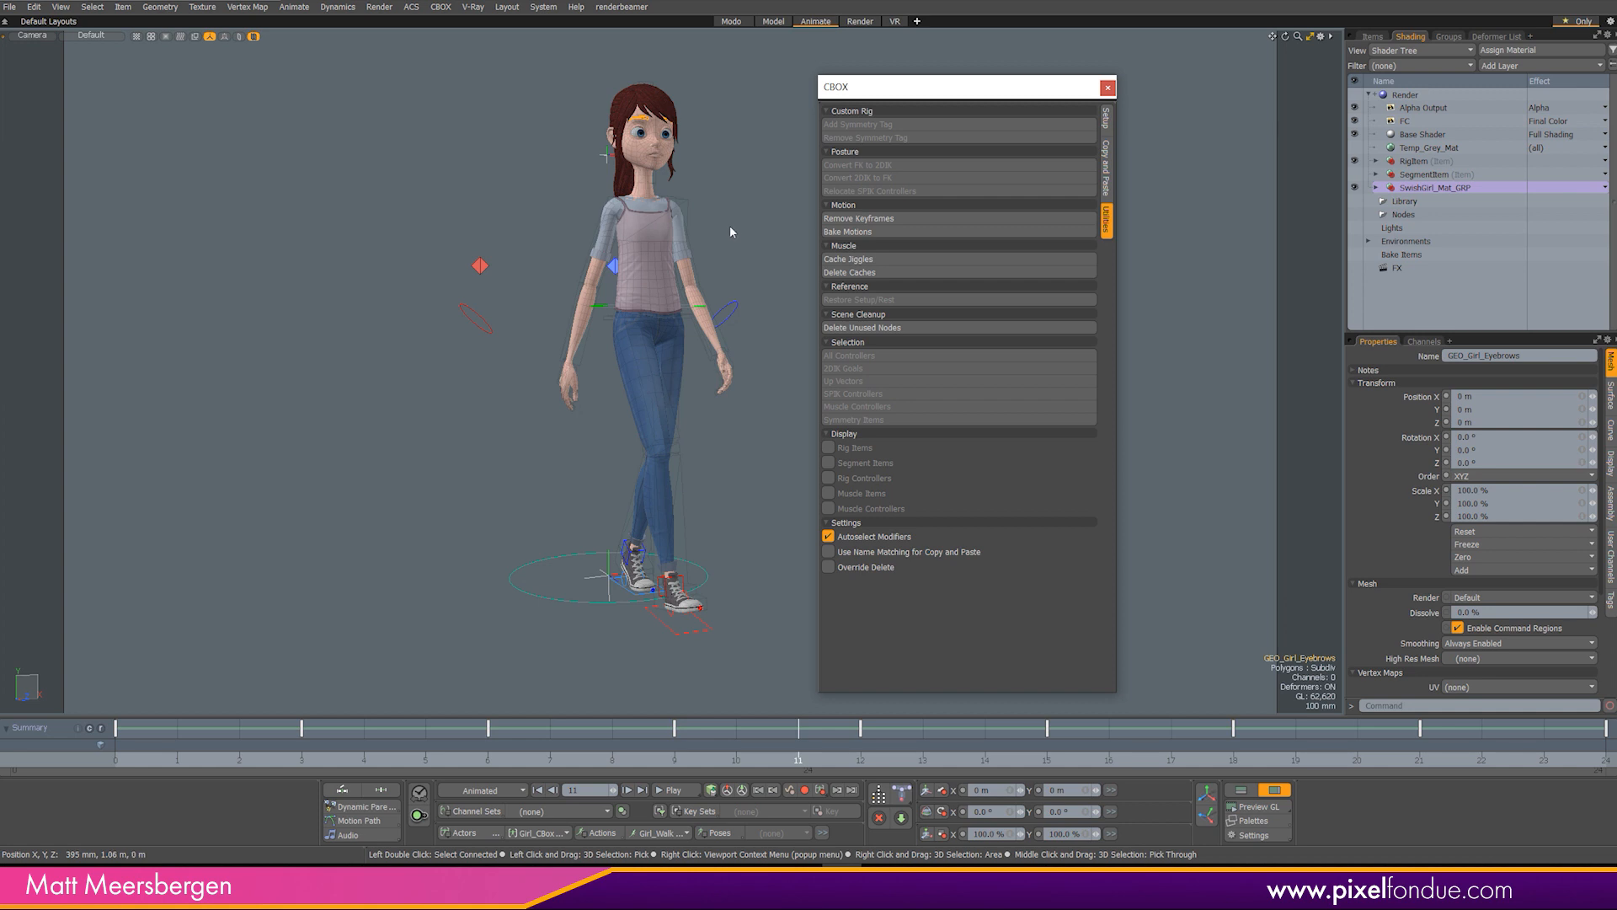
mouse_move(719, 262)
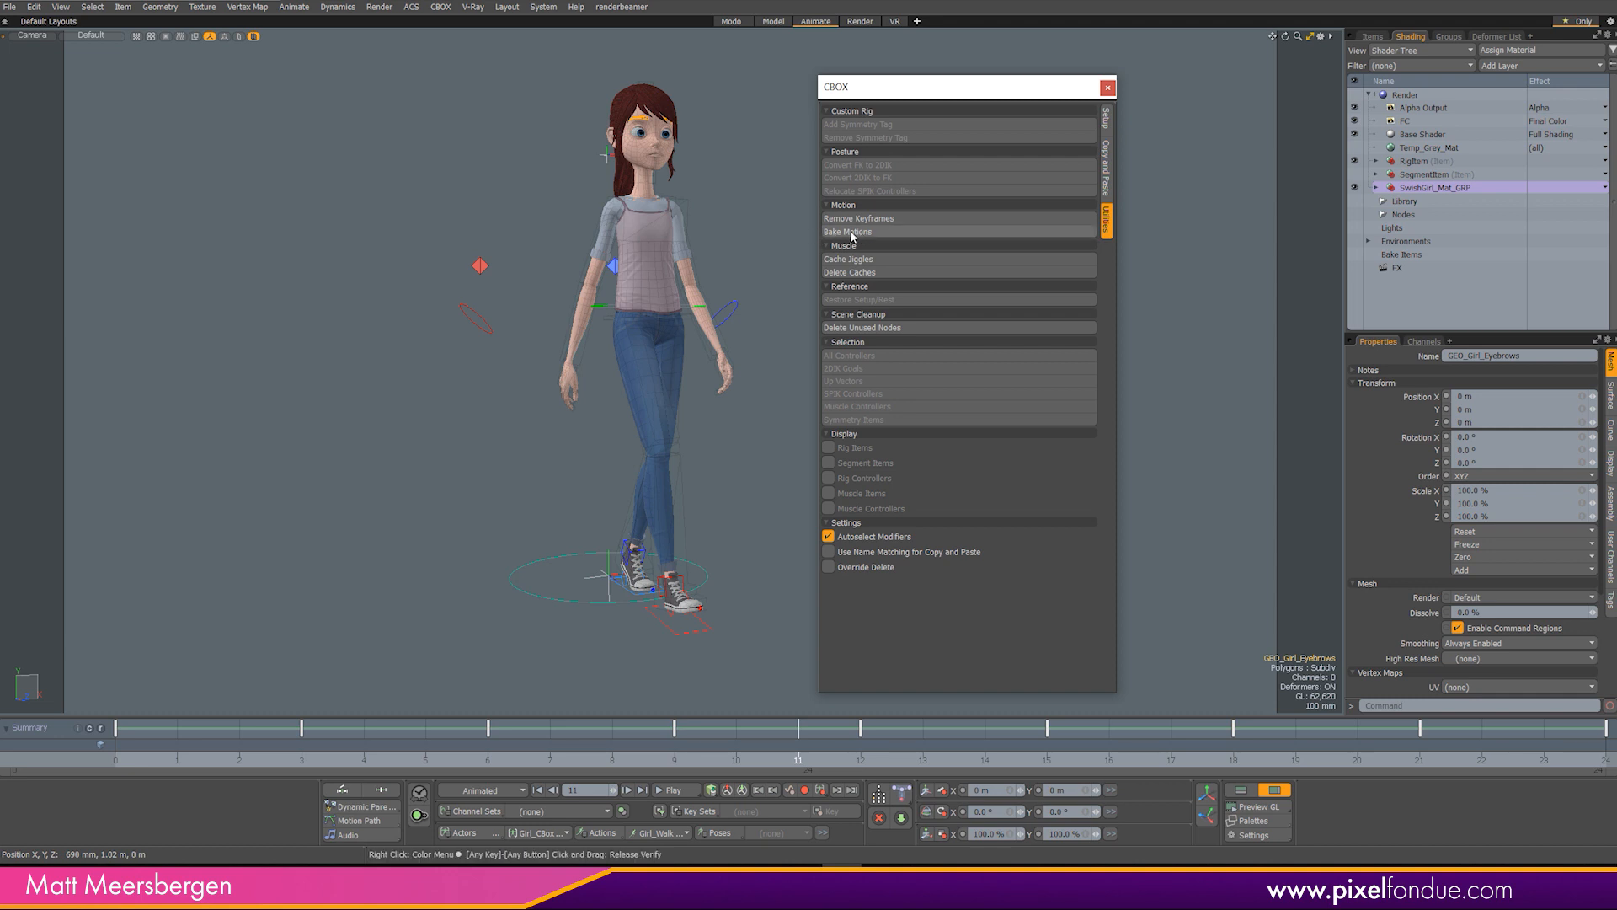
click(1108, 88)
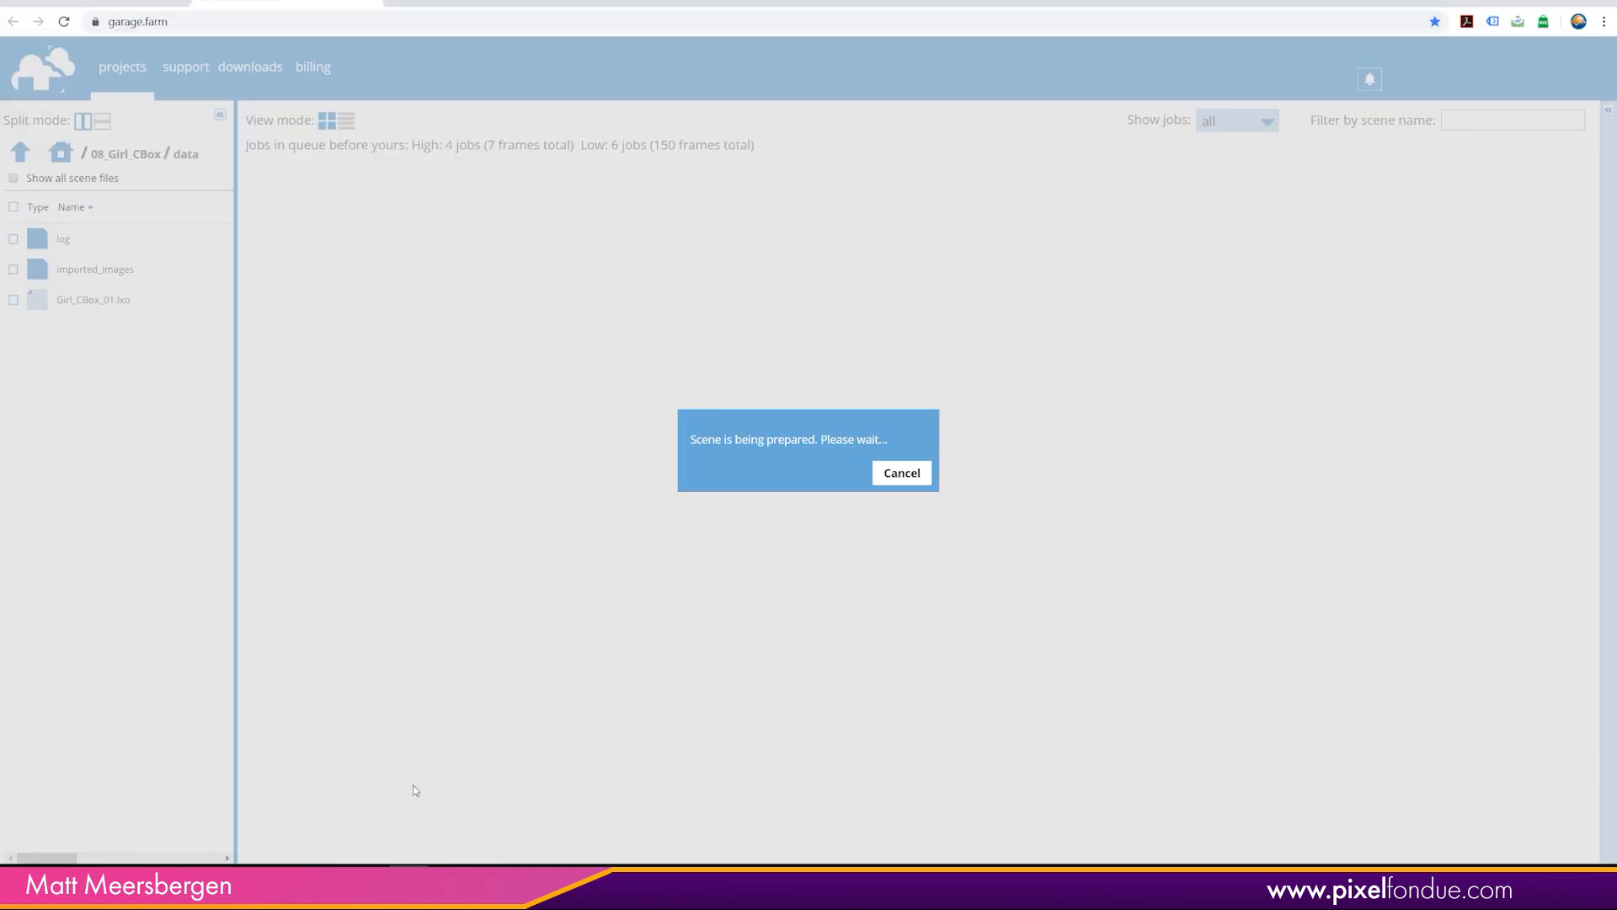
mouse_move(1206, 667)
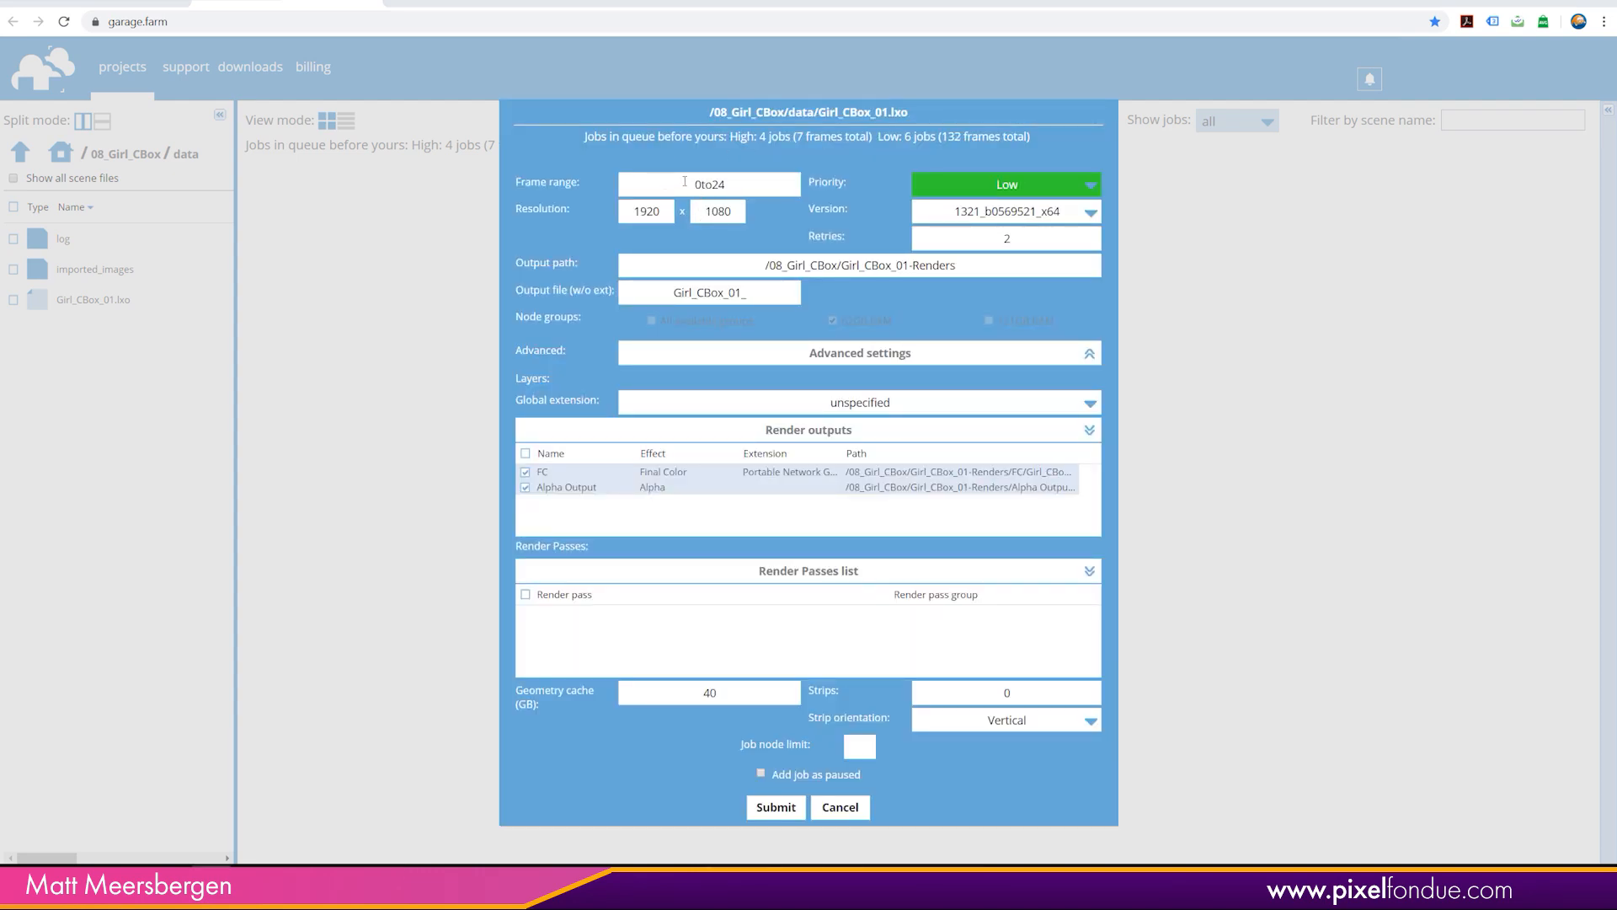
mouse_move(709, 183)
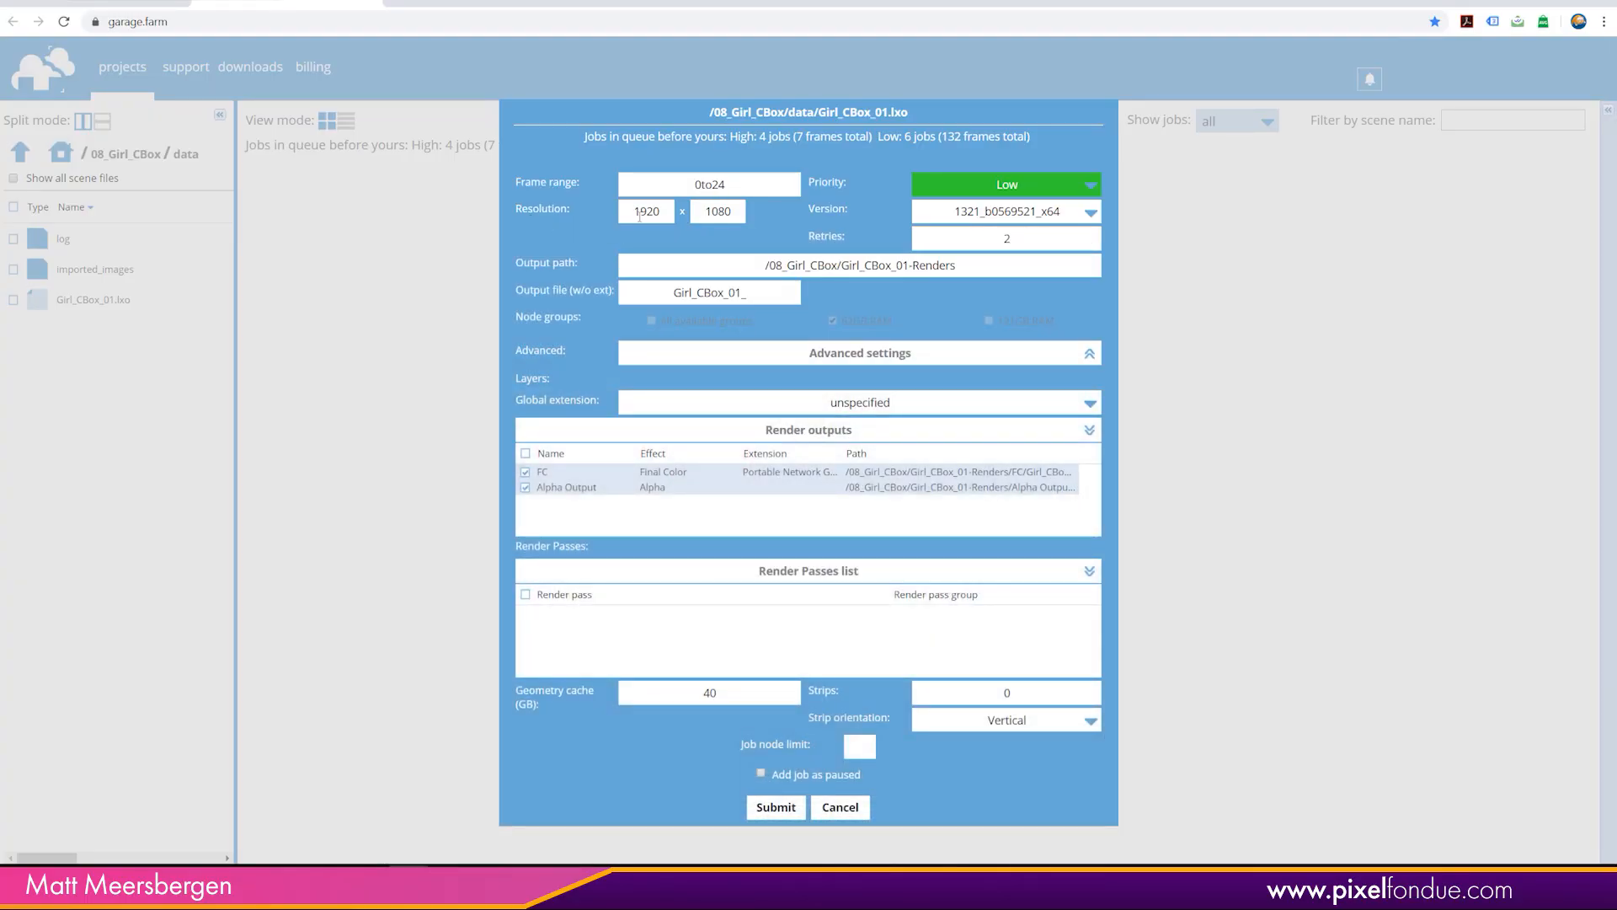
mouse_move(938, 199)
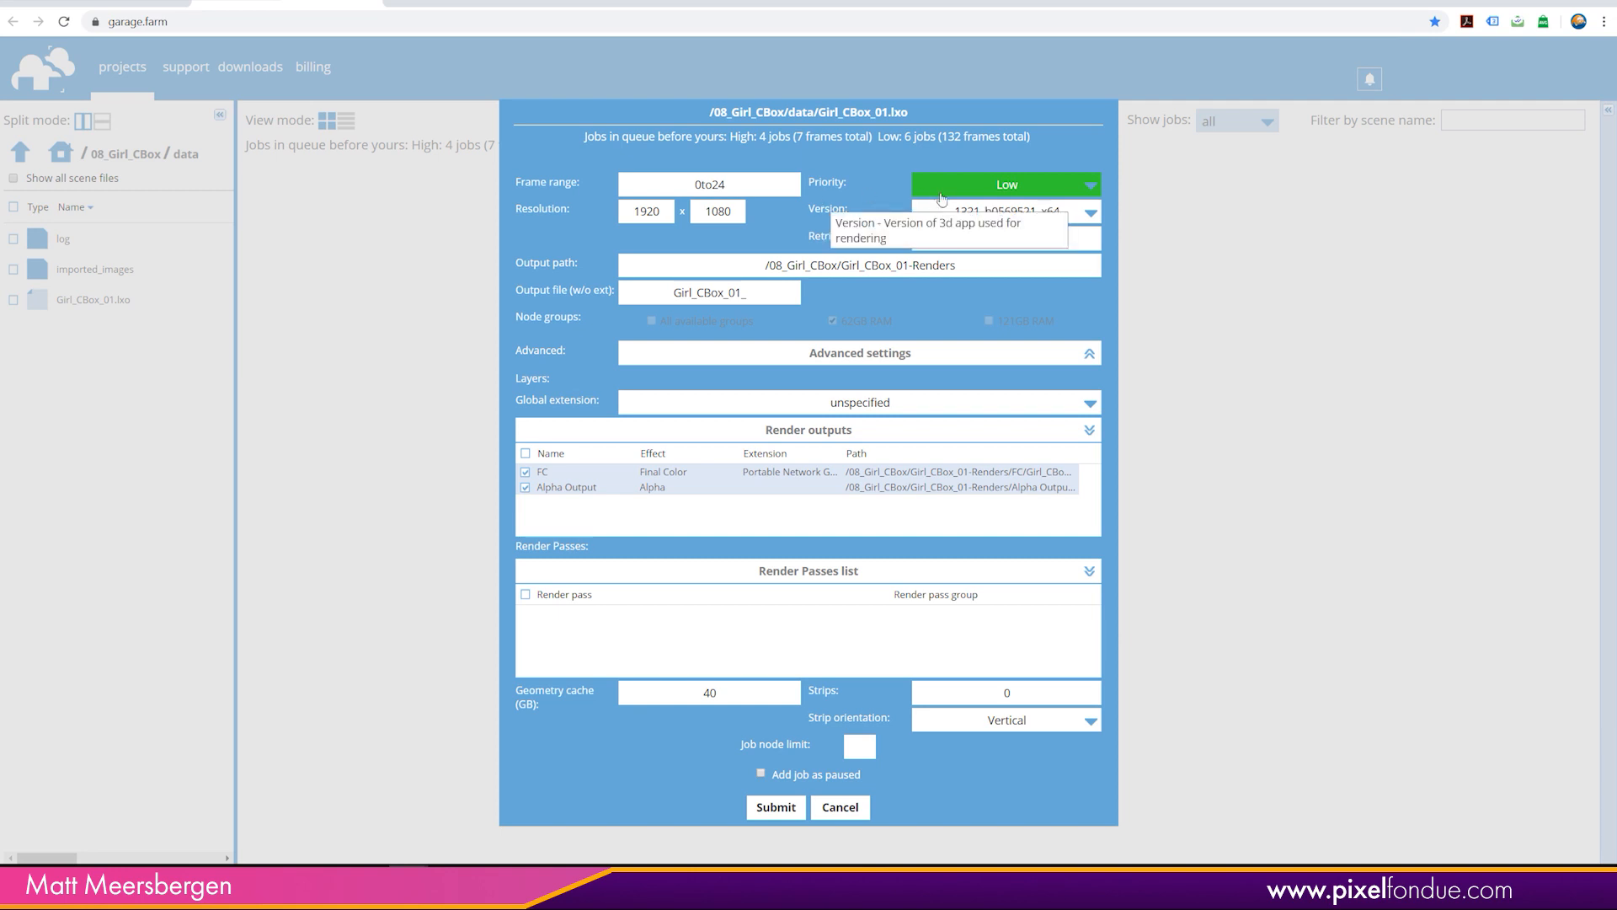
Review the Girl_CBox_01.lxo job settings: frames 0to24, 1920x1080, Low priority, FC and Alpha outputs.
click(1005, 184)
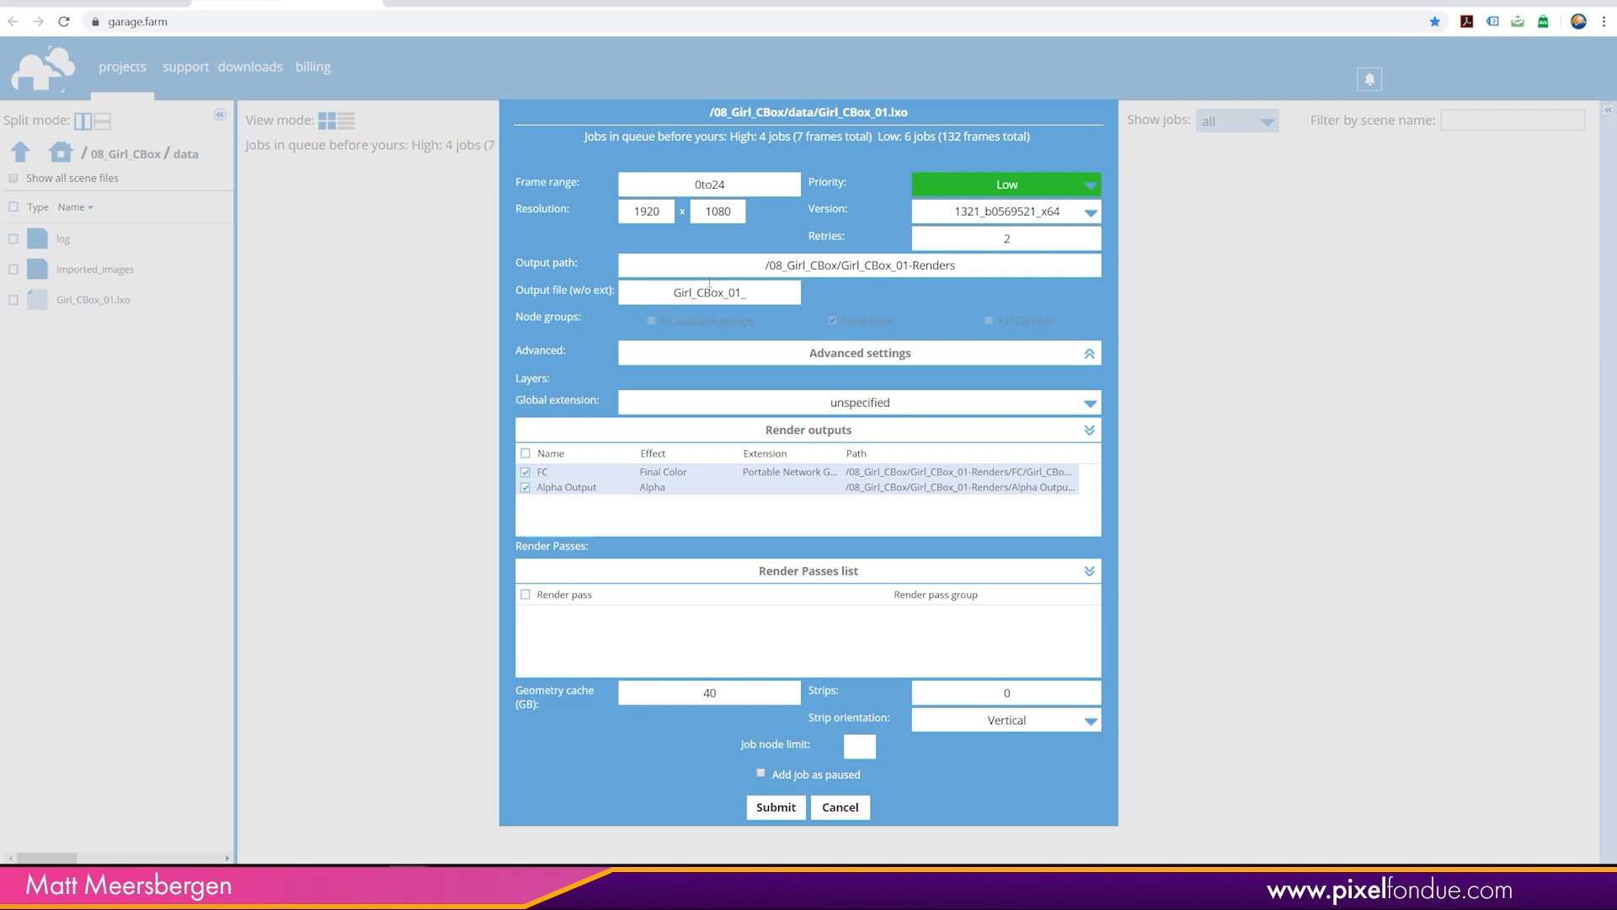
mouse_move(525, 362)
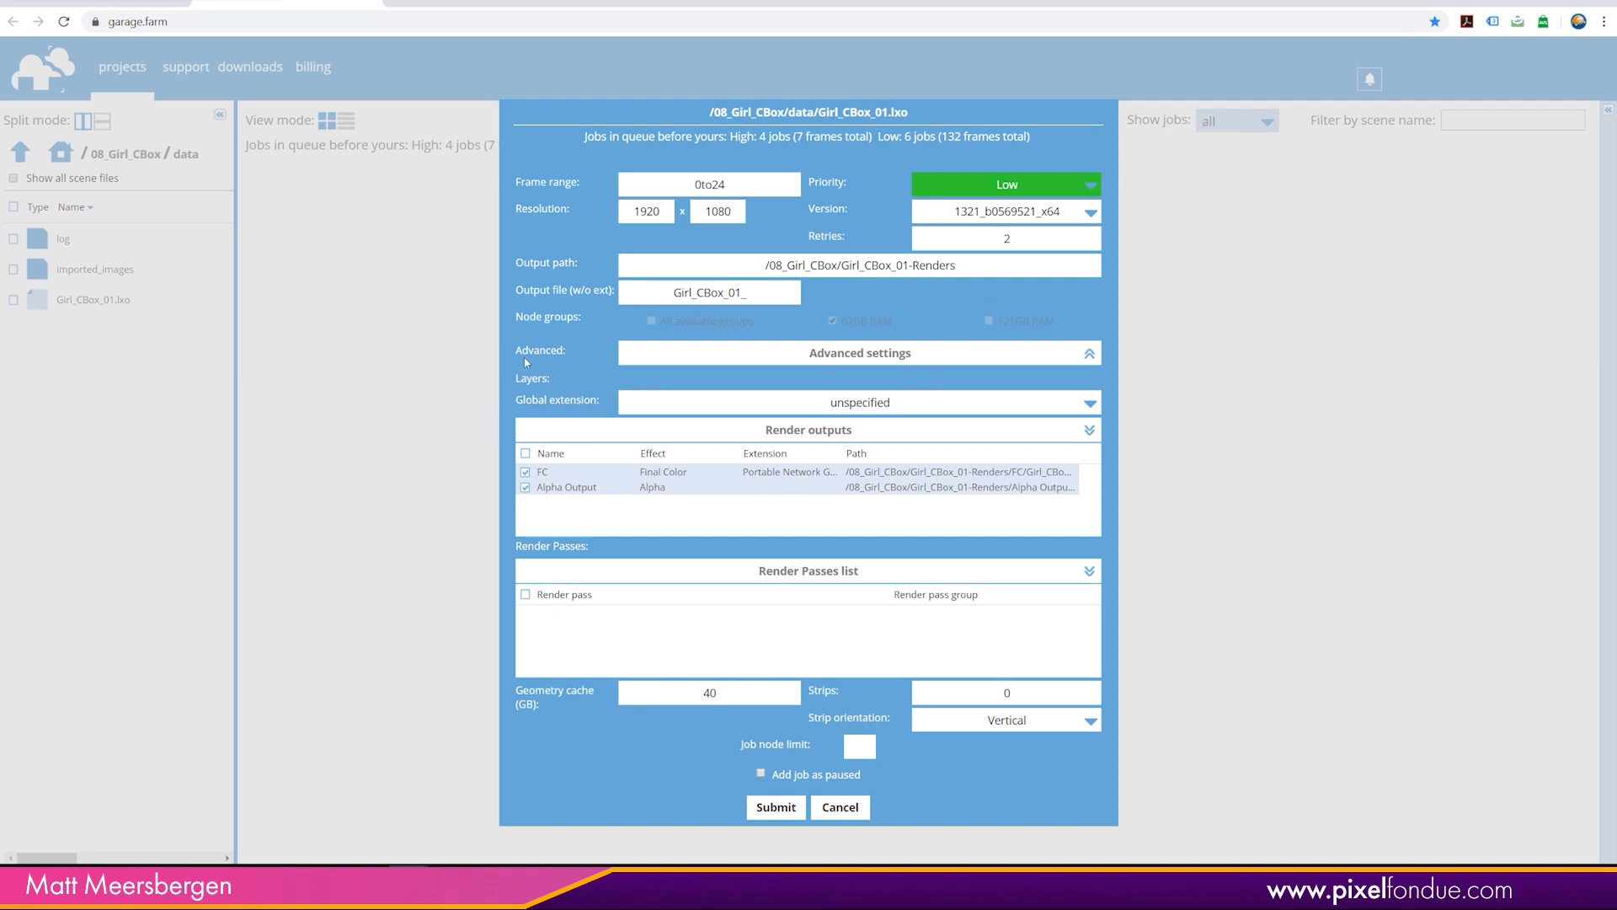
Expand the advanced job settings and enter custom node version 3032.
click(858, 352)
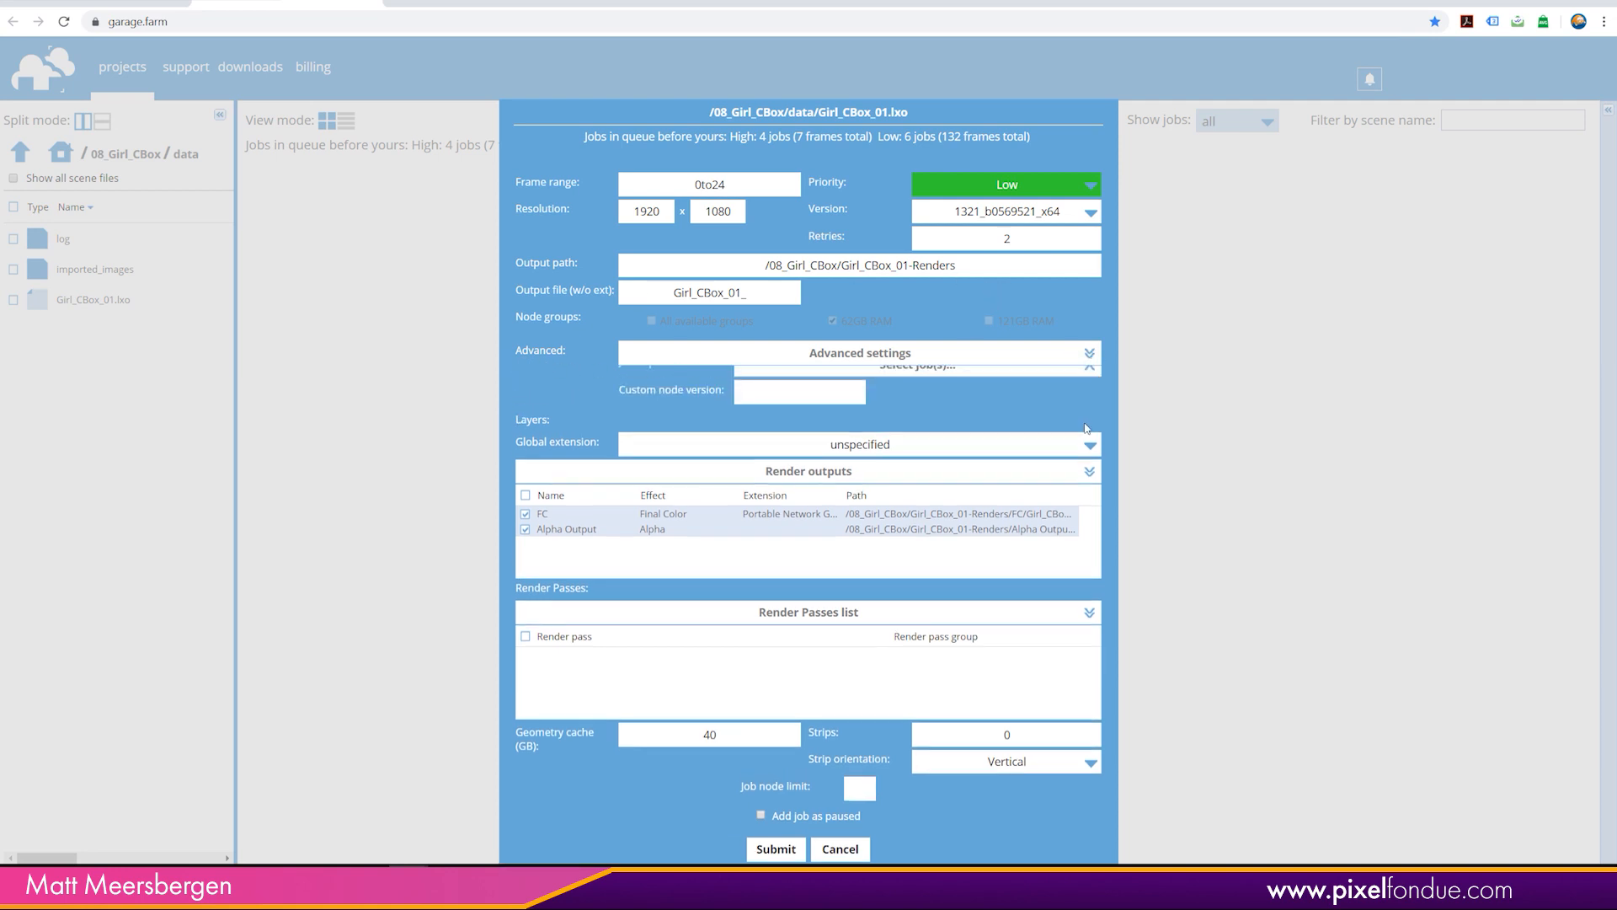
click(1087, 352)
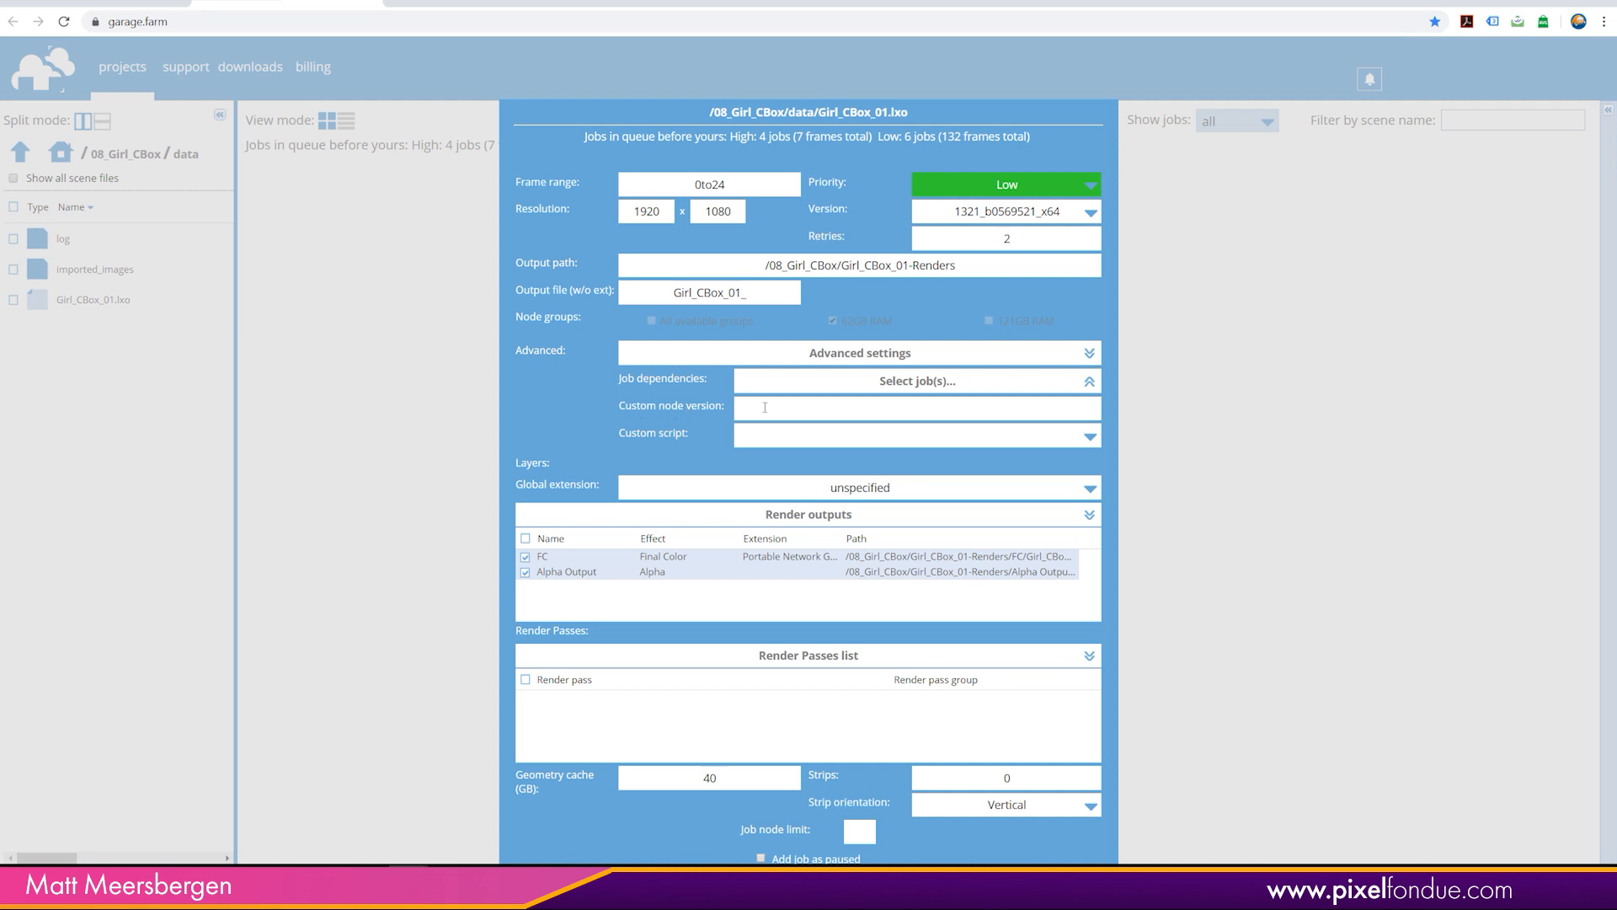
text(3)
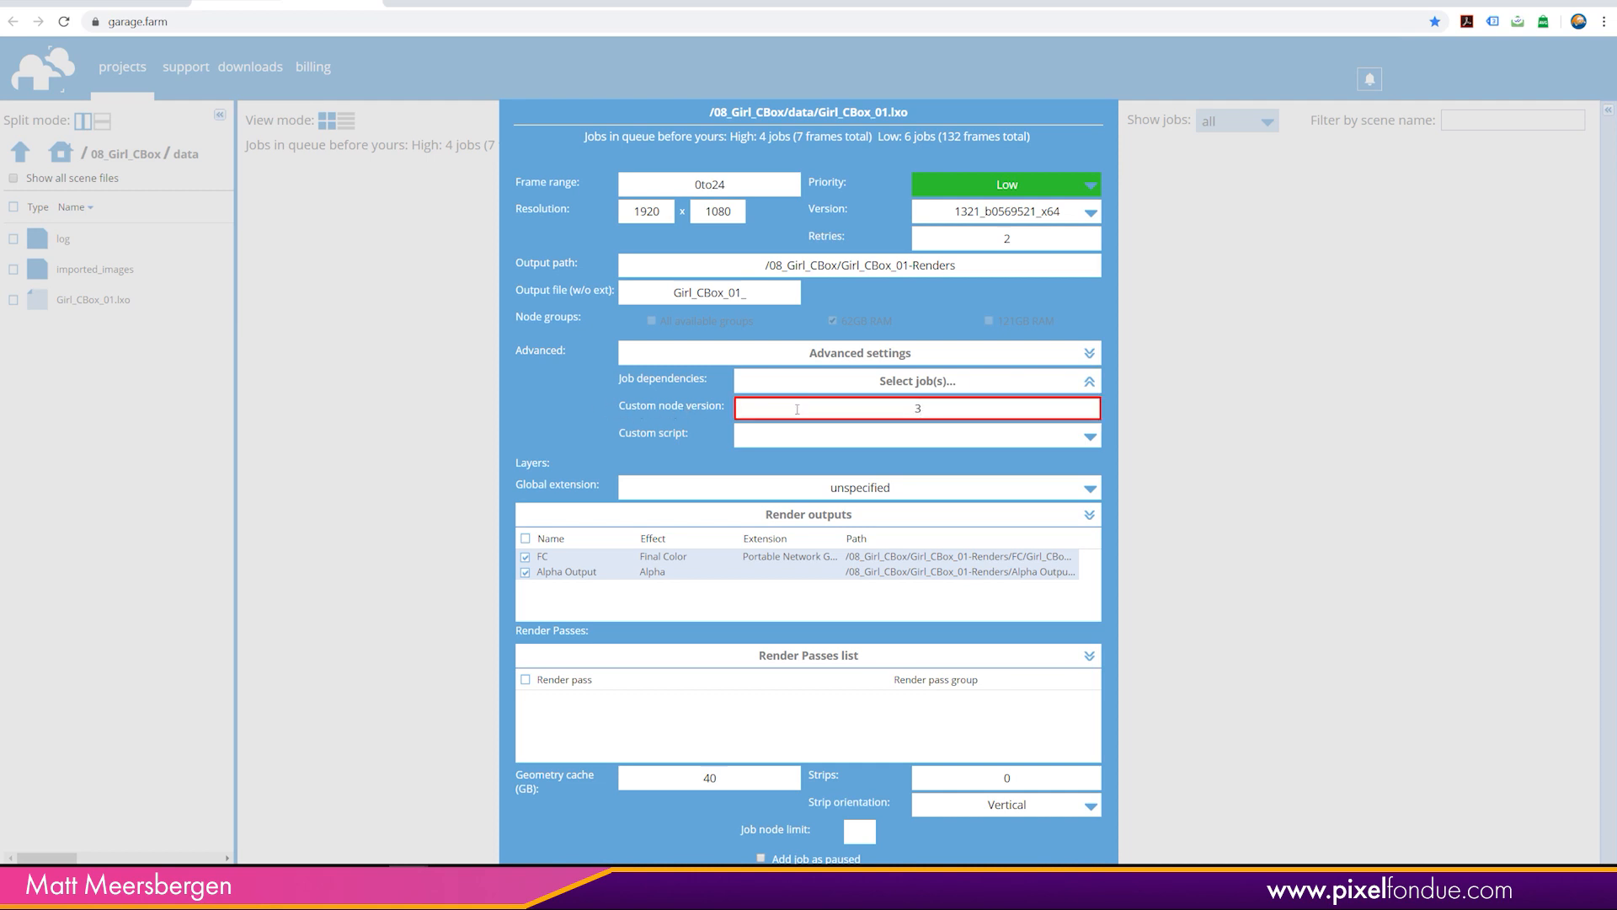
text(032)
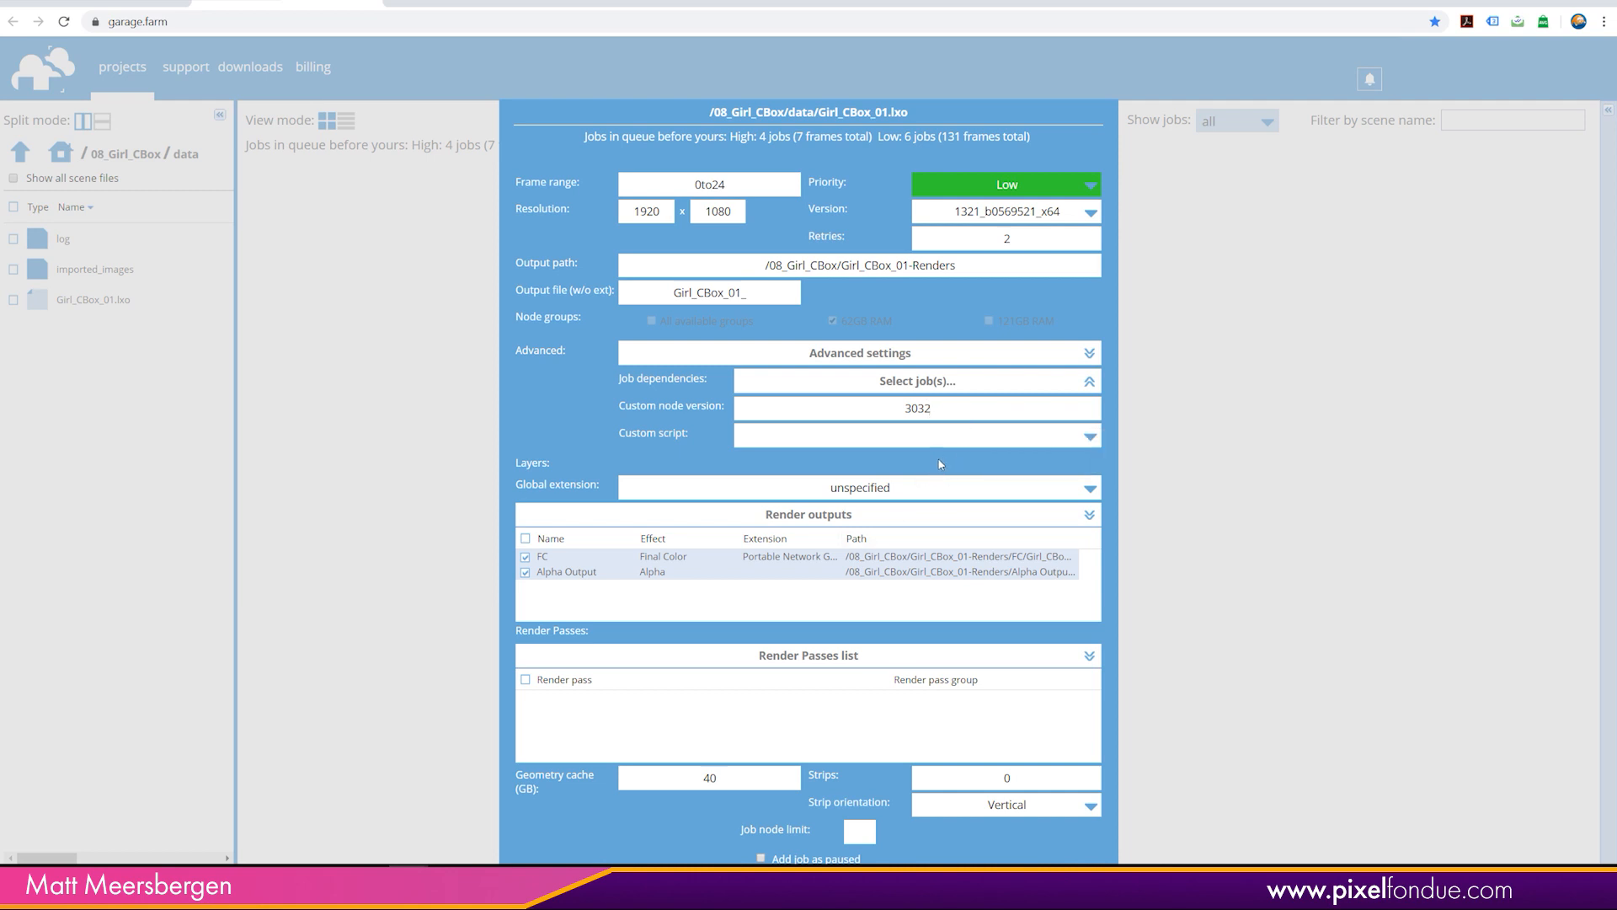
click(917, 408)
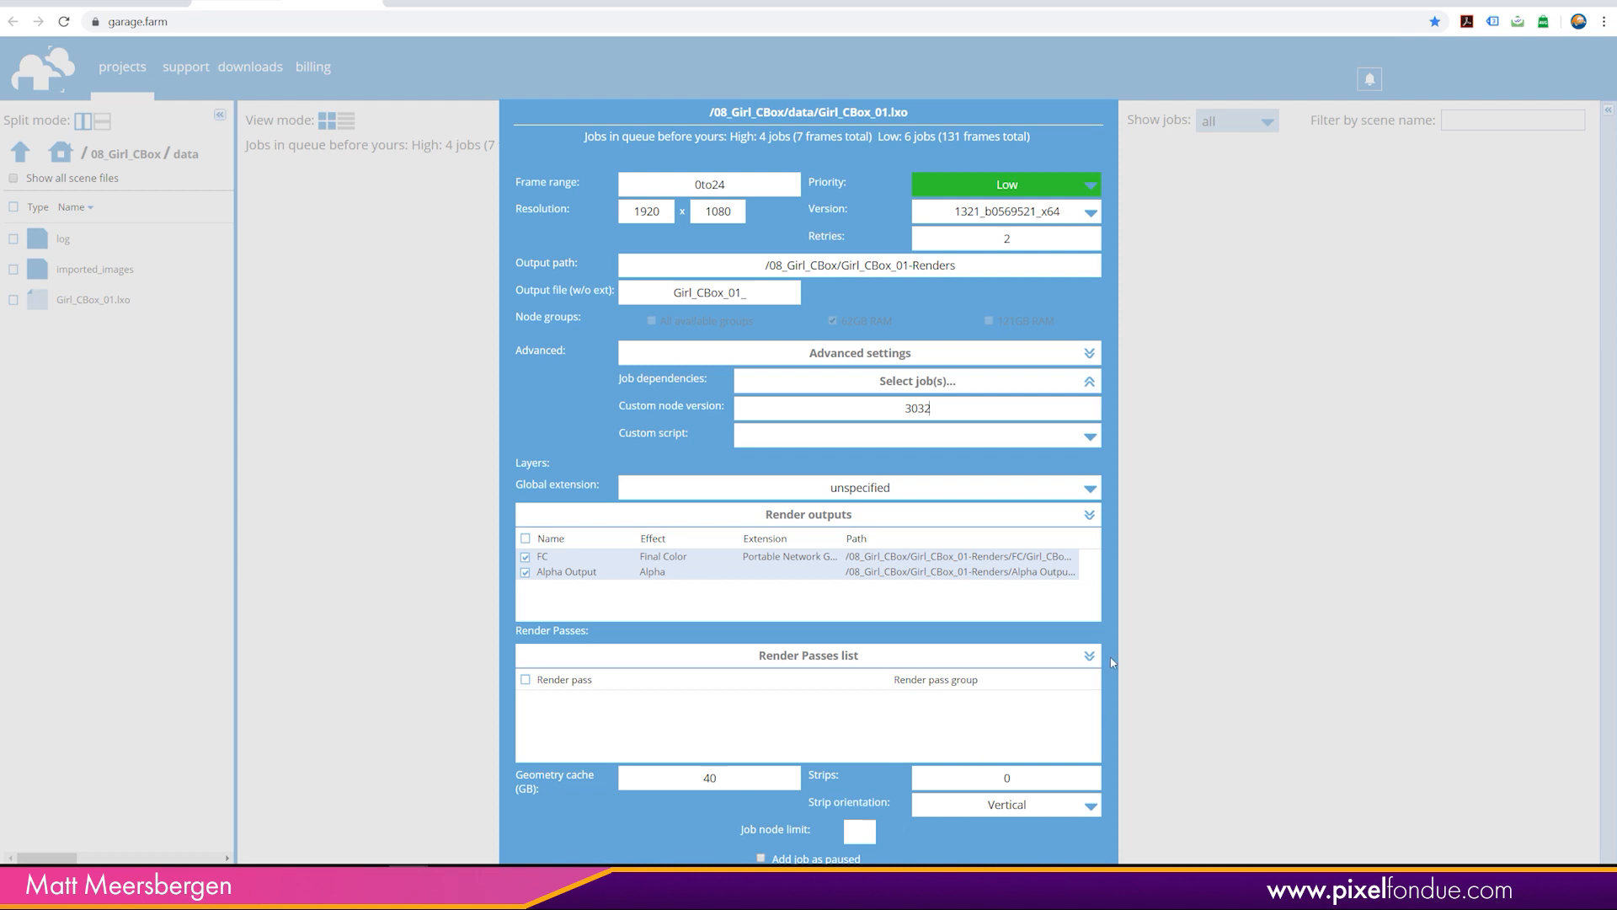
Set the Alpha Output render pass extension to Portable Network Graphic PNG (.png).
click(1086, 655)
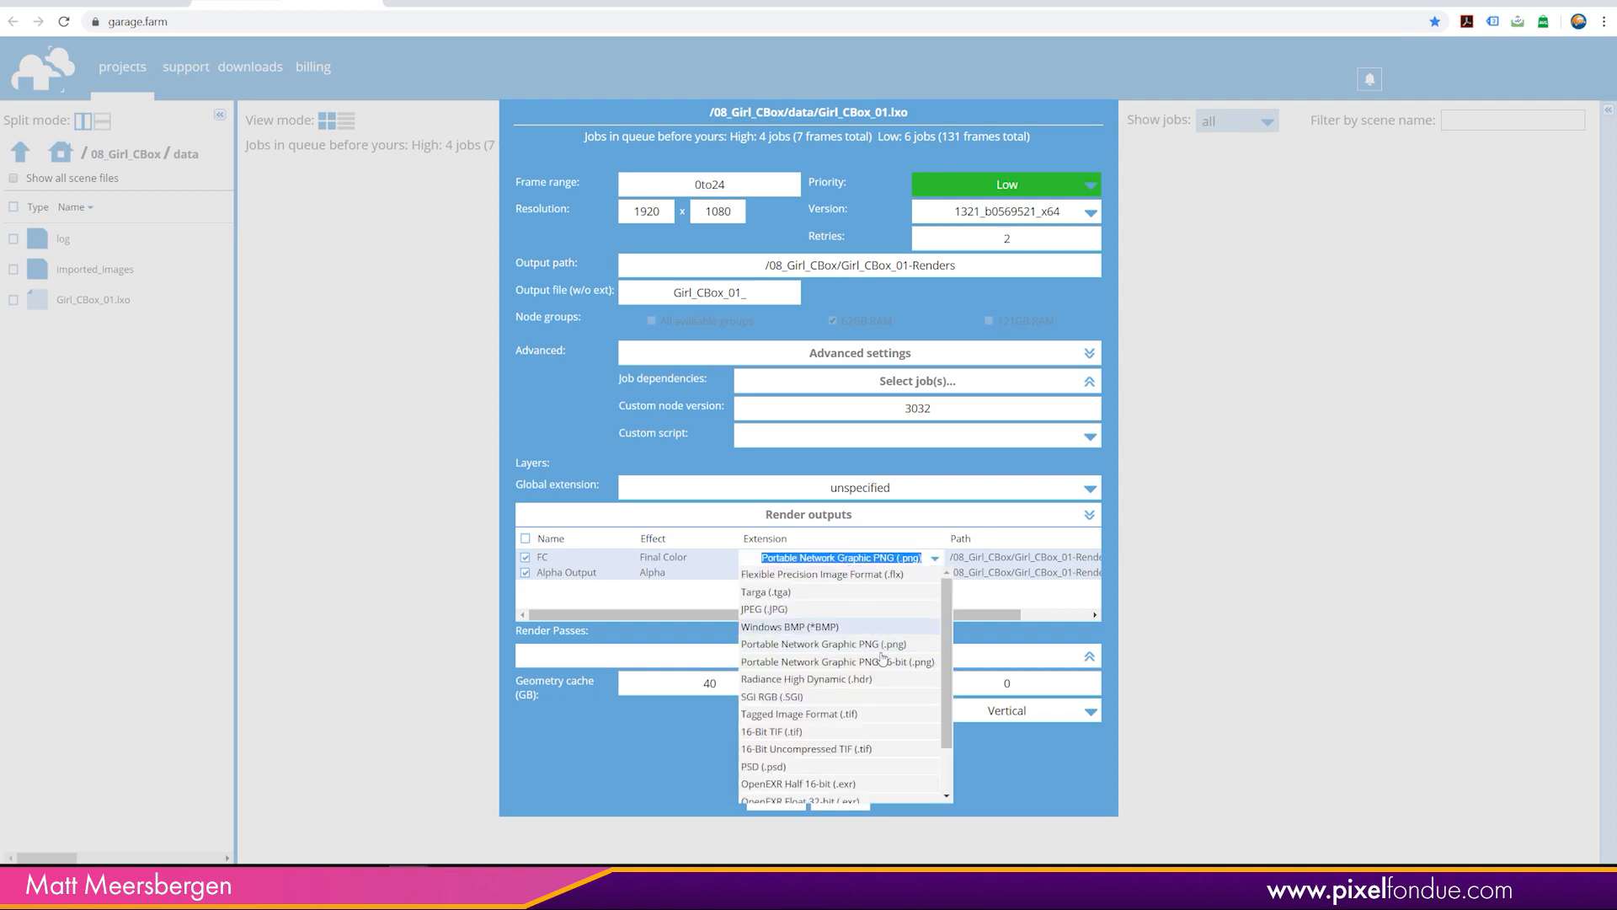
click(837, 660)
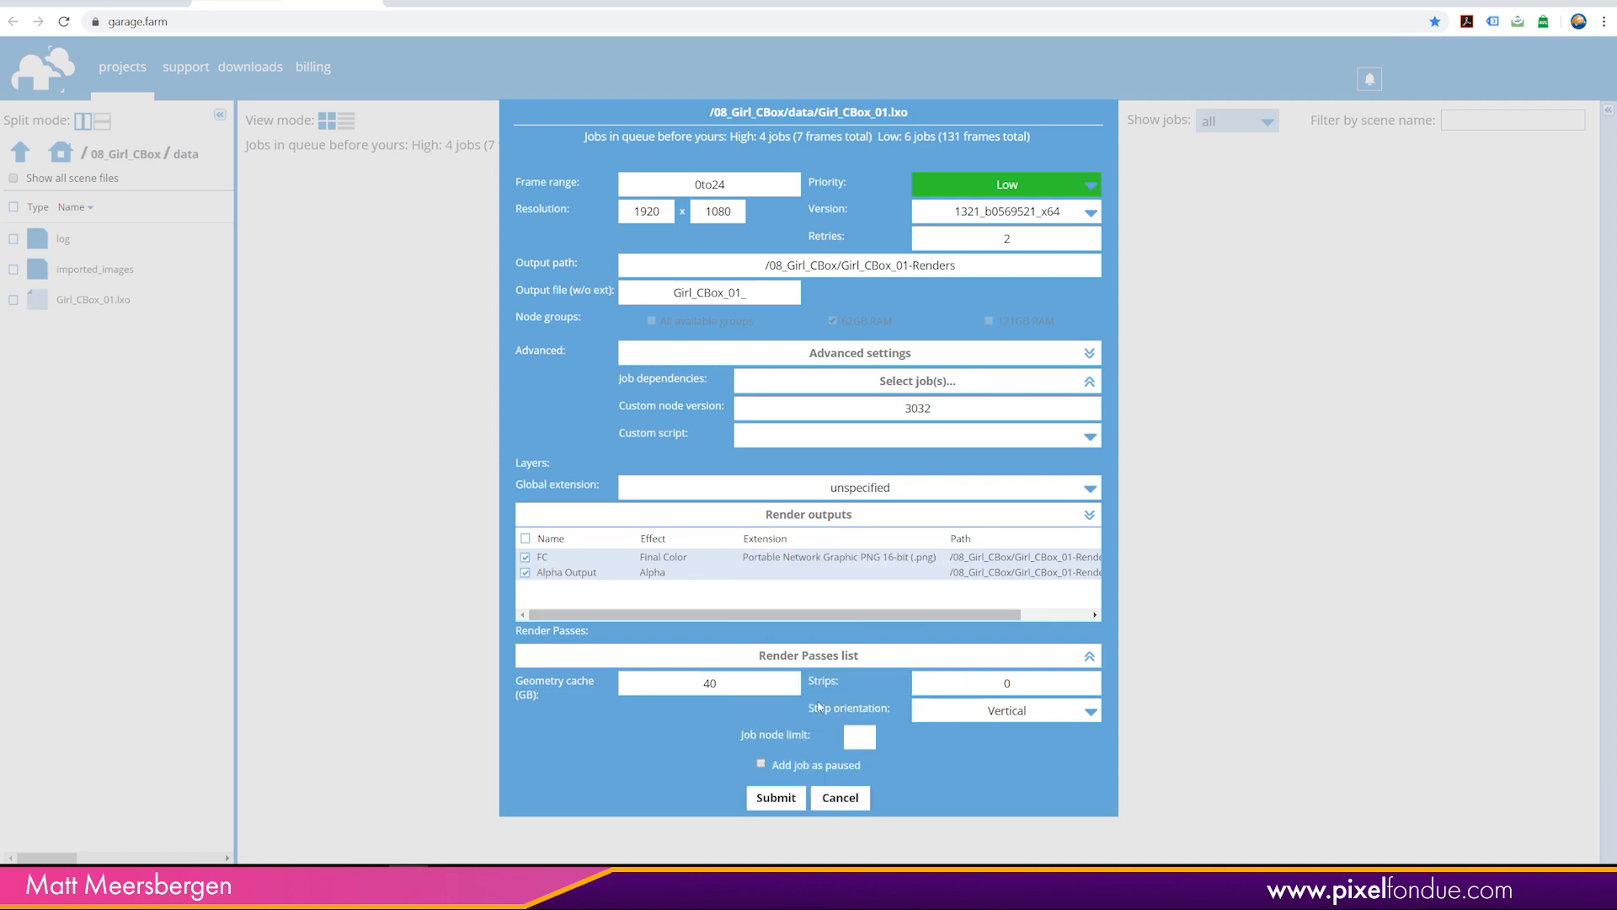
click(837, 572)
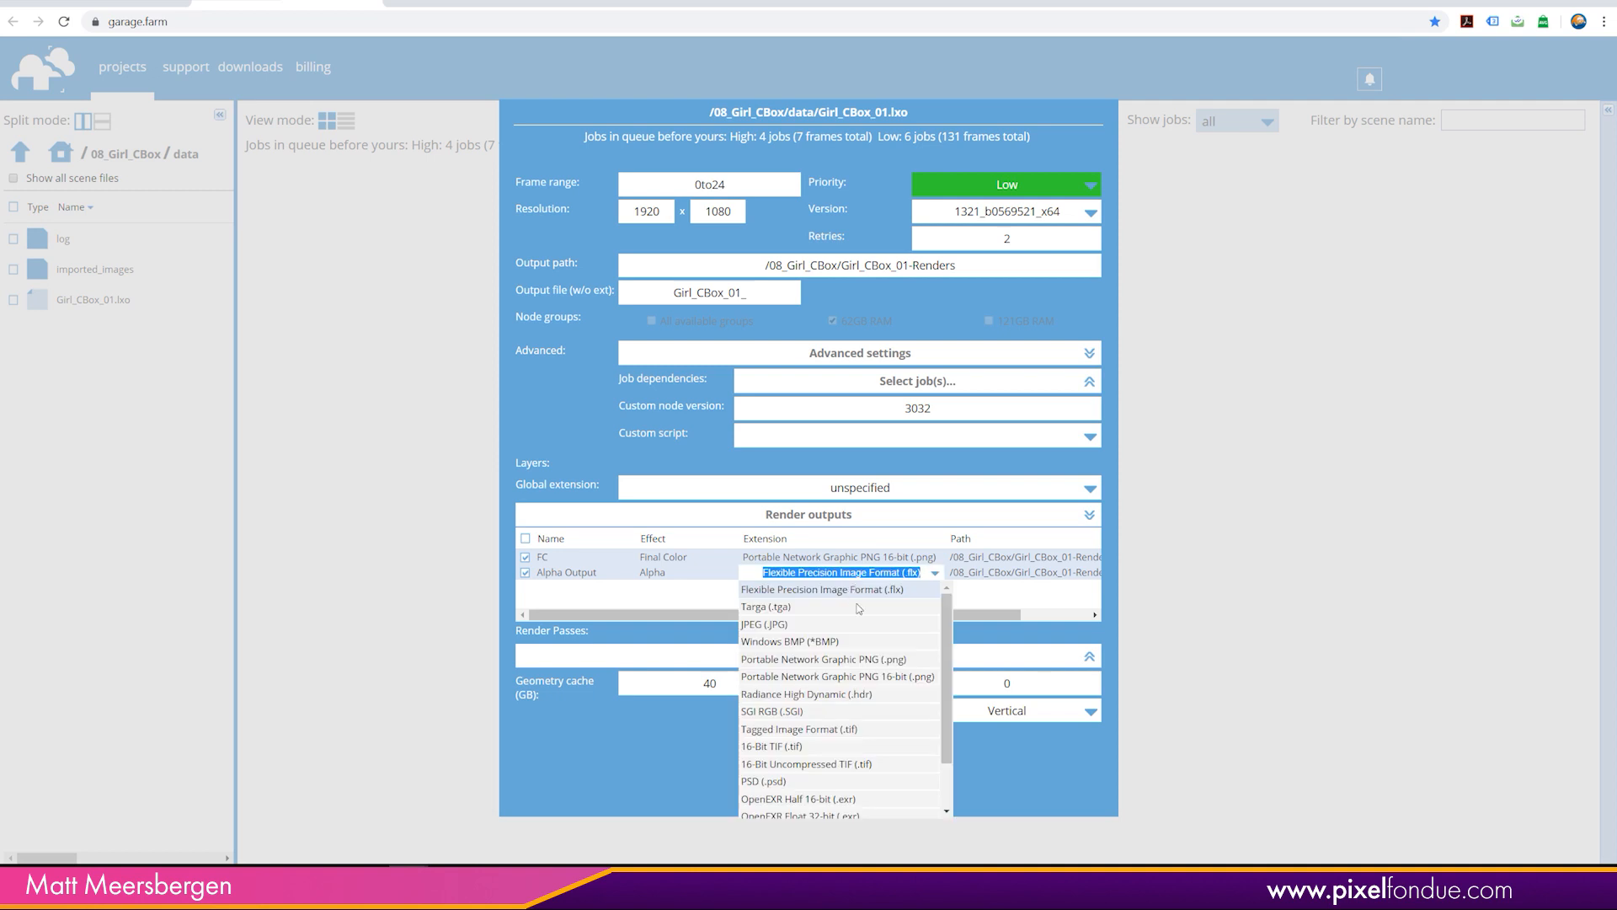
click(824, 659)
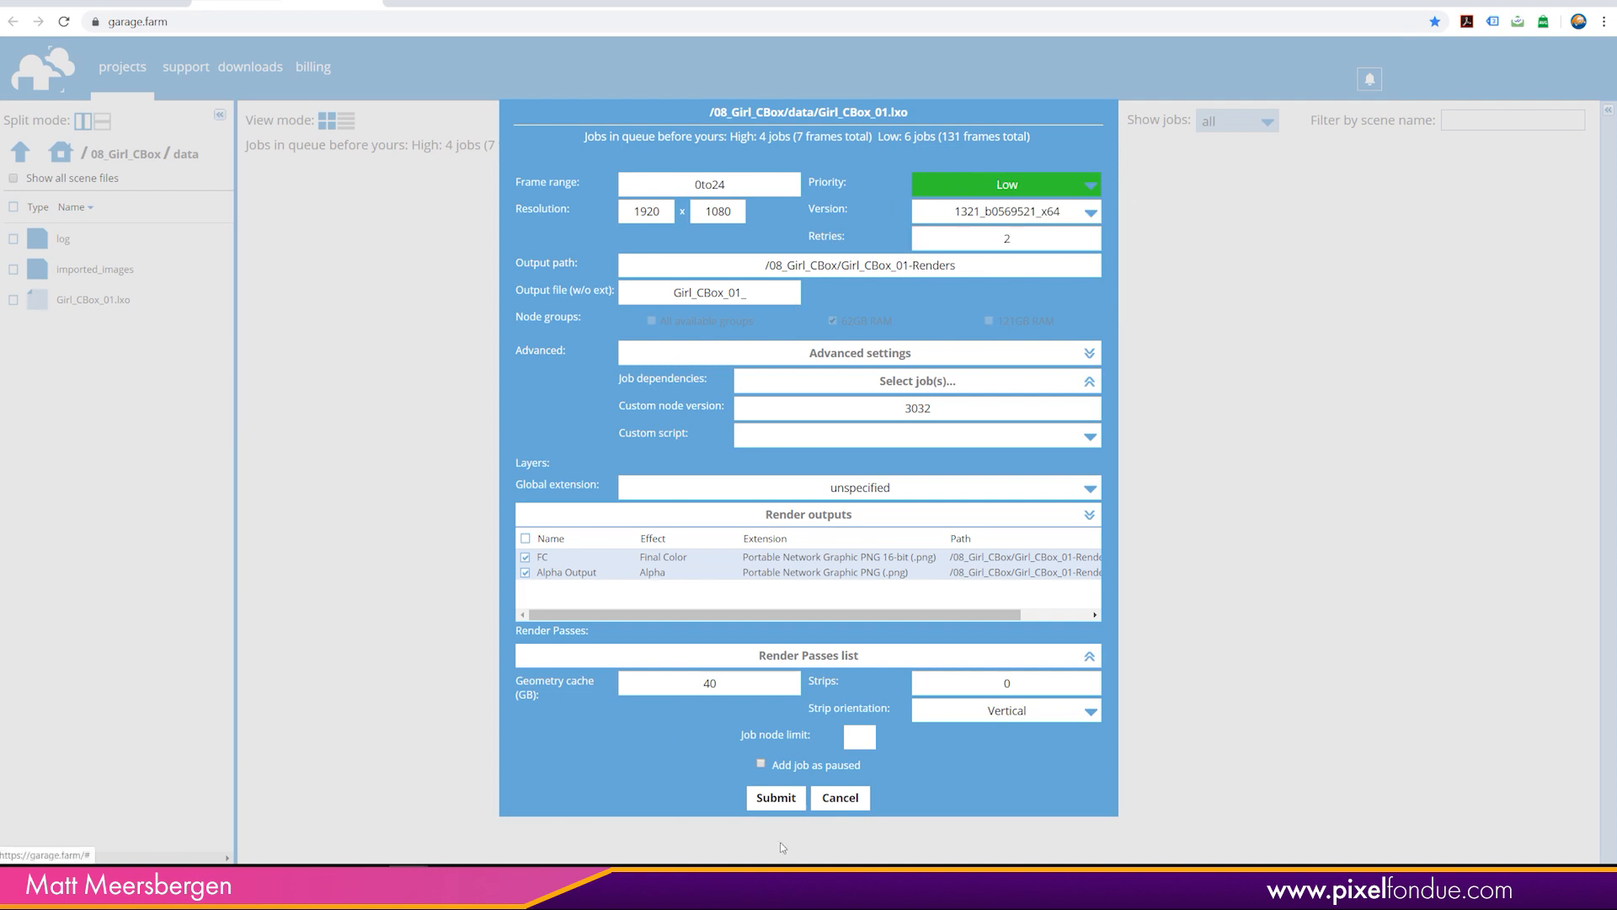
Submit the Girl_CBox_01.lxo render job to the farm at low priority, frames 0 to 24.
click(775, 797)
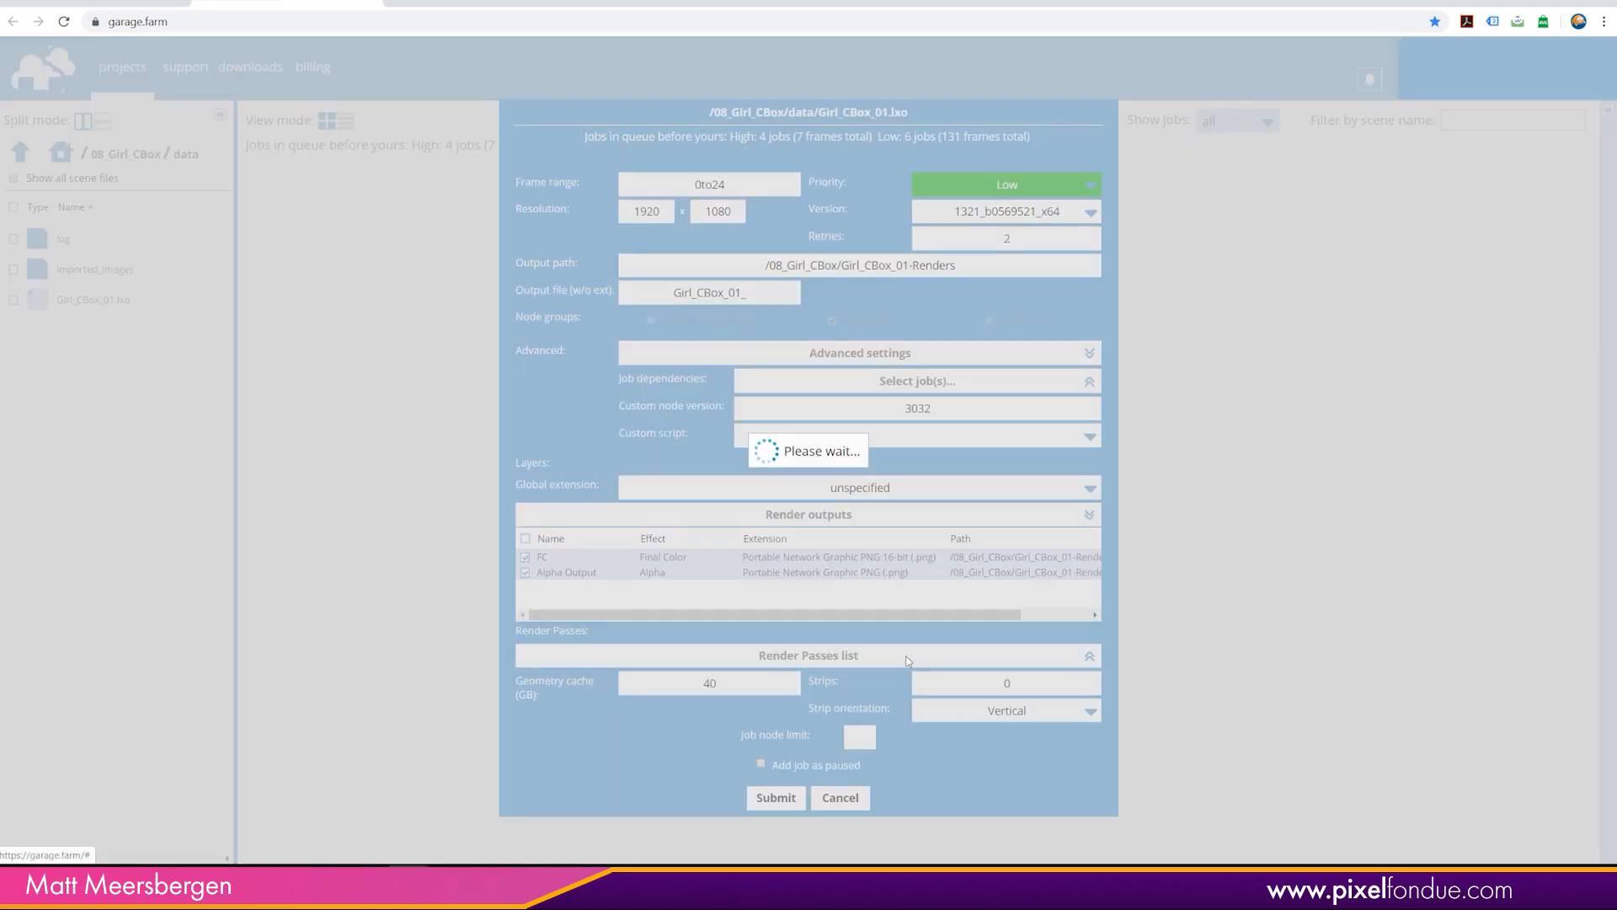
click(775, 797)
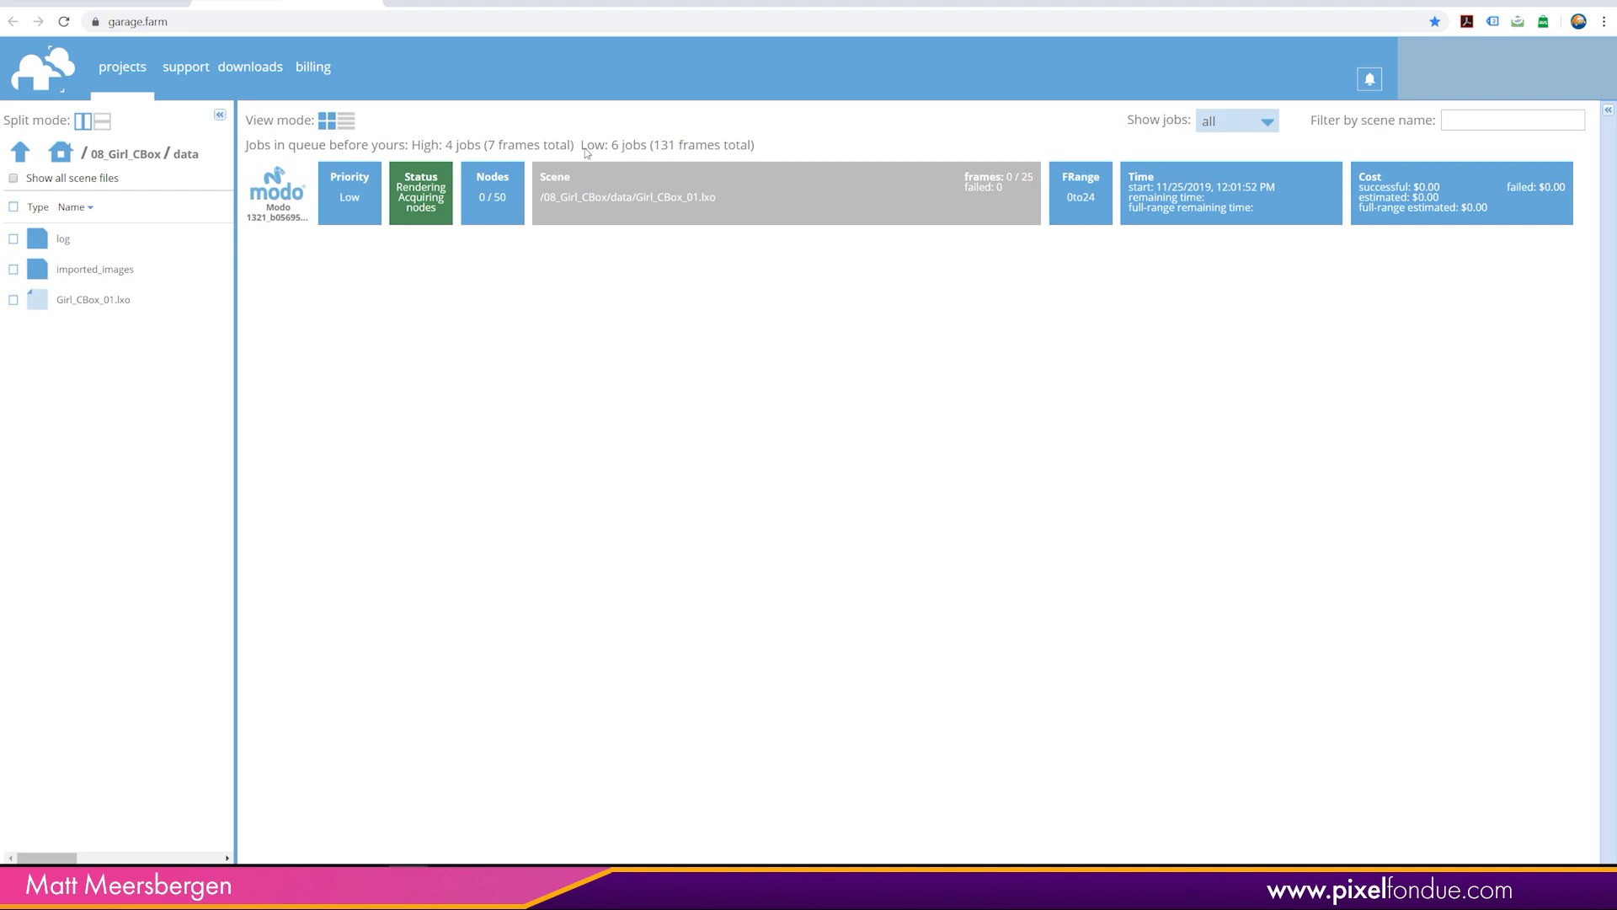
mouse_move(578, 202)
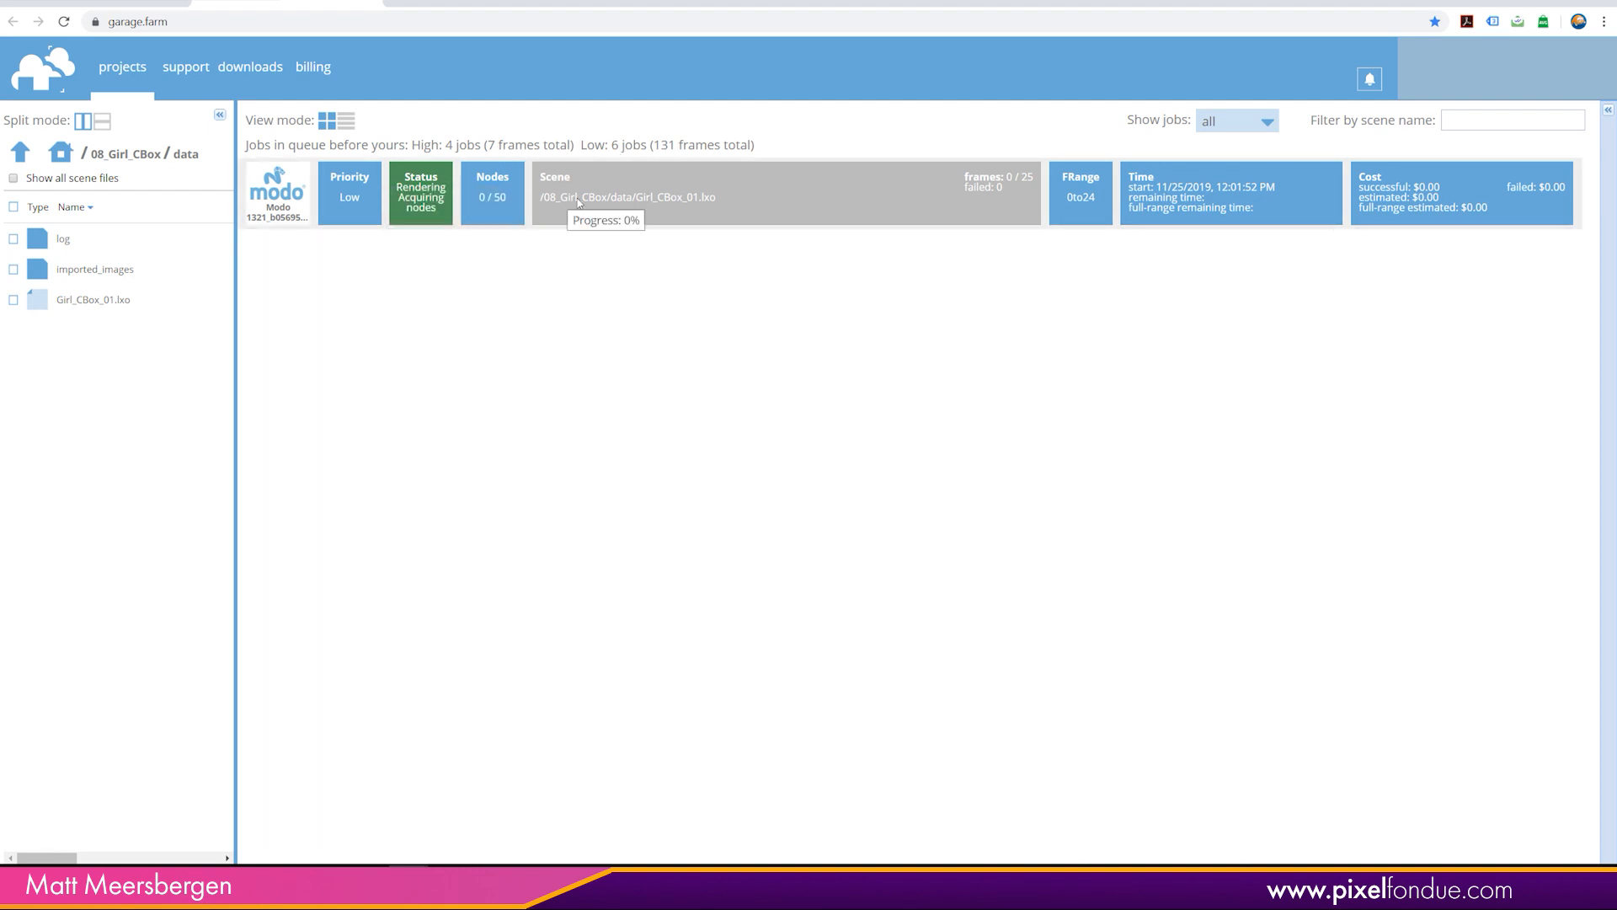
mouse_move(434, 154)
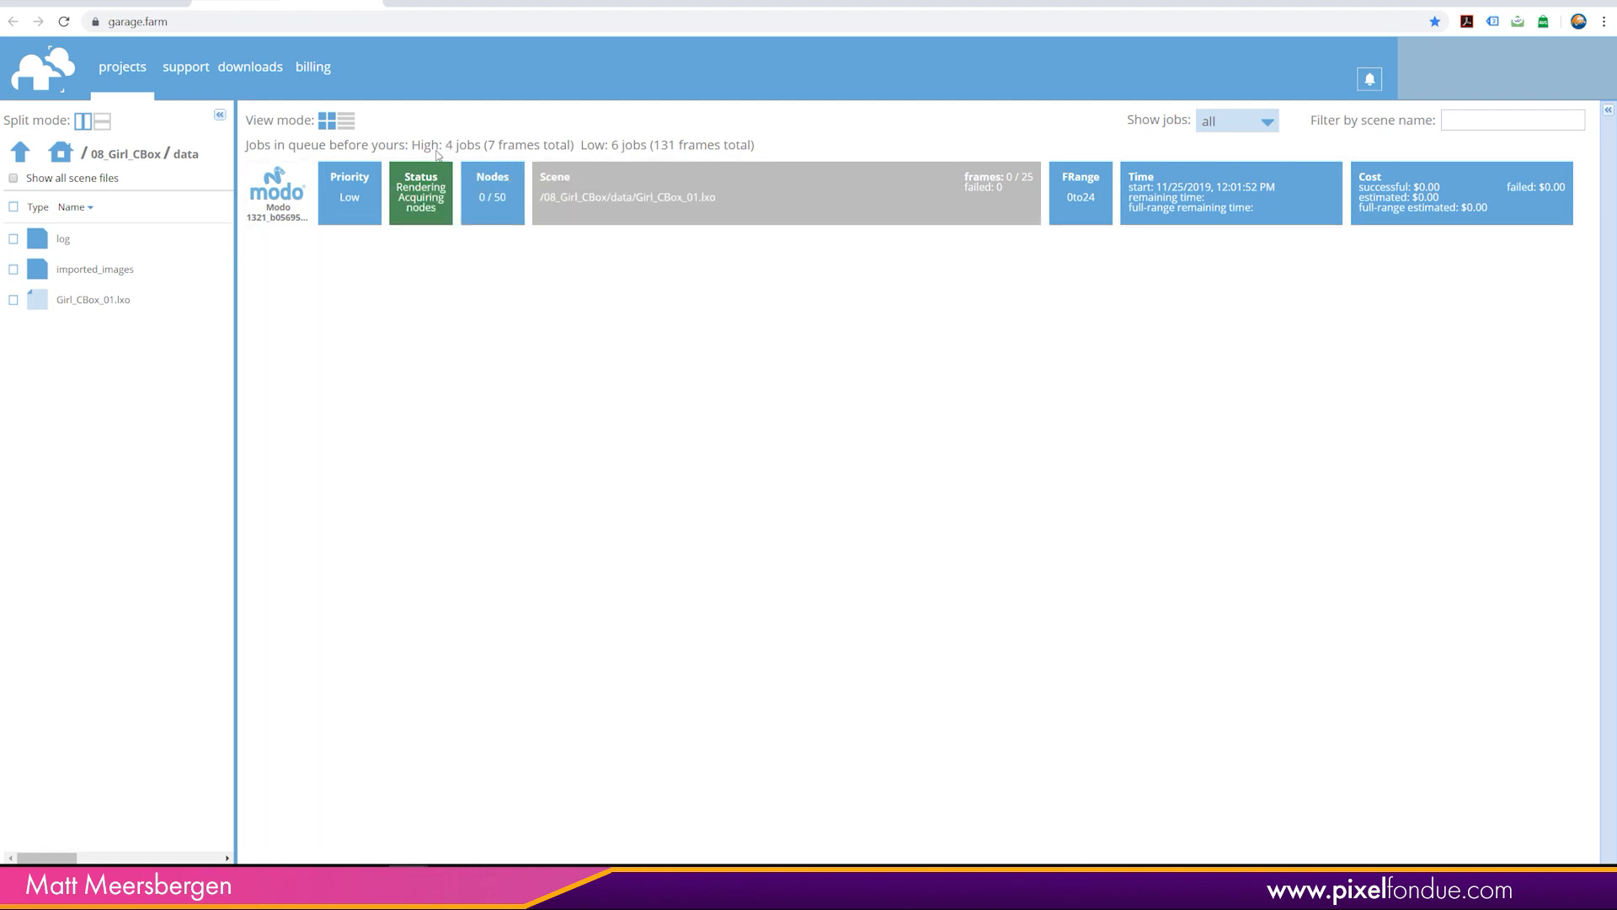
mouse_move(471, 155)
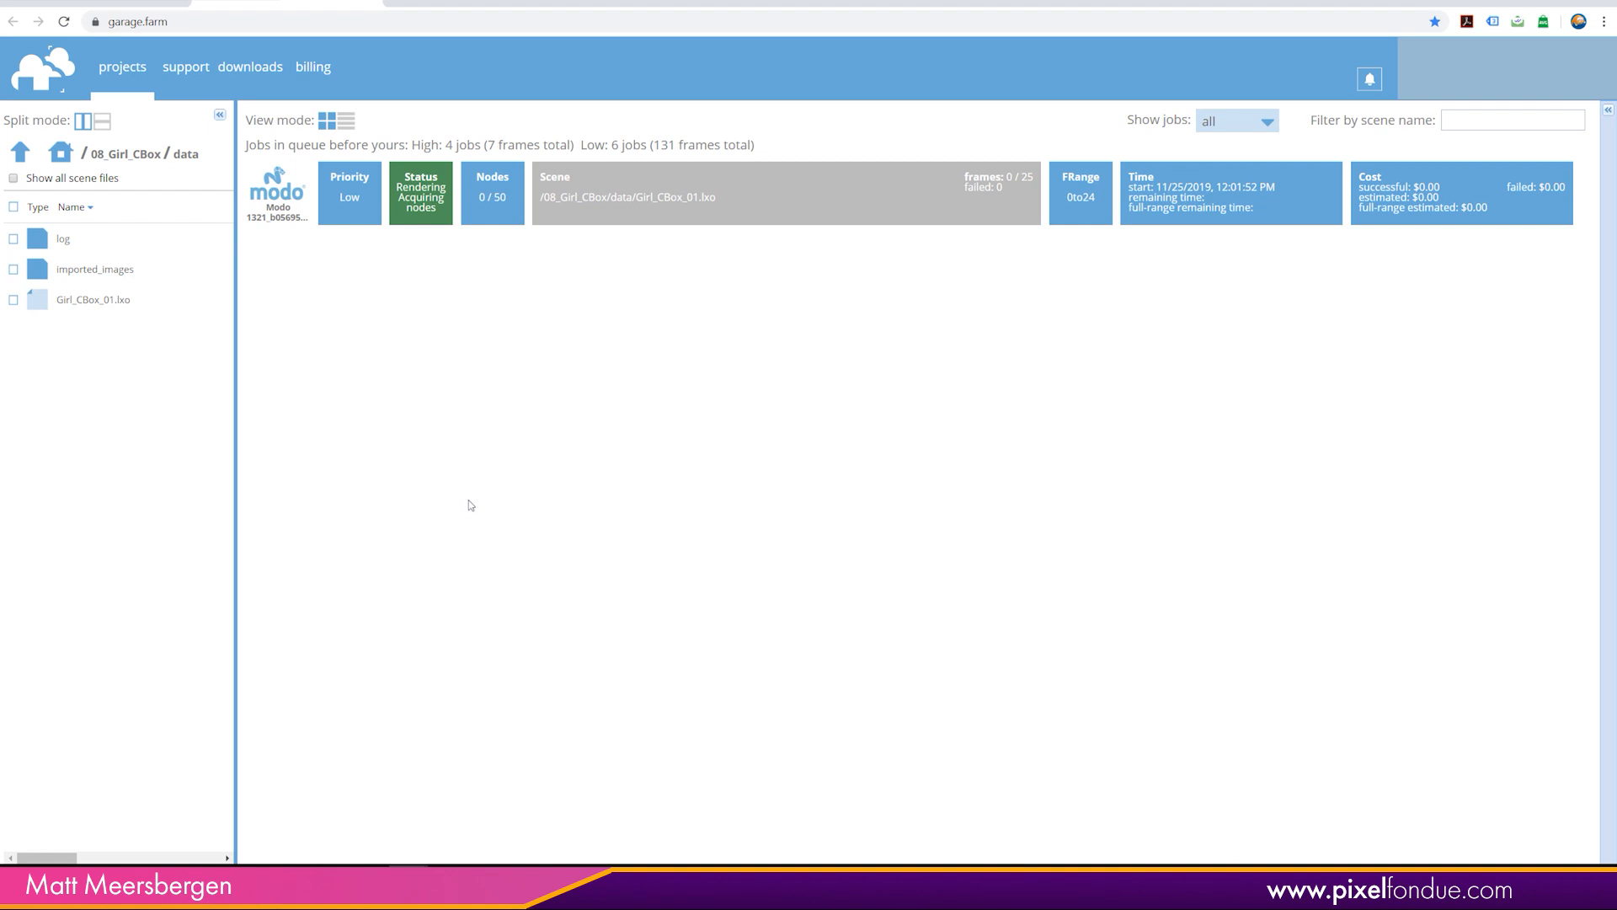
mouse_move(476, 504)
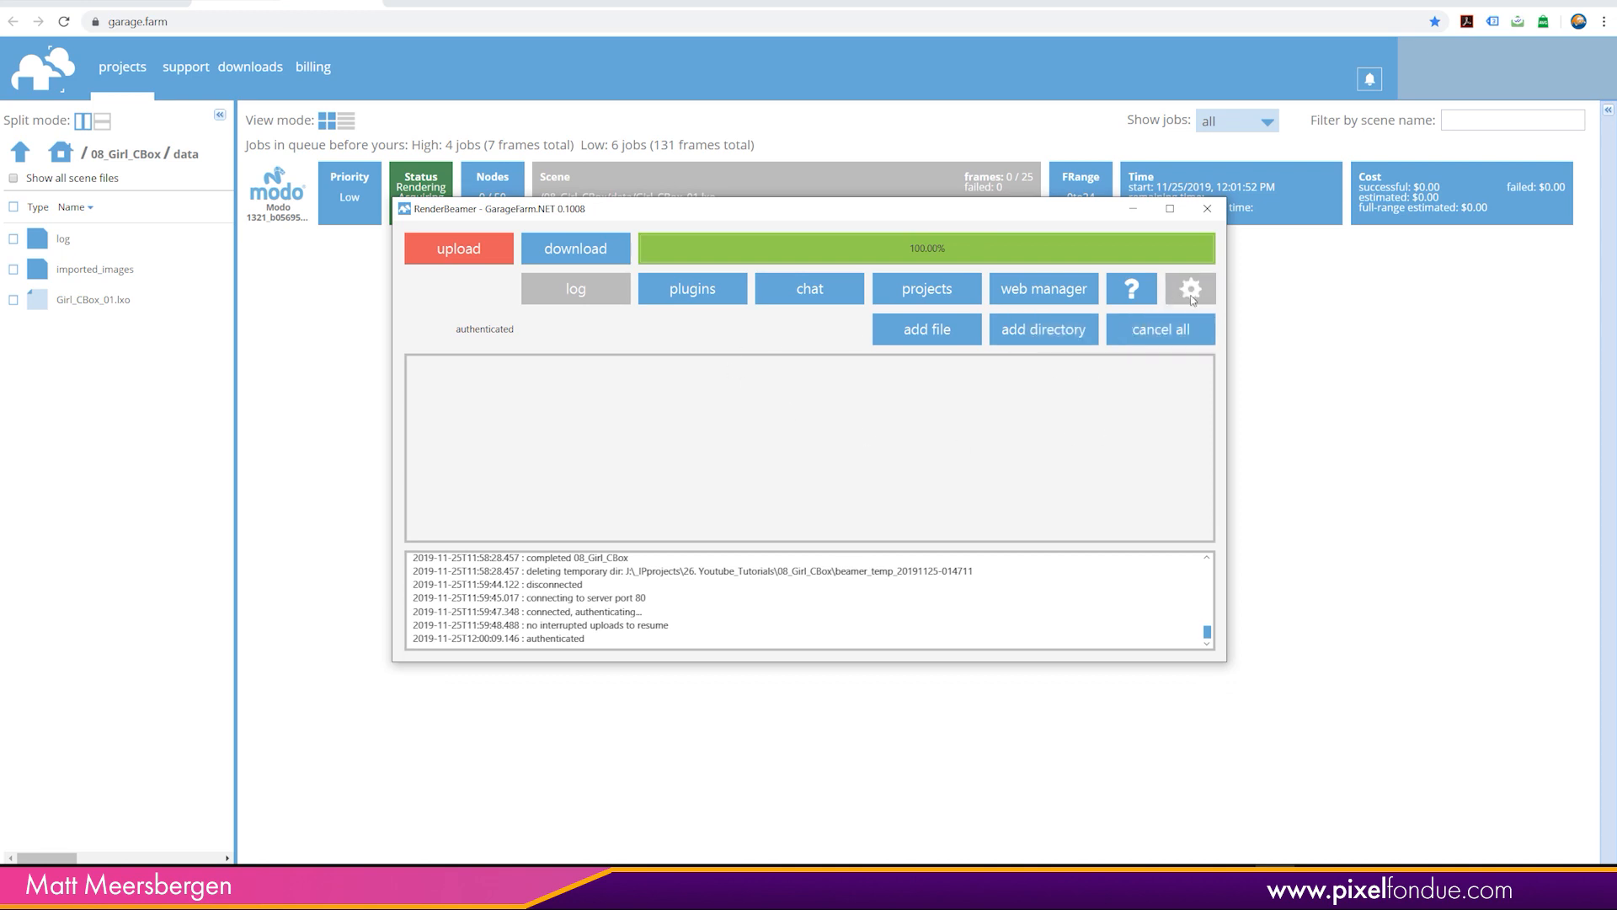
Switch RenderBeamer to the download view listing the Girl_CBox_01-Renders output.
click(1191, 288)
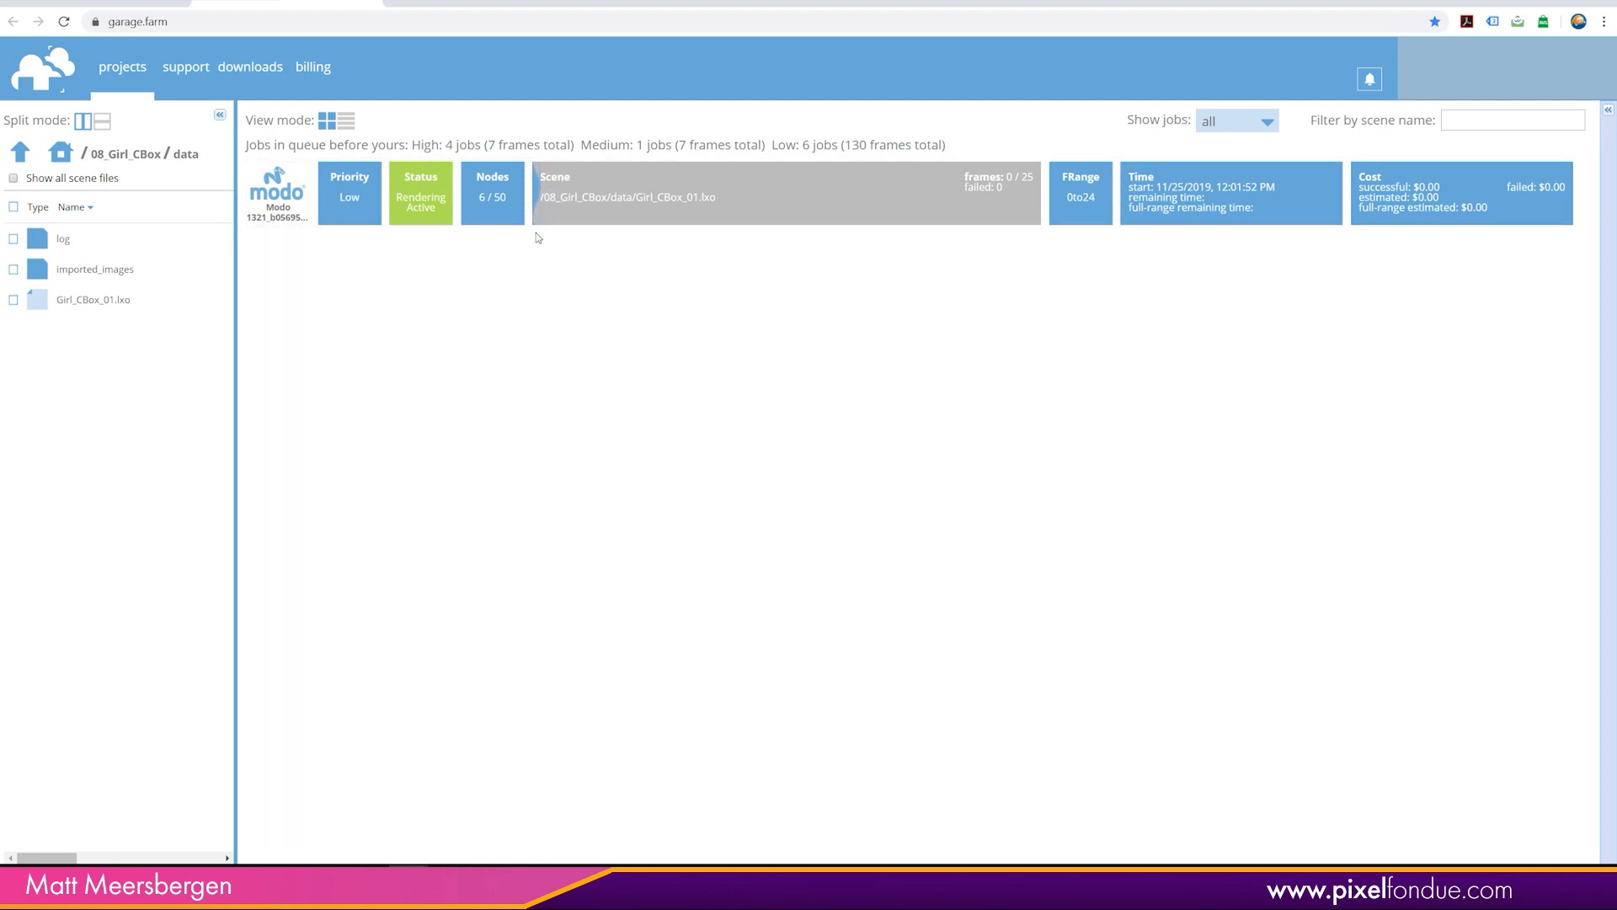
mouse_move(1100, 229)
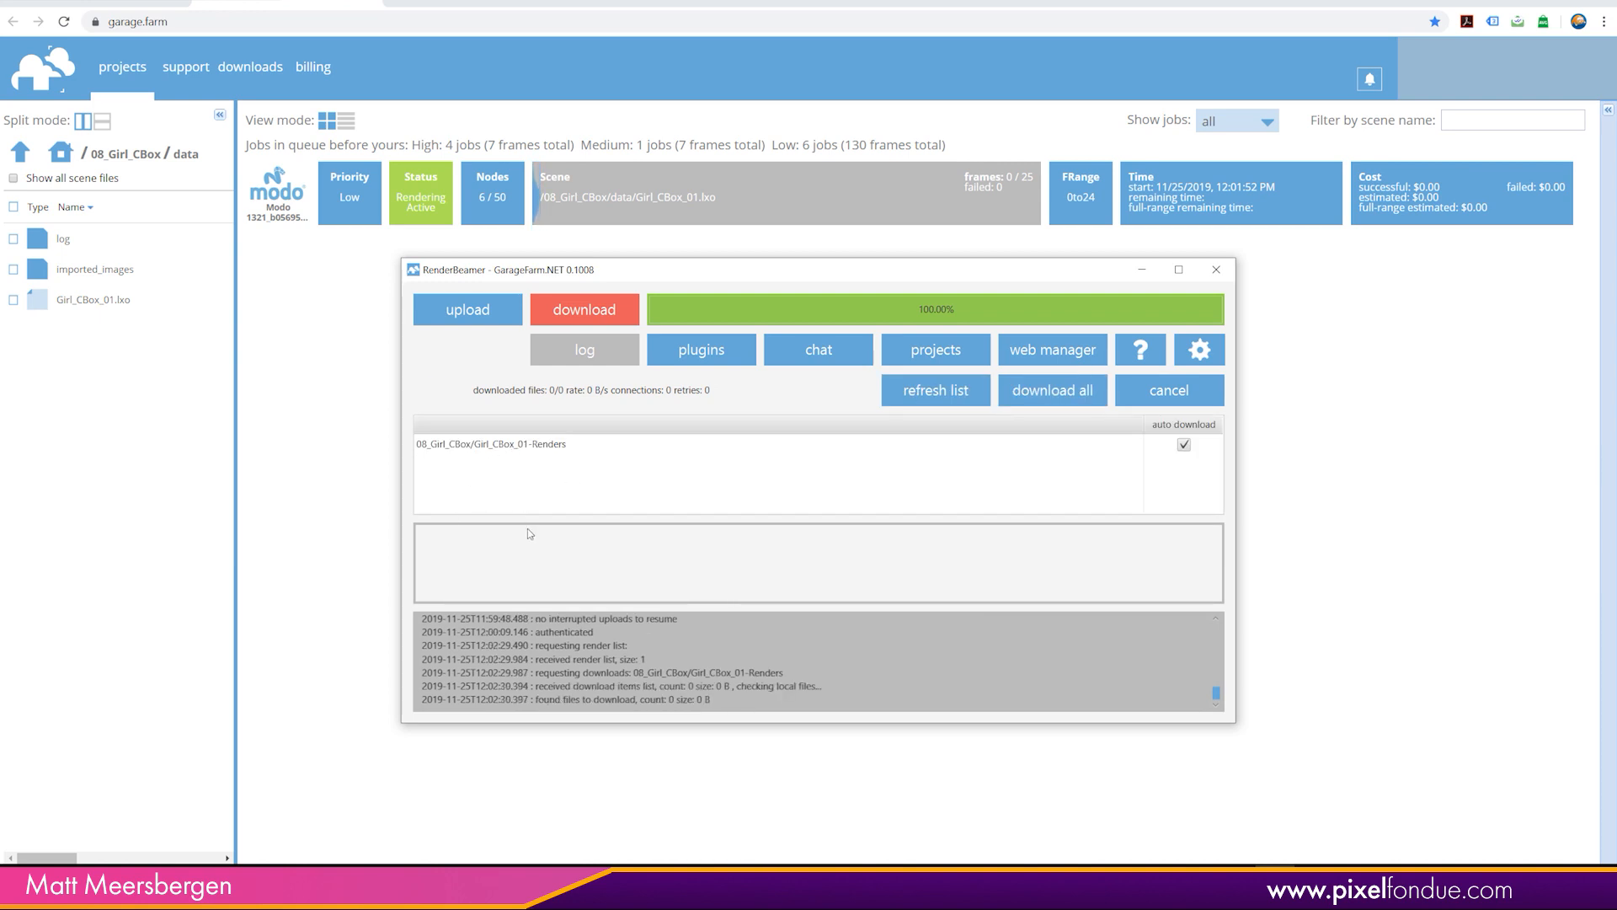
mouse_move(497, 490)
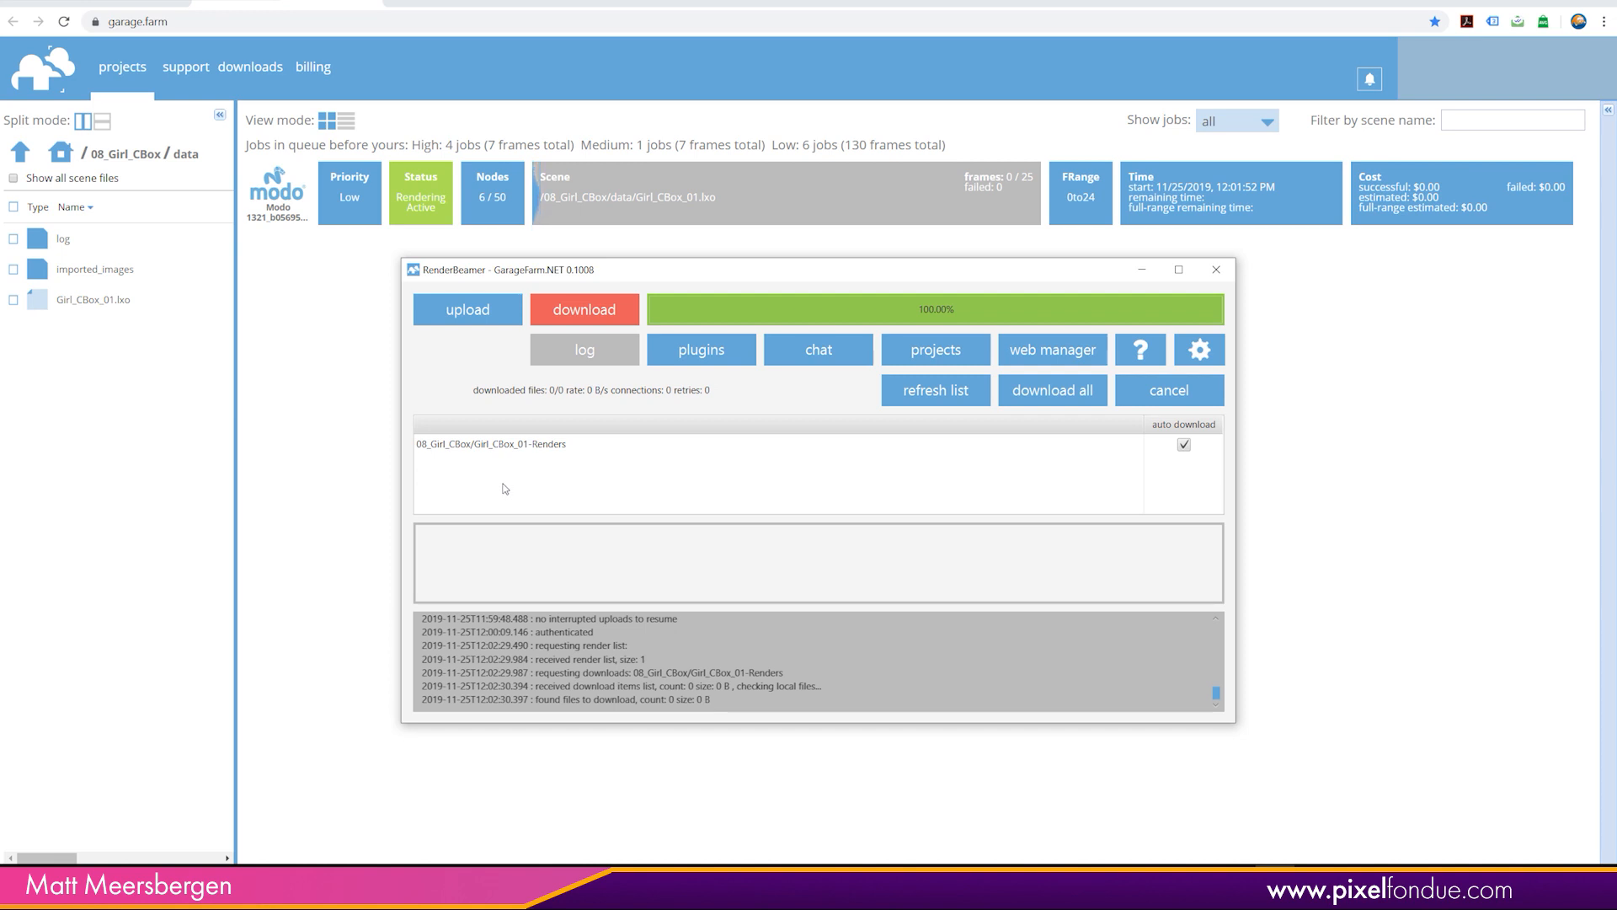
mouse_move(515, 489)
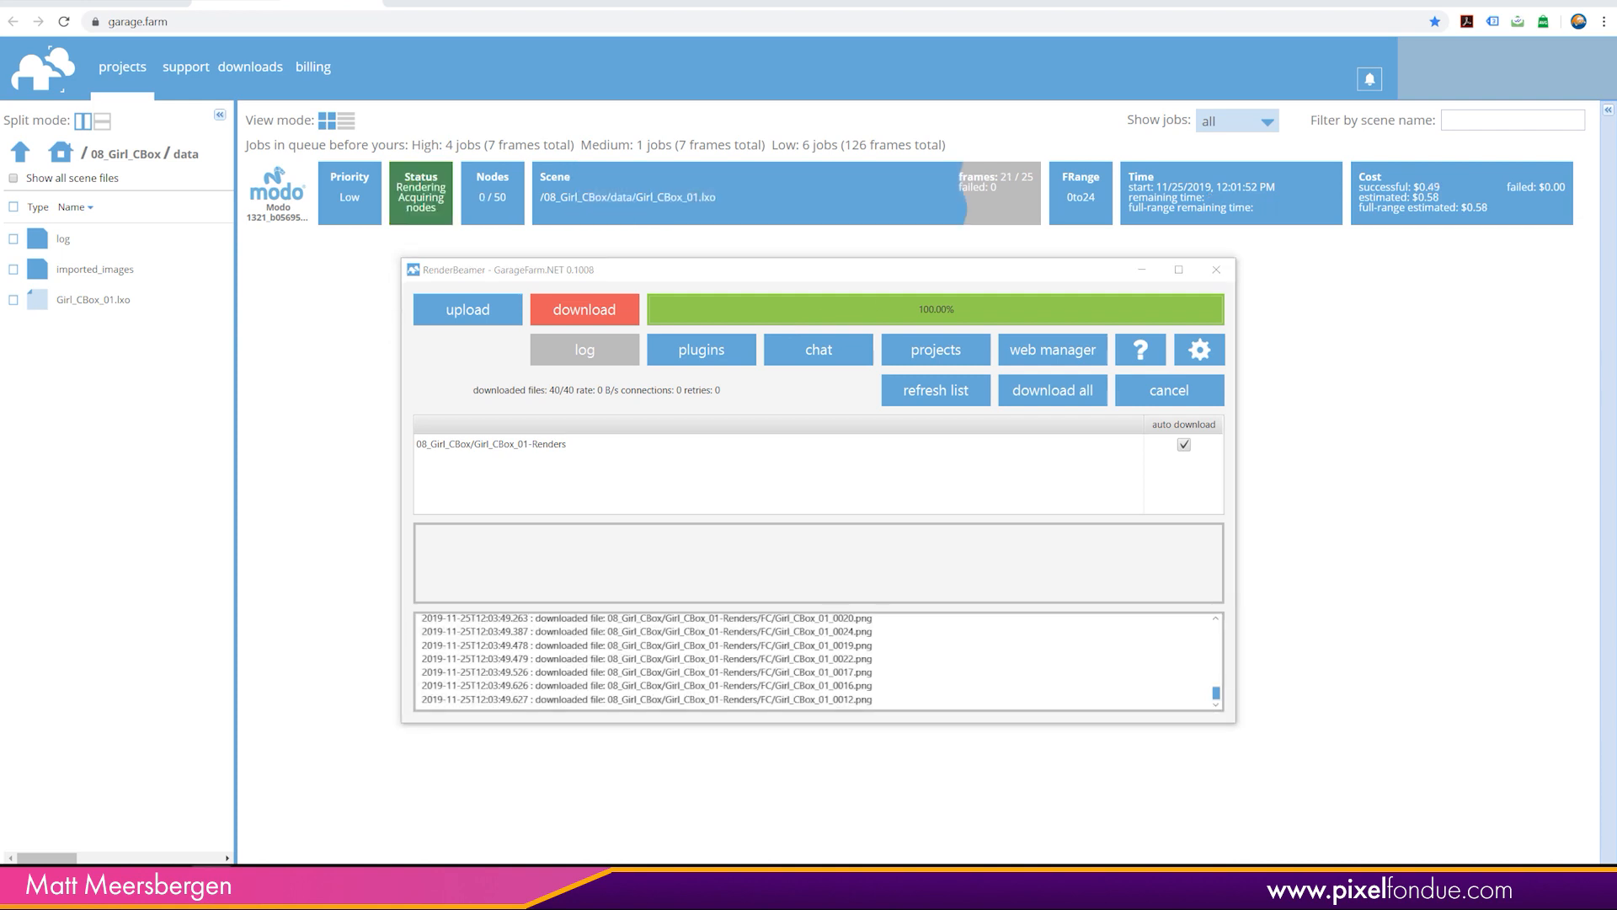
mouse_move(645, 204)
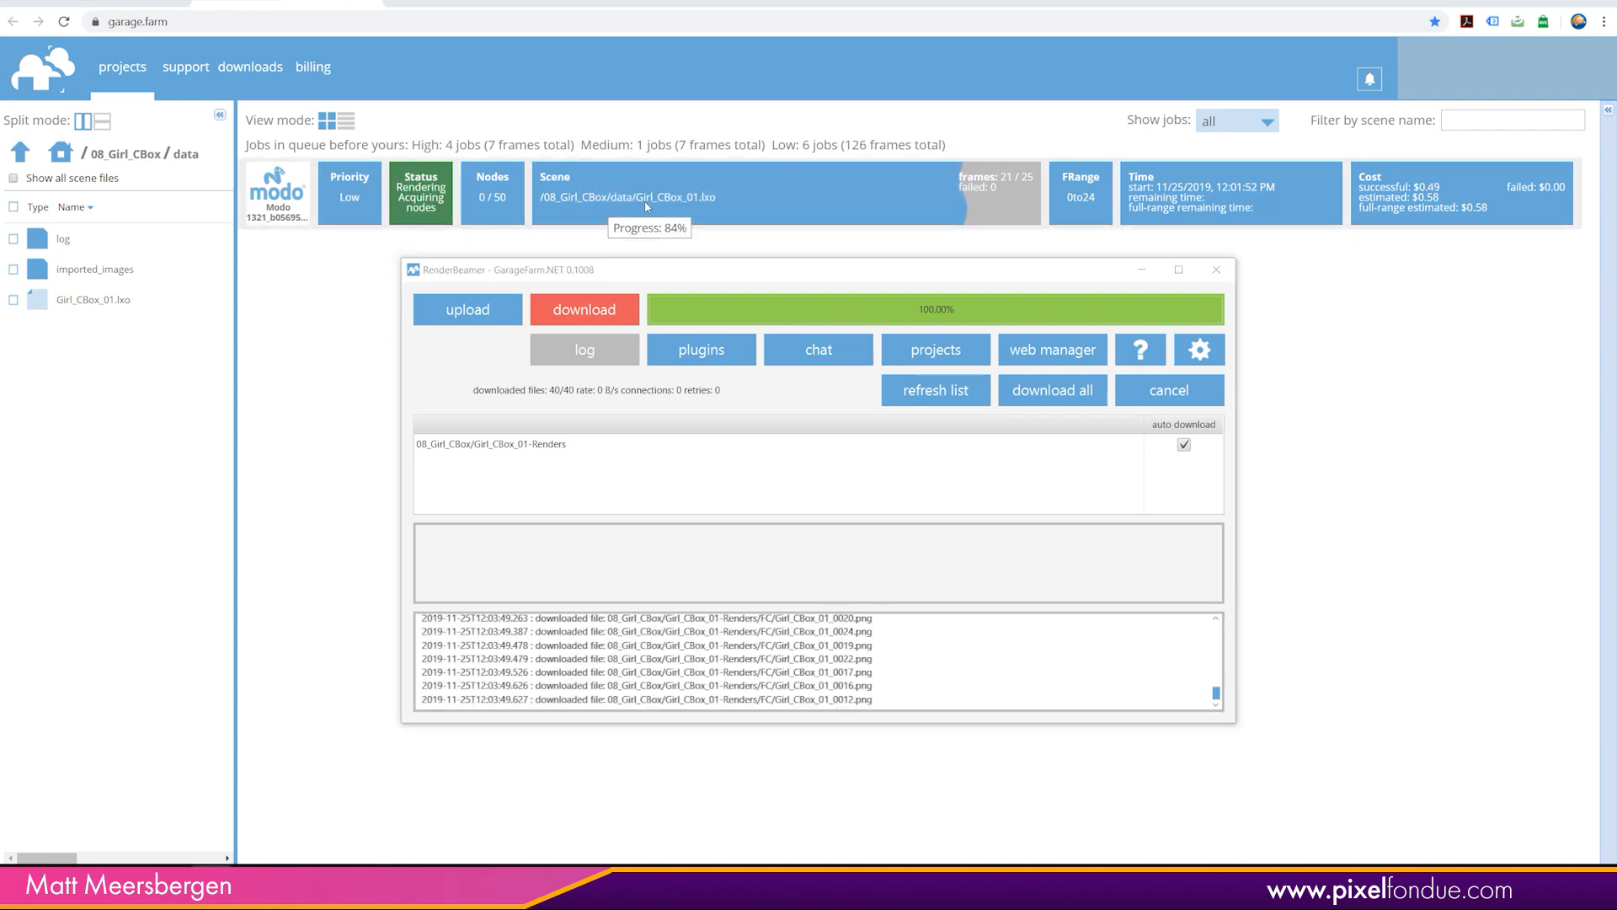
mouse_move(509, 215)
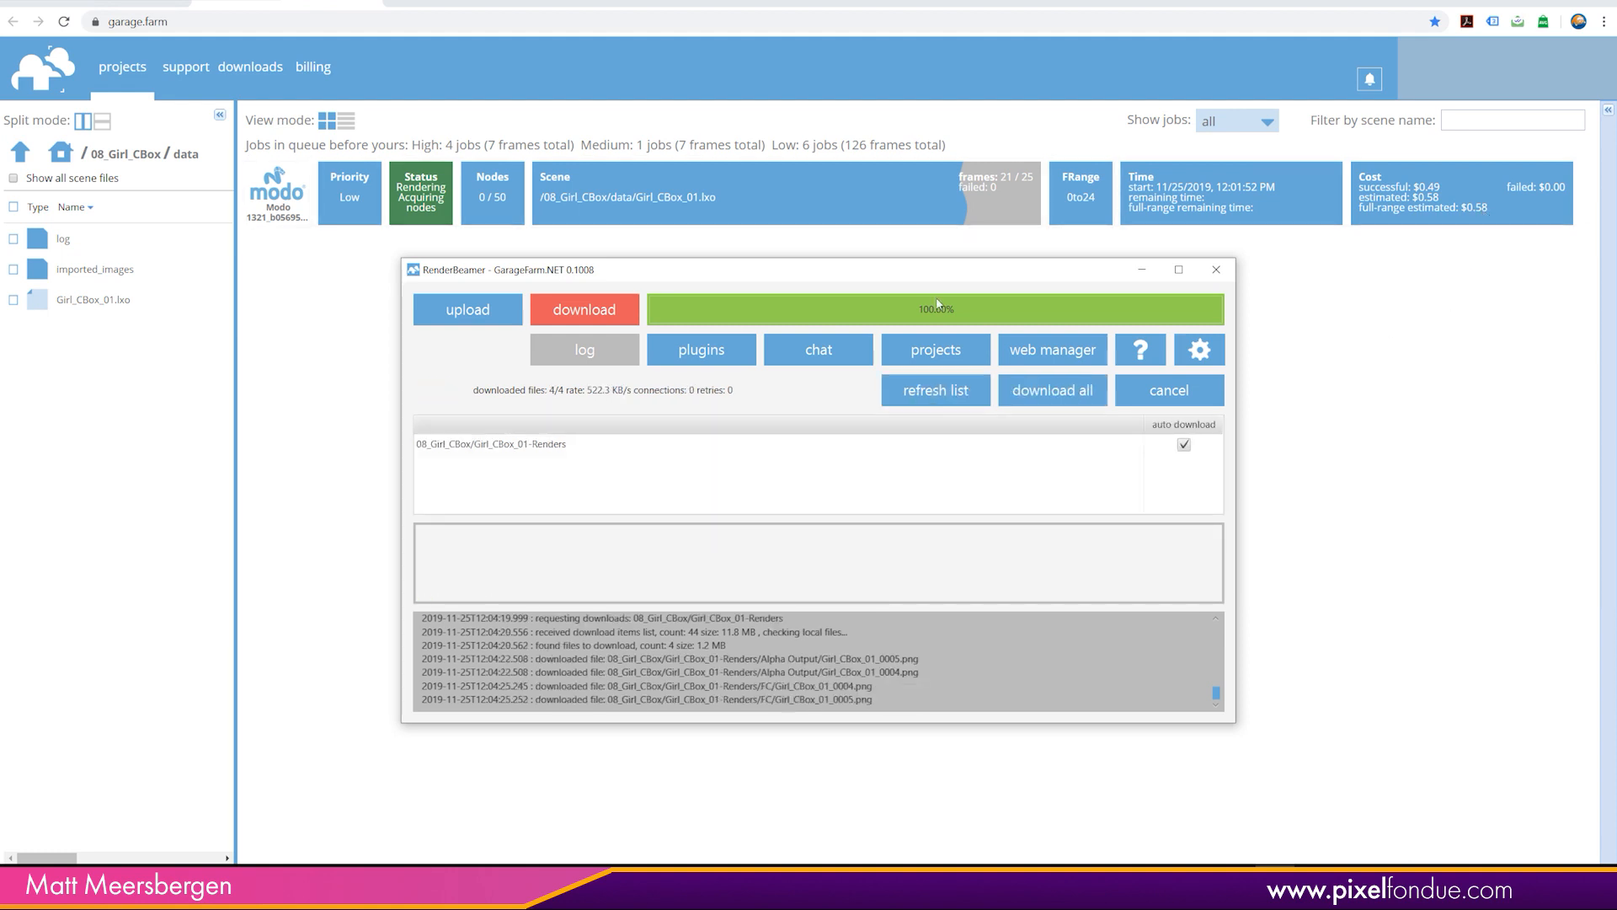
mouse_move(1020, 189)
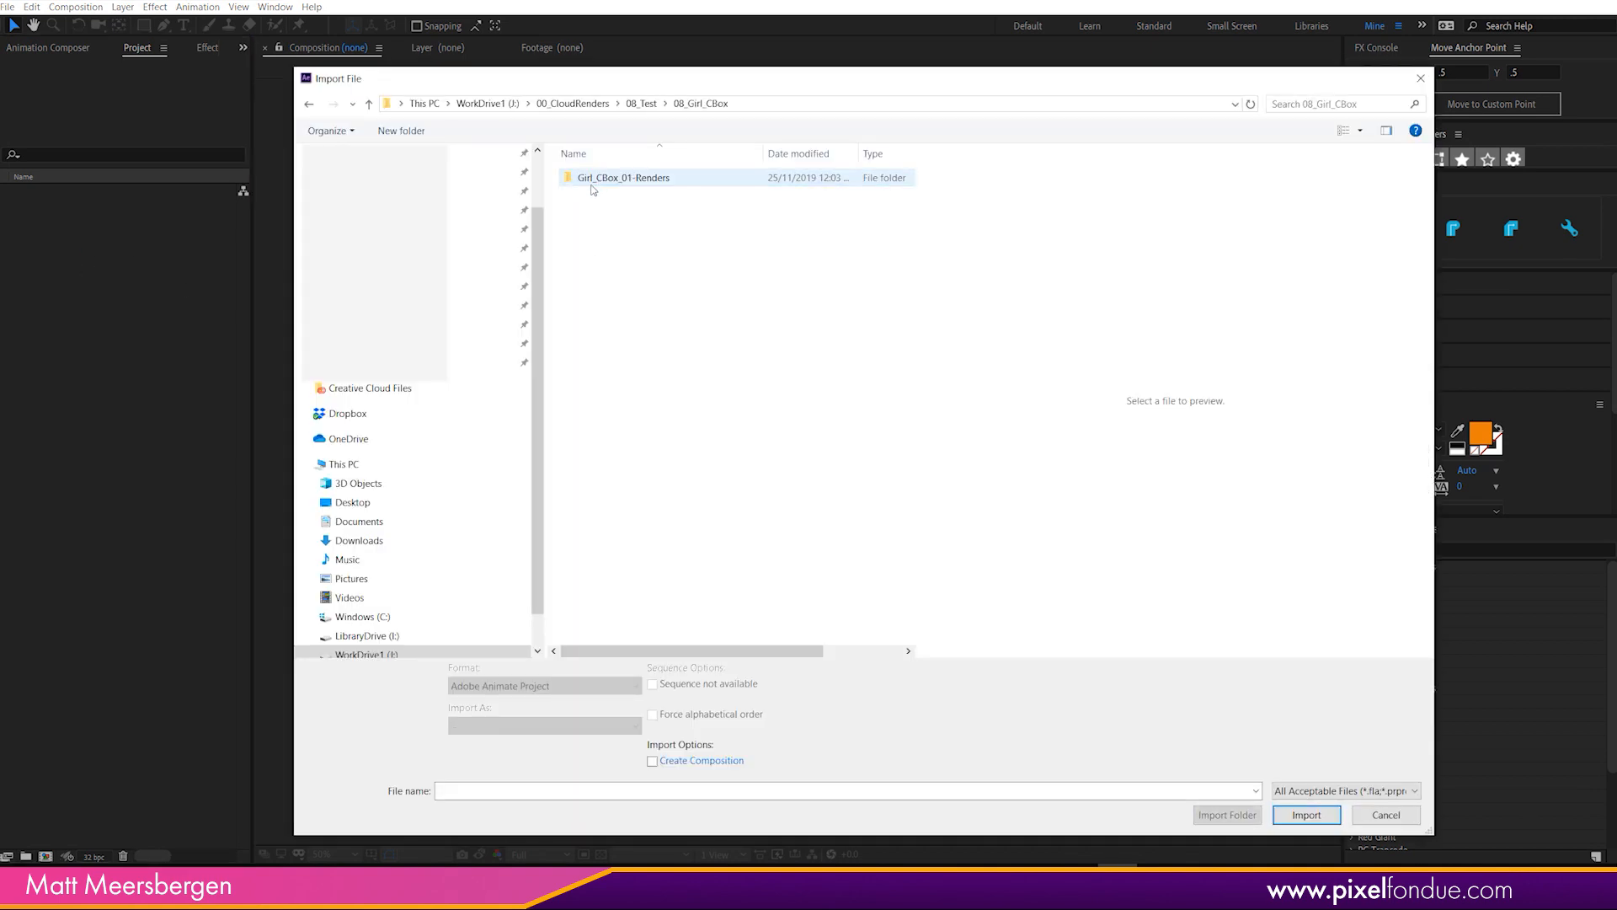
Import the FC frames Girl_CBox_01_[0004-0024].png as a PNG sequence at 25 fps.
double_click(623, 177)
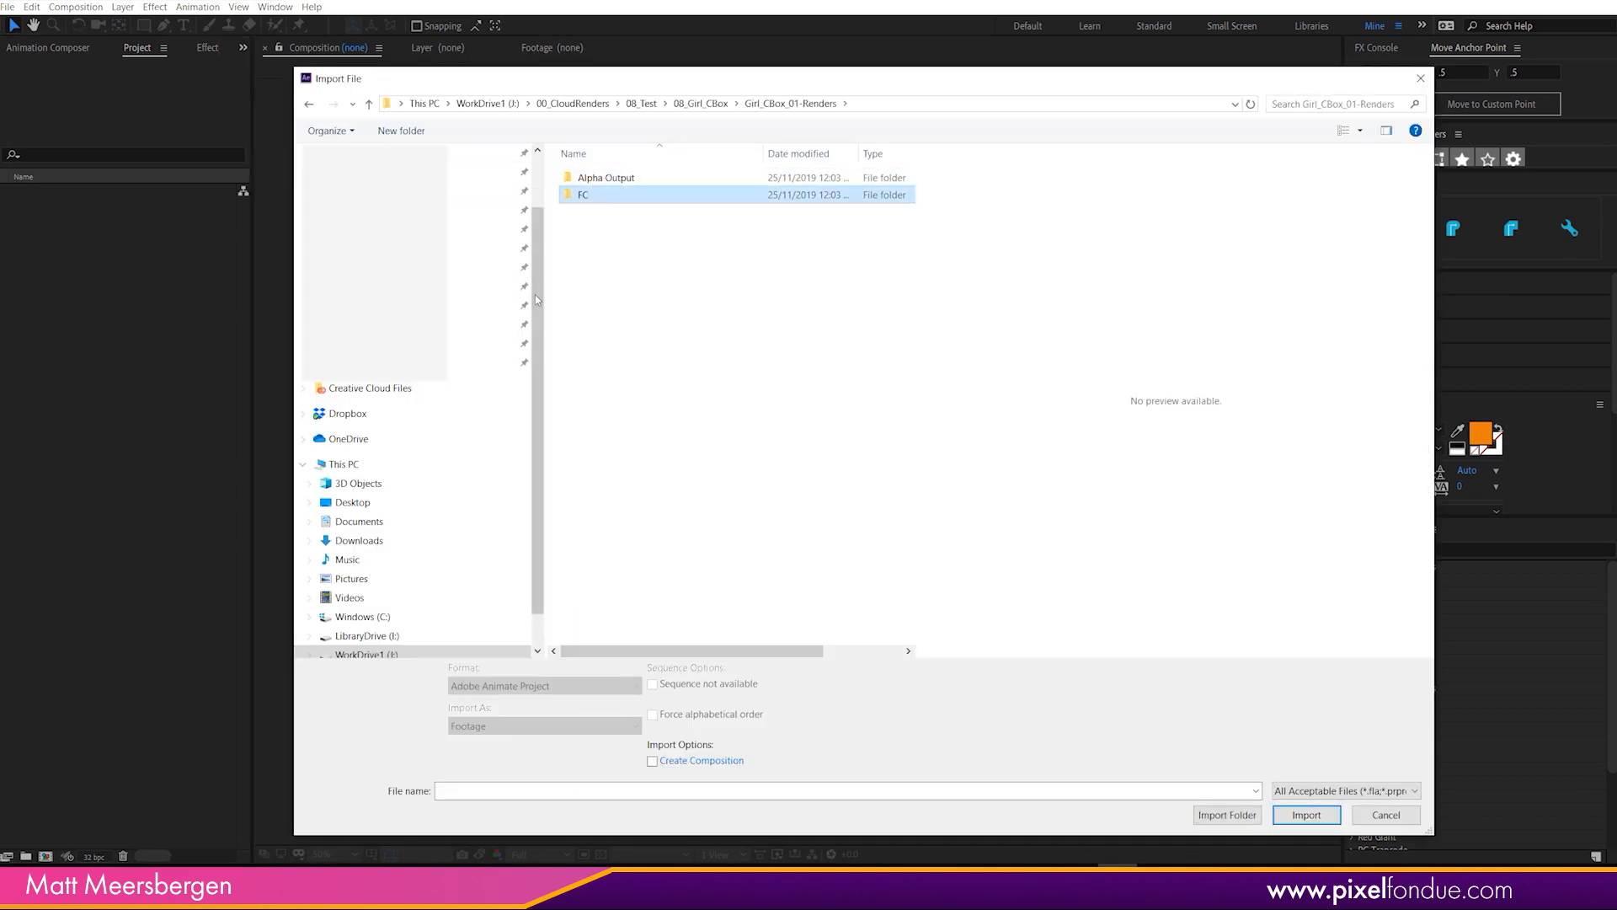
double_click(583, 194)
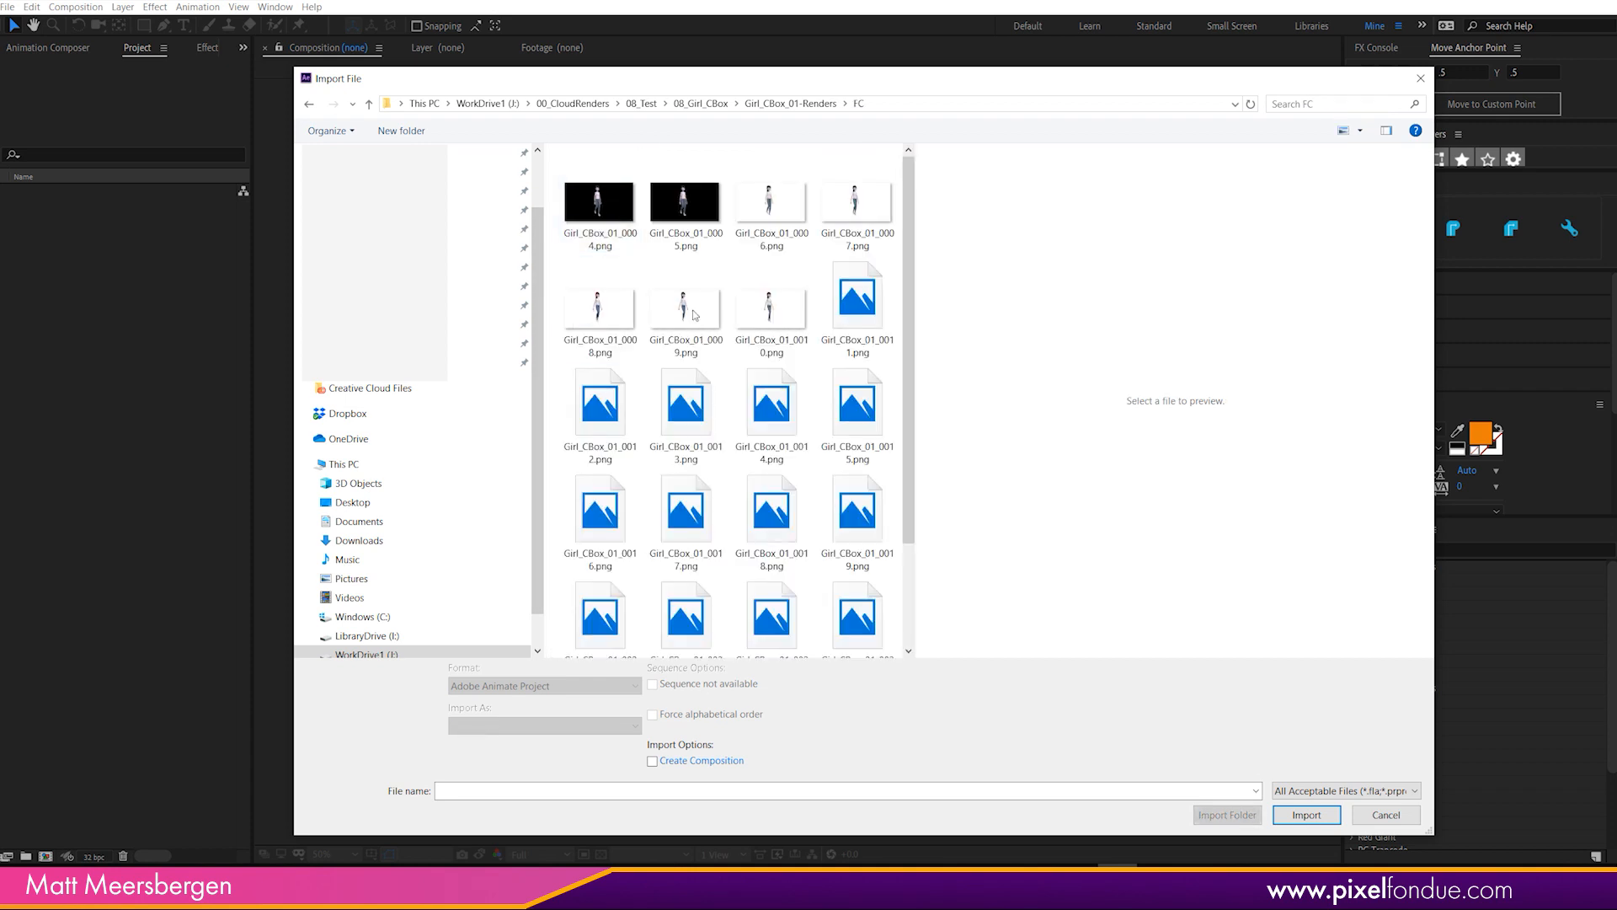
click(600, 200)
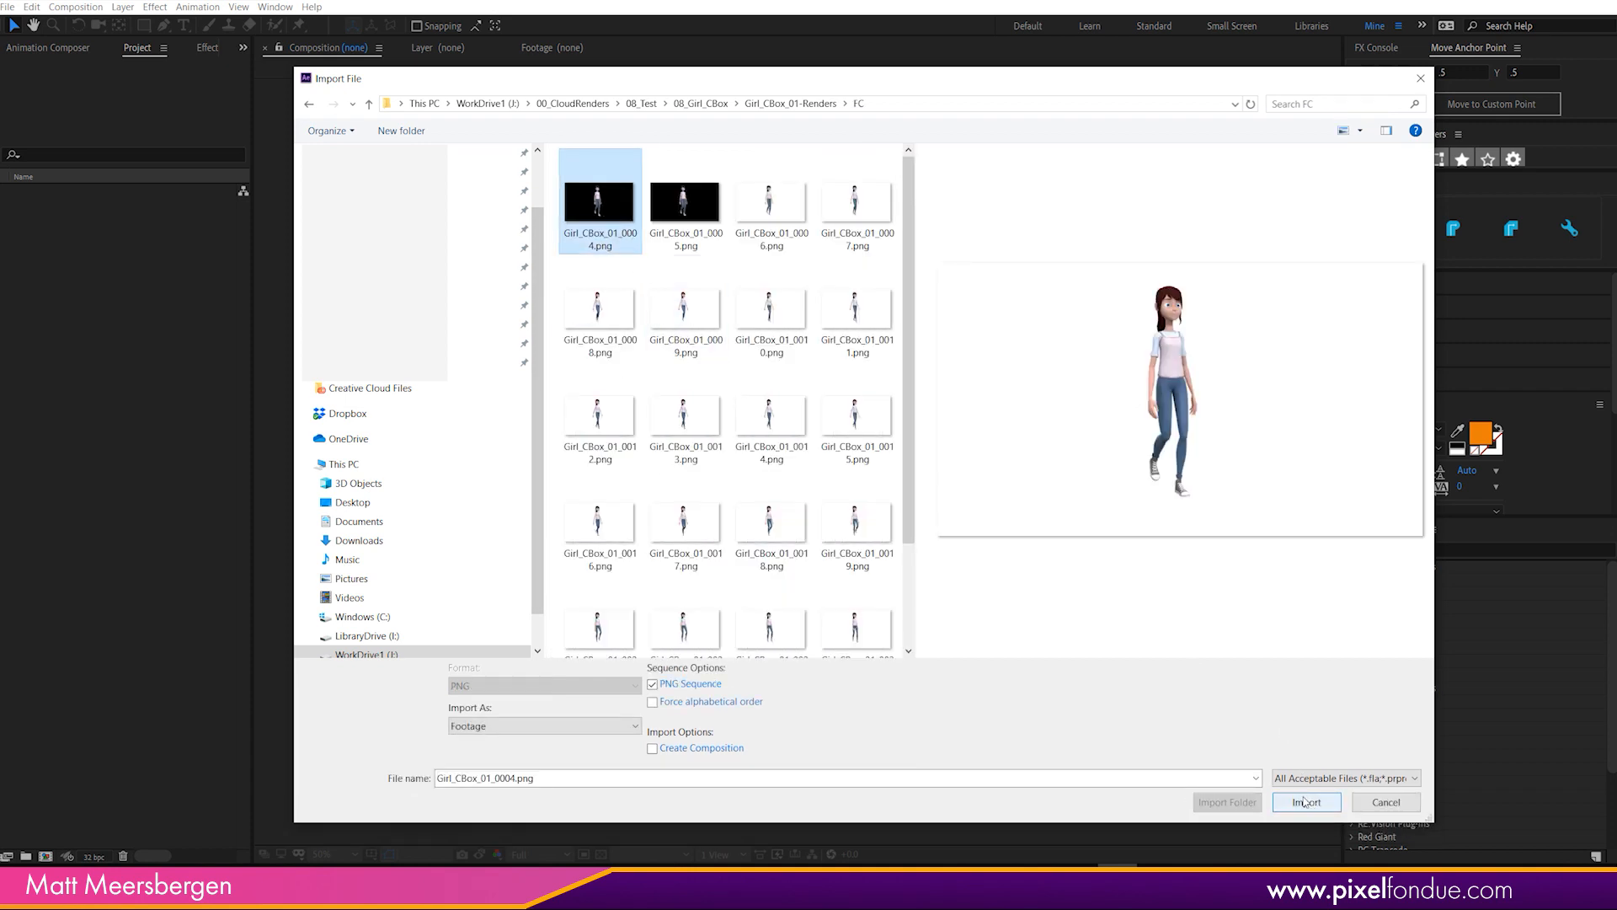
click(1306, 802)
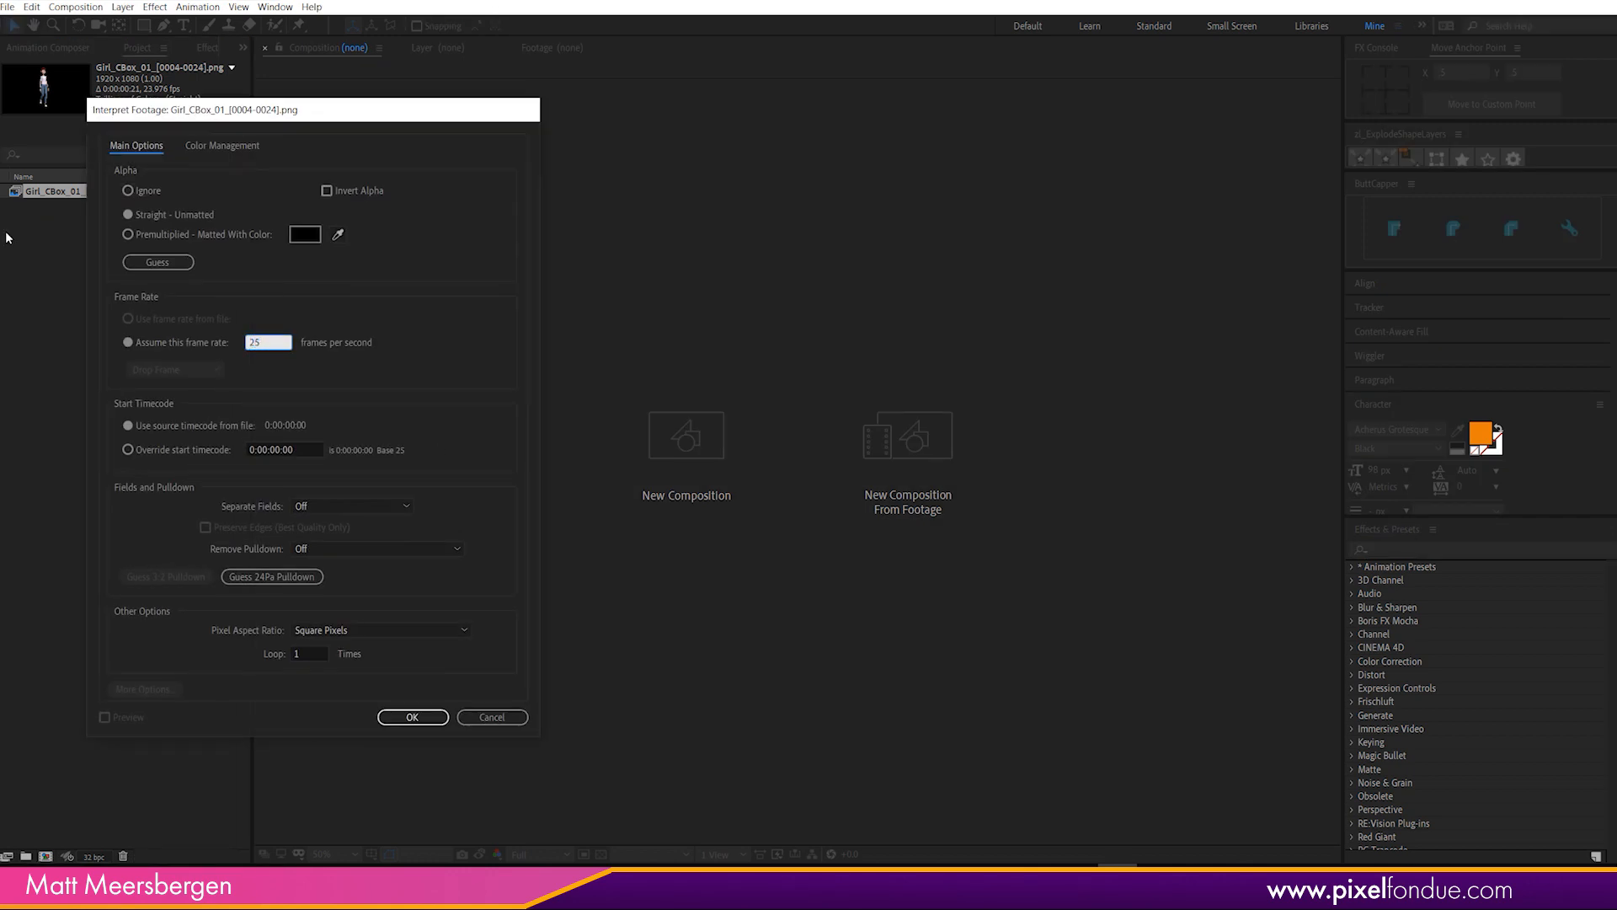
click(411, 718)
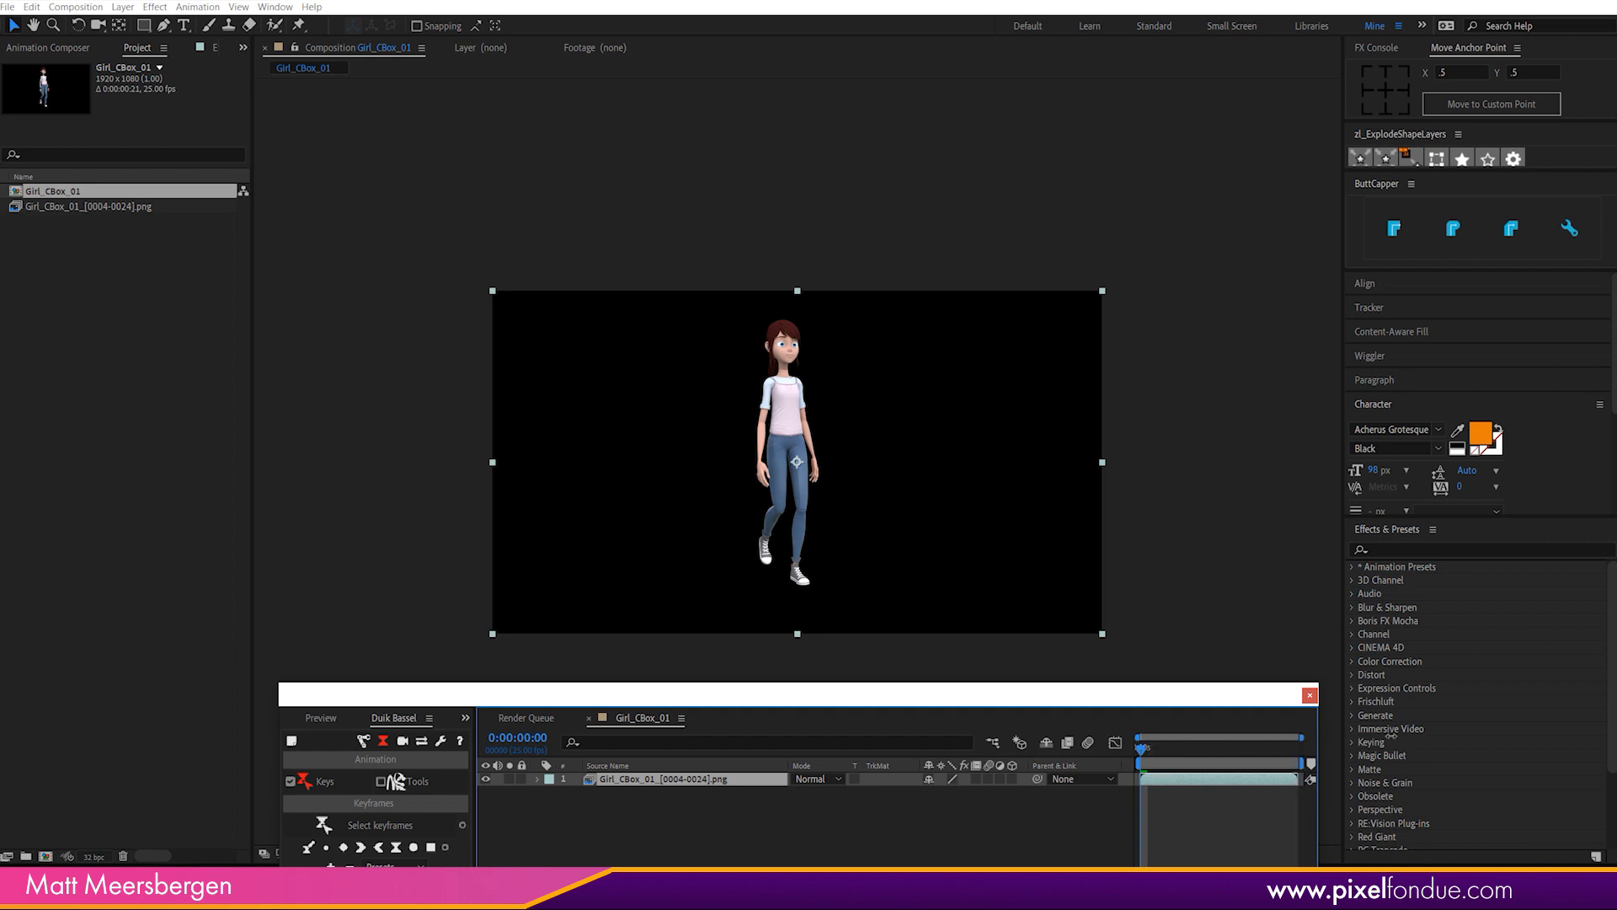
Scrub the Girl_CBox_01 composition timeline to preview the walking girl up to around frame 16.
drag(1138, 738, 1253, 738)
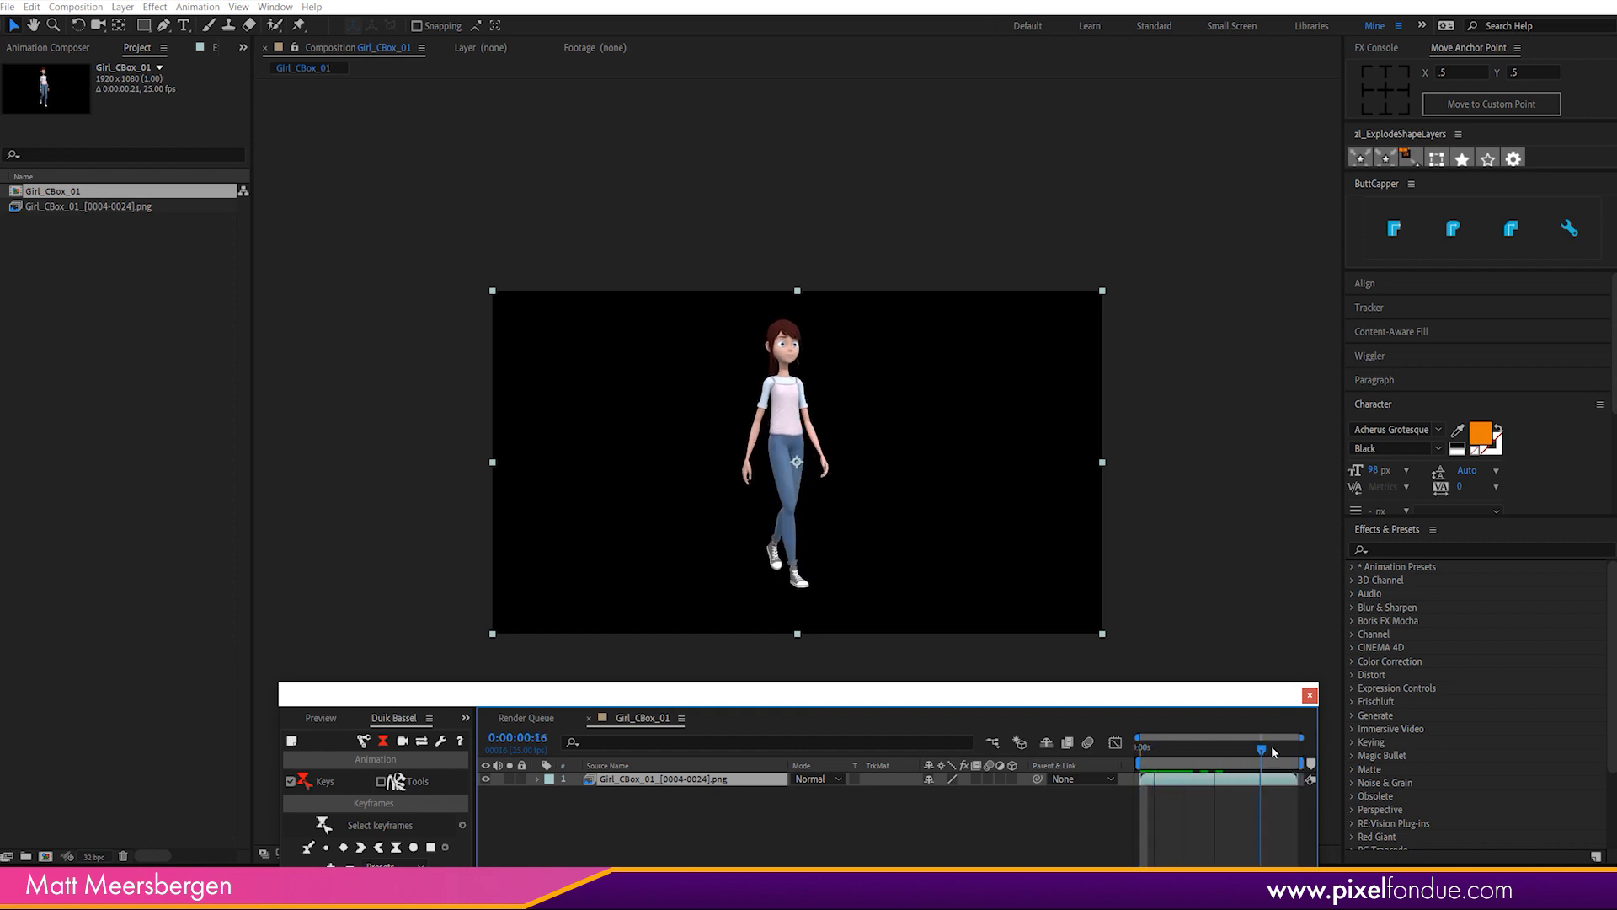